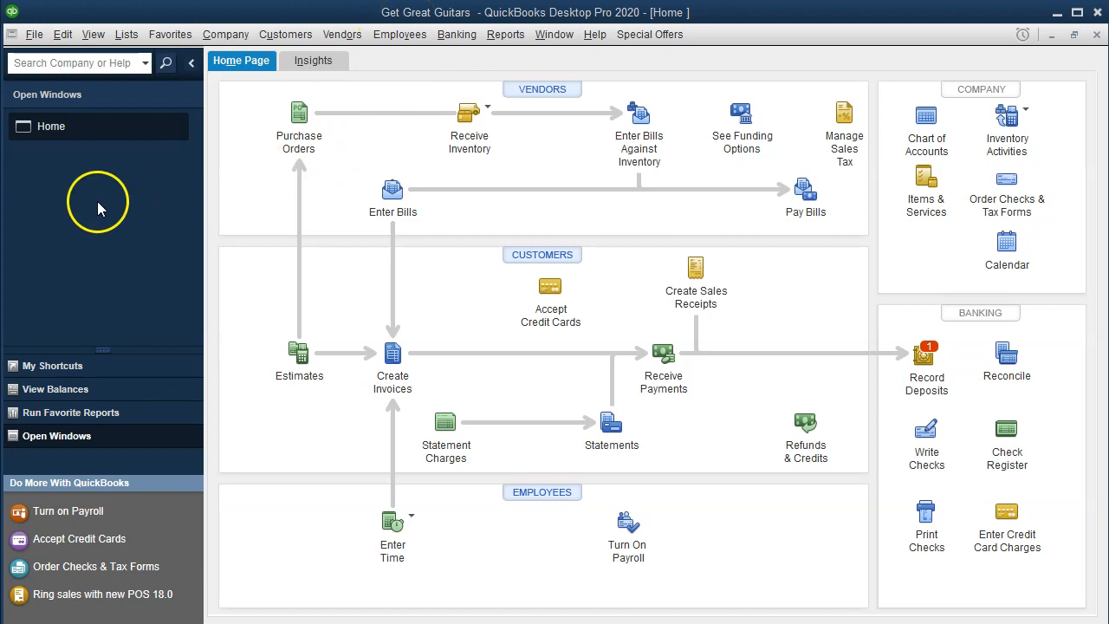
pyautogui.moveTo(72, 195)
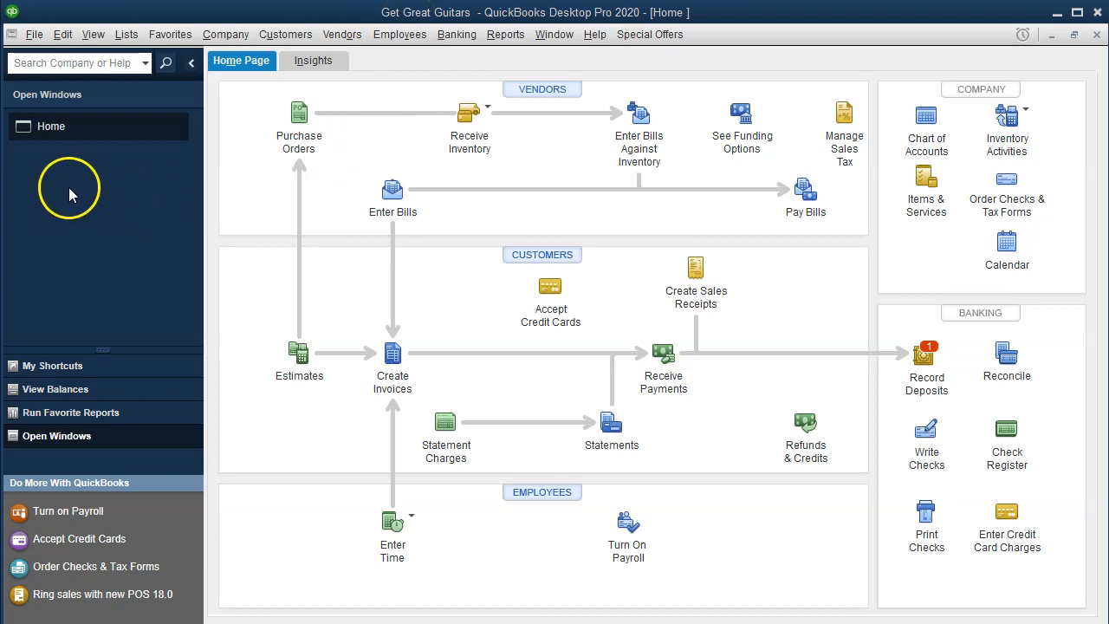
# - Open the Get Great Guitars Balance Sheet as of 02/29/2020 and scroll through it
pyautogui.click(93, 34)
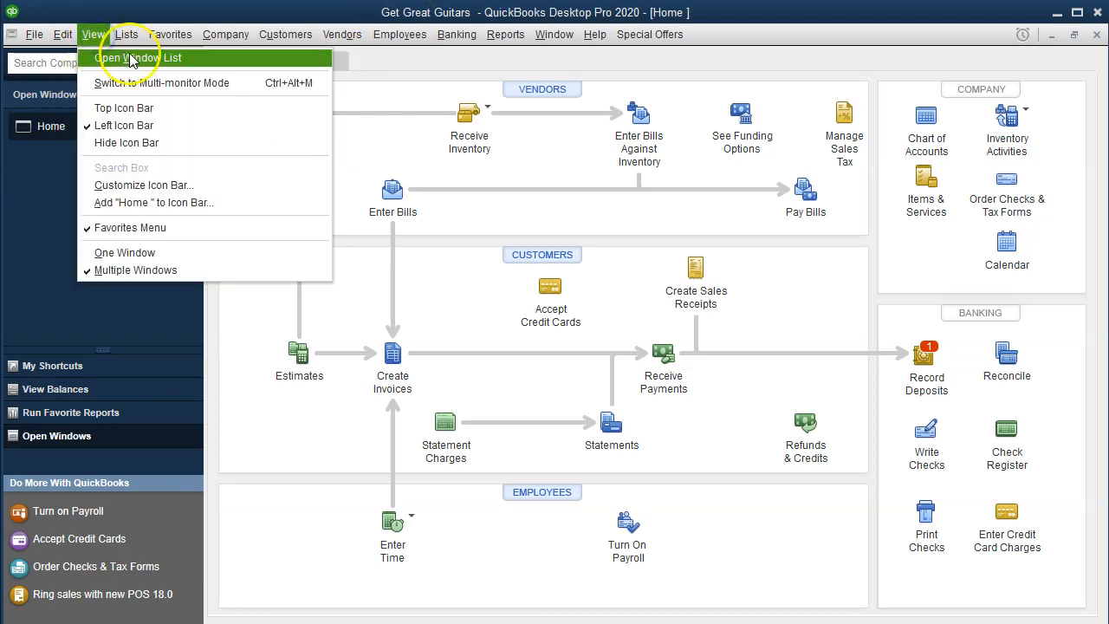
pyautogui.click(137, 58)
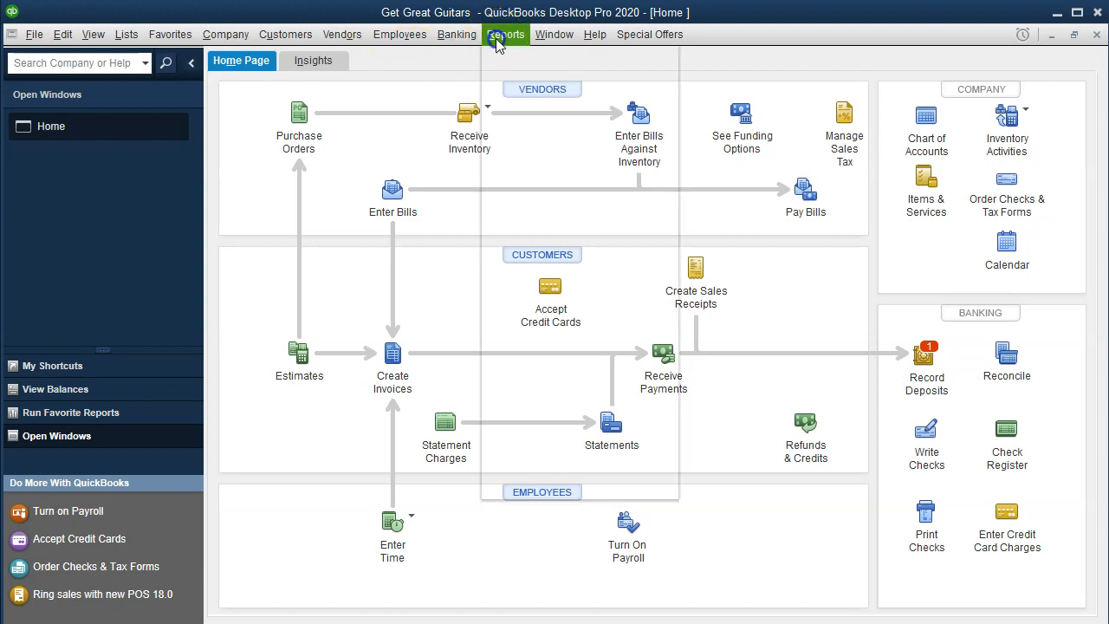
pyautogui.click(506, 34)
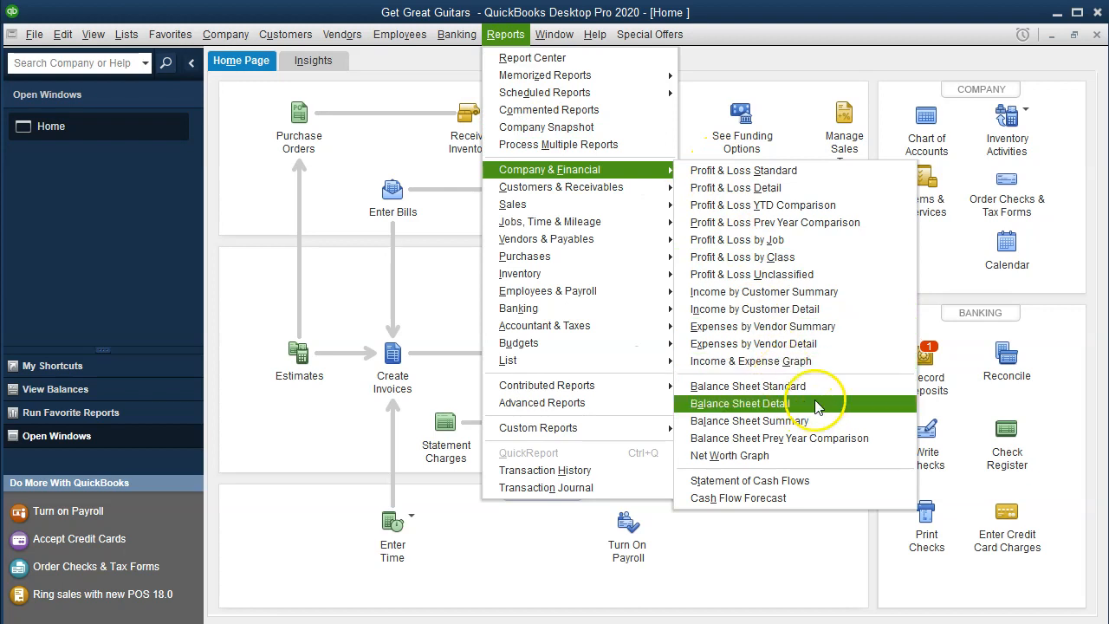
pyautogui.click(738, 403)
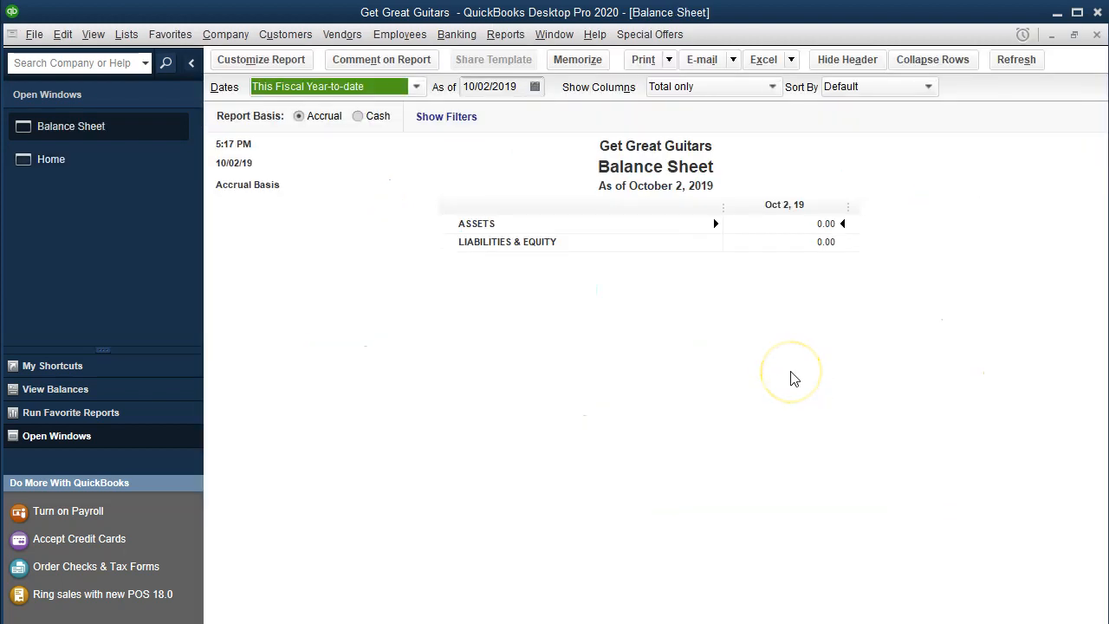
pyautogui.write('0229')
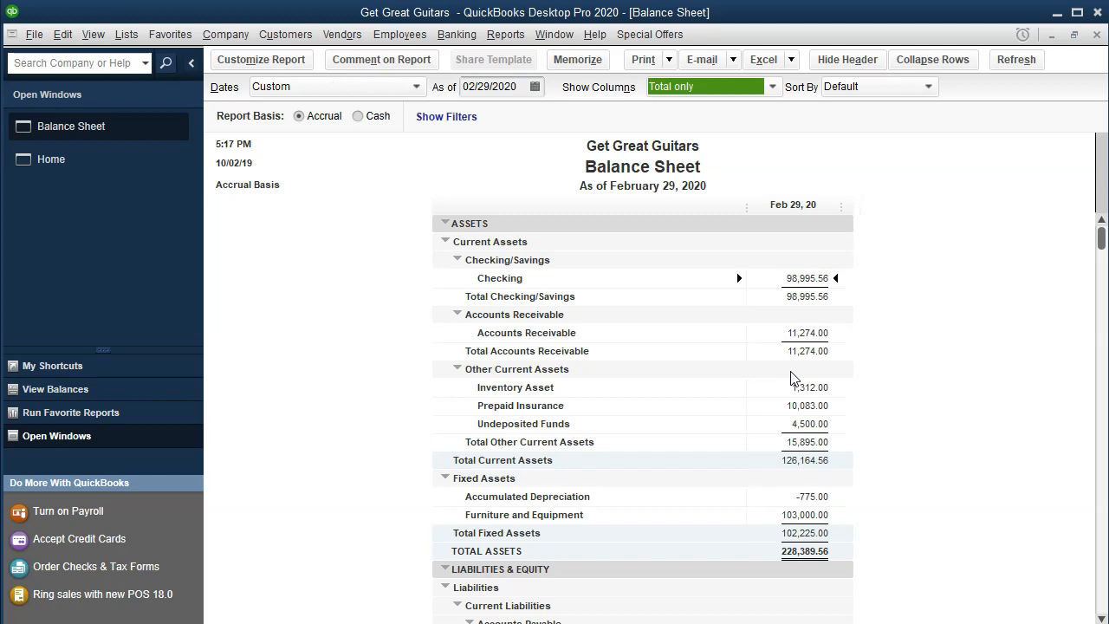
pyautogui.scroll(-3)
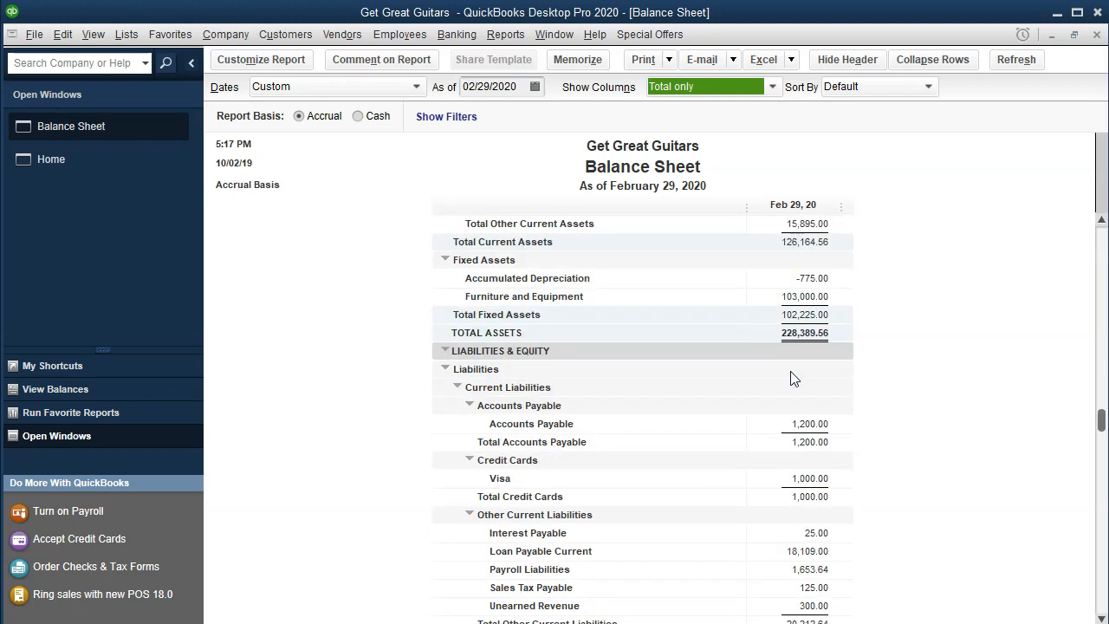
pyautogui.scroll(-3)
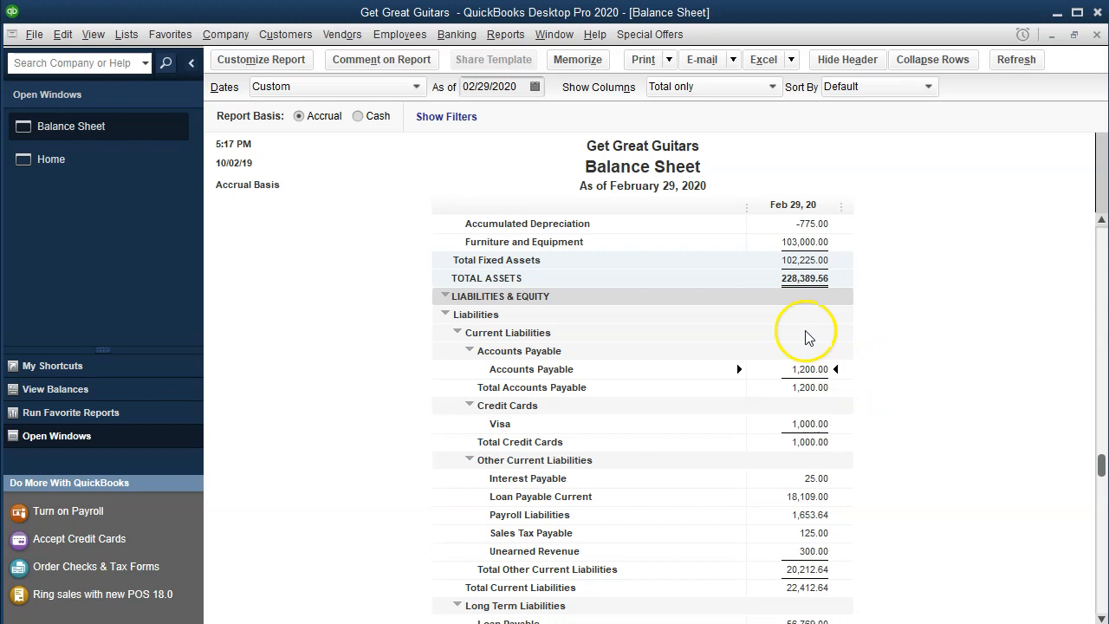
# - Open the Report Center from the Reports menu and maximize its window
pyautogui.click(505, 34)
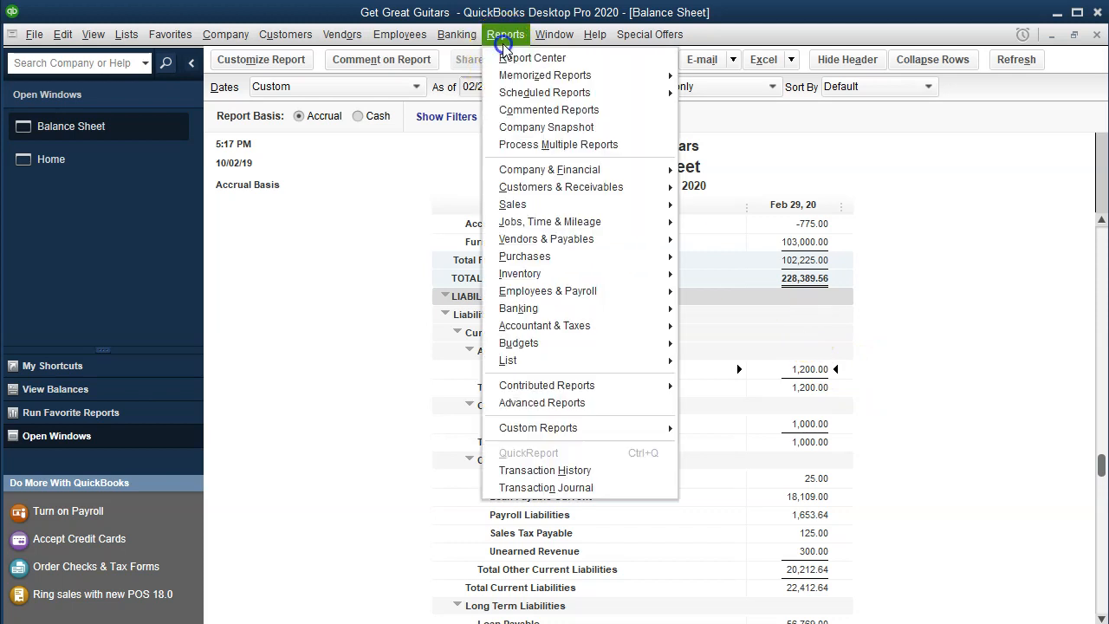
pyautogui.moveTo(606, 238)
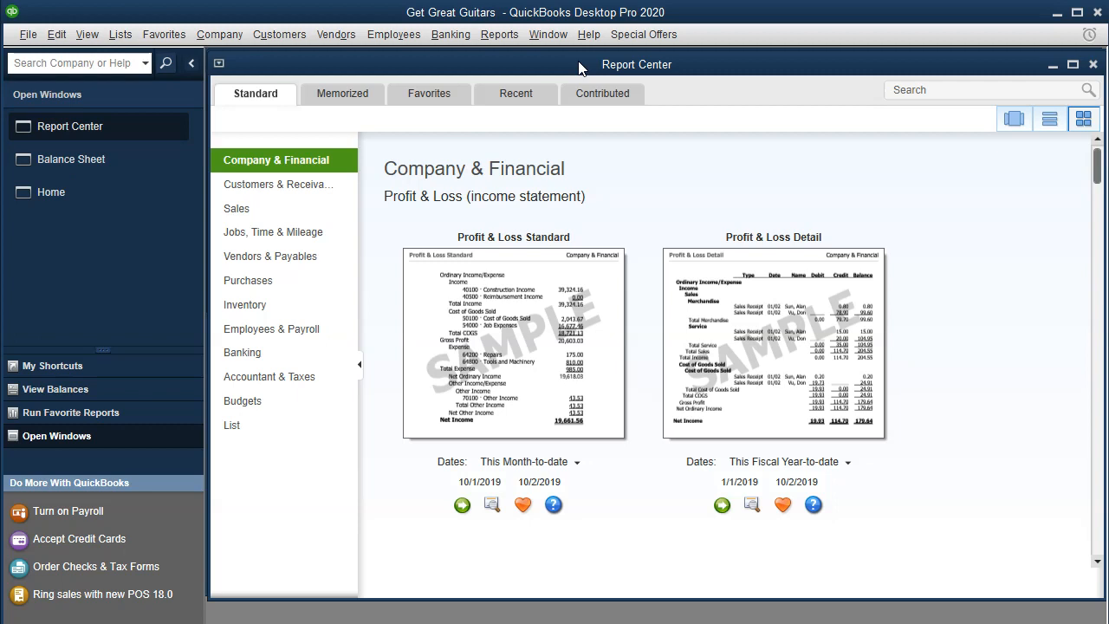
pyautogui.moveTo(1088, 52)
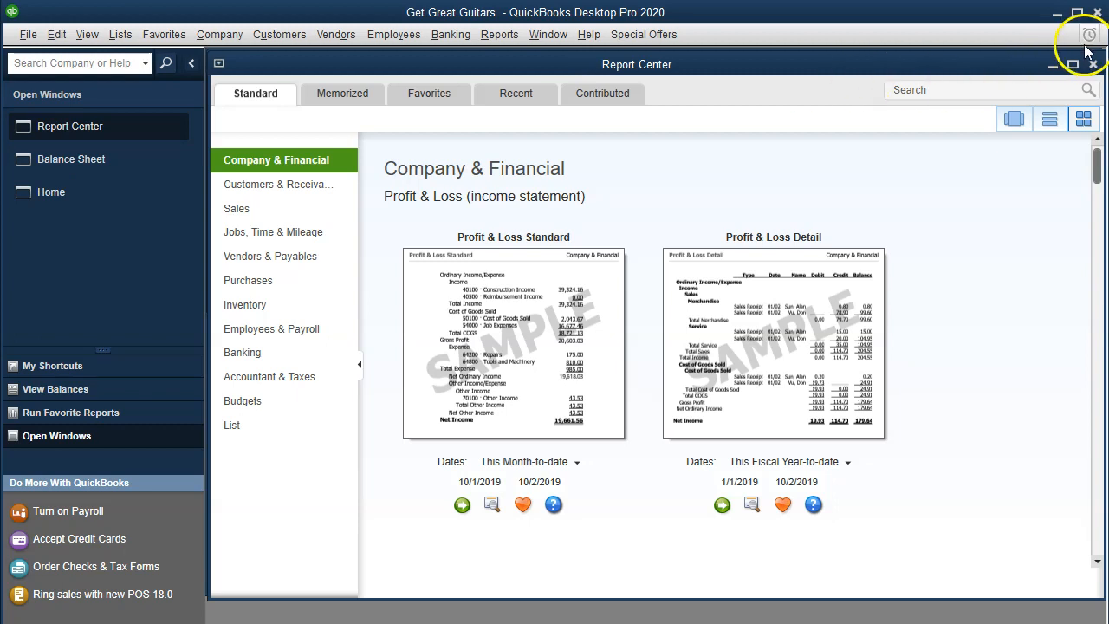
pyautogui.click(1077, 62)
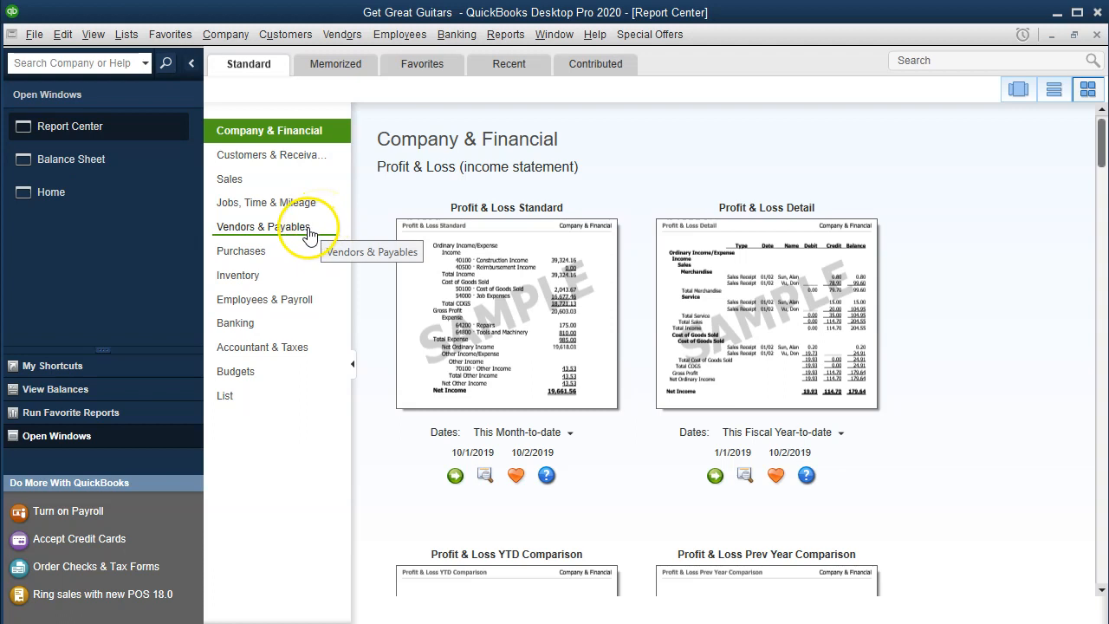
# - Show Vendors & Payables reports in Carousel View, featuring the A/P Aging Summary sample
pyautogui.click(266, 226)
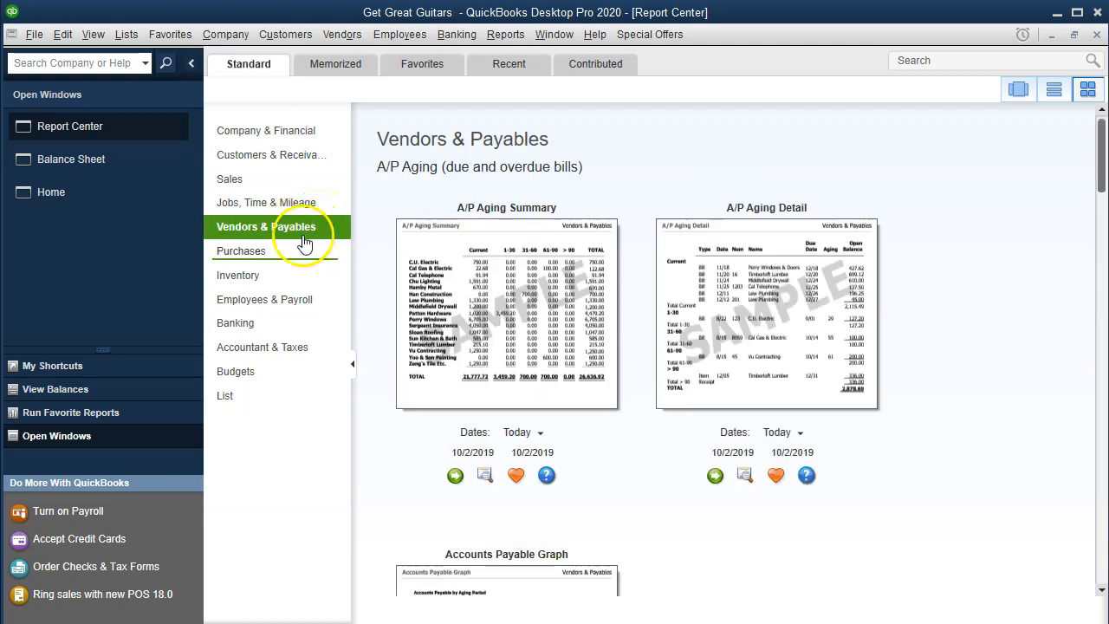
pyautogui.moveTo(489, 241)
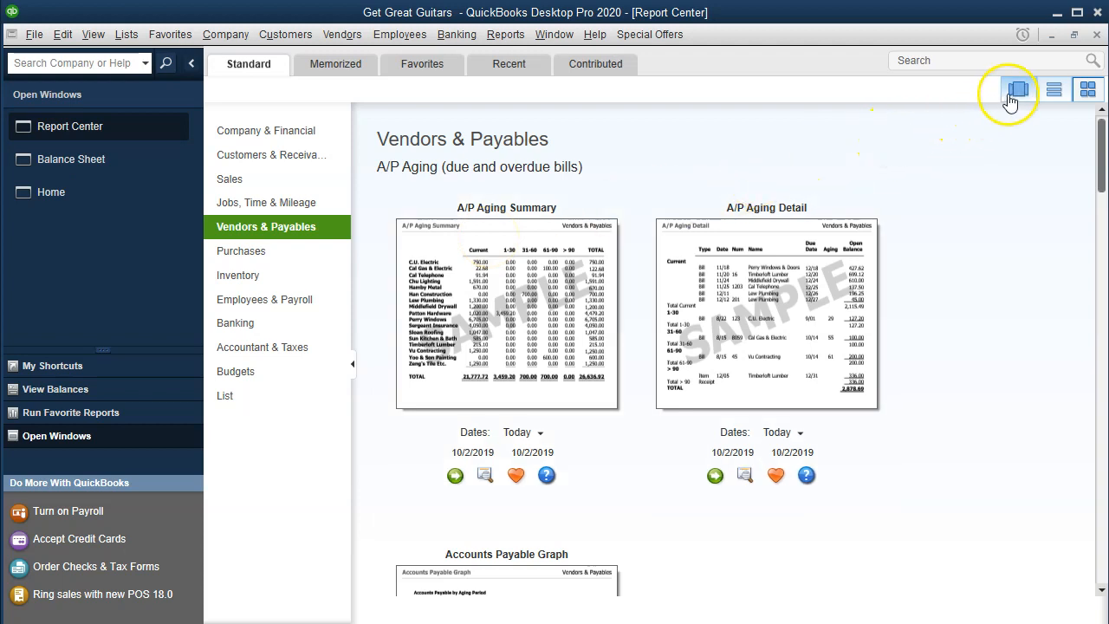
pyautogui.click(1018, 89)
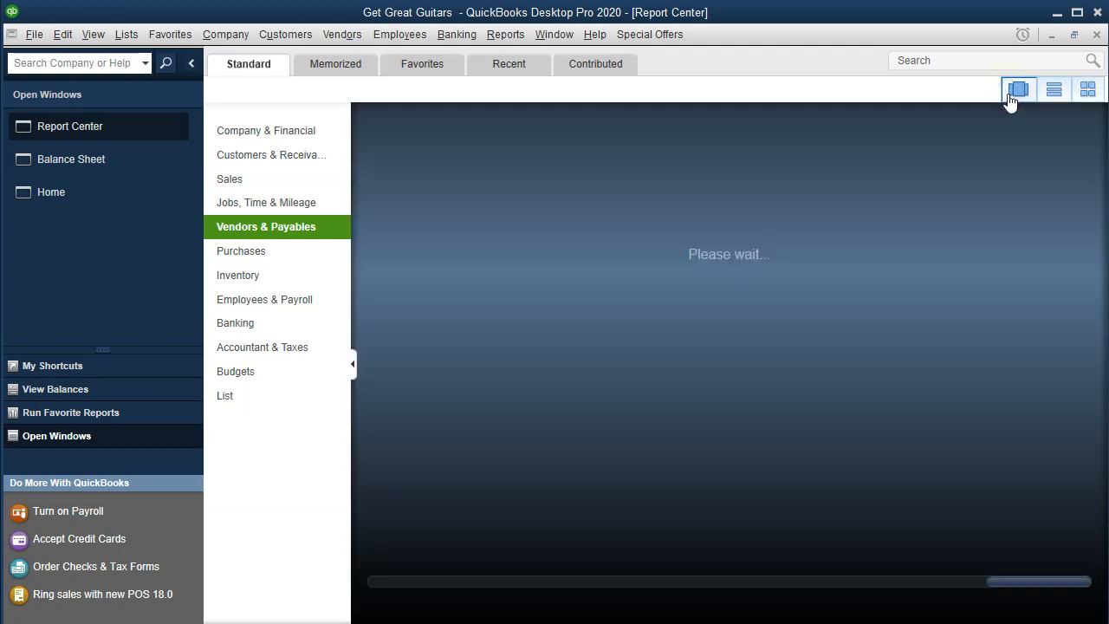
pyautogui.click(1019, 89)
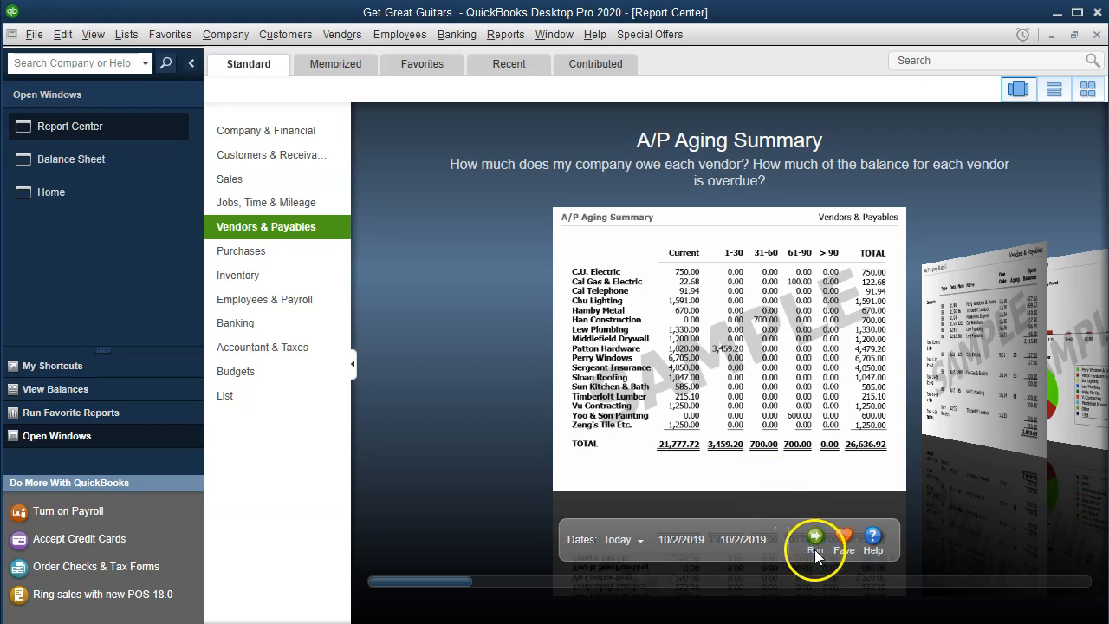
# - Run the A/P Aging Summary dated 02/29/2020, showing Epiphone owing 1,200.00
pyautogui.click(815, 539)
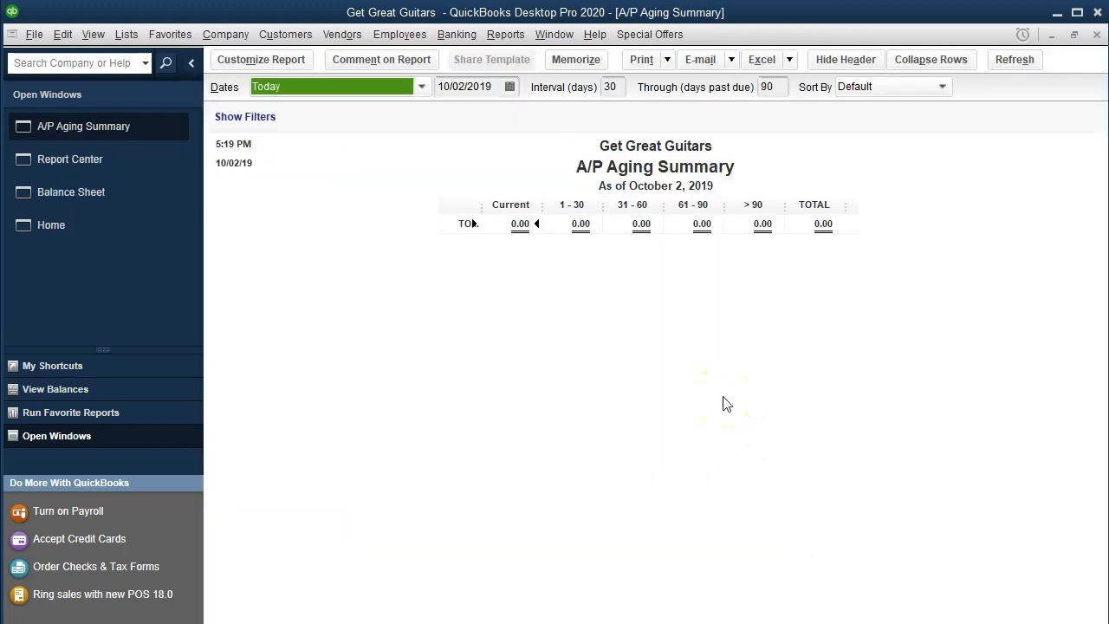
pyautogui.write('02292')
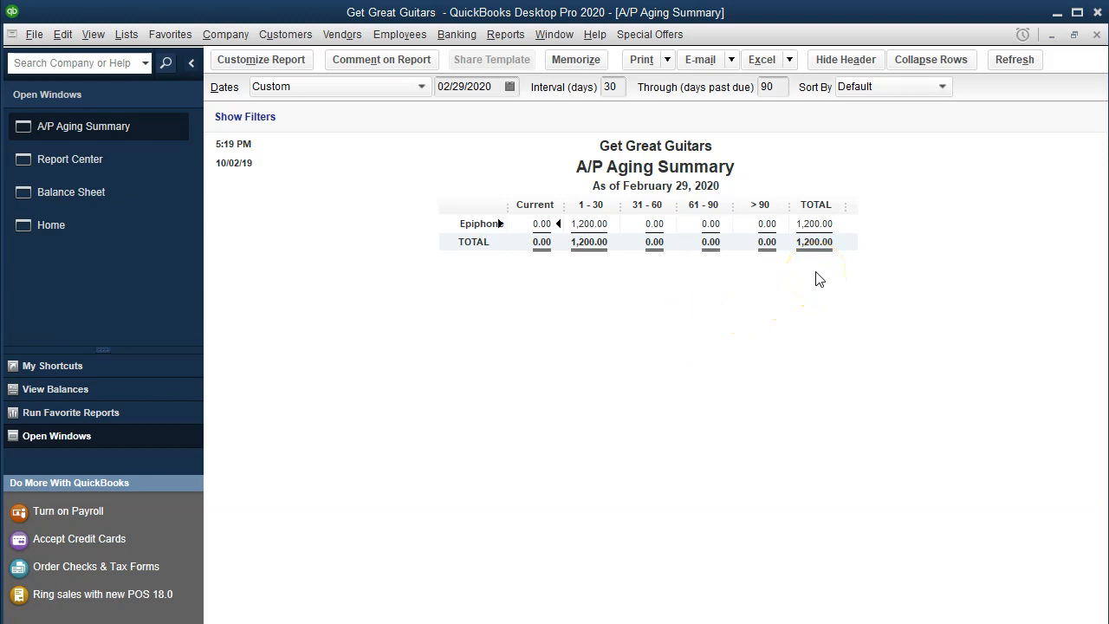
pyautogui.moveTo(424, 226)
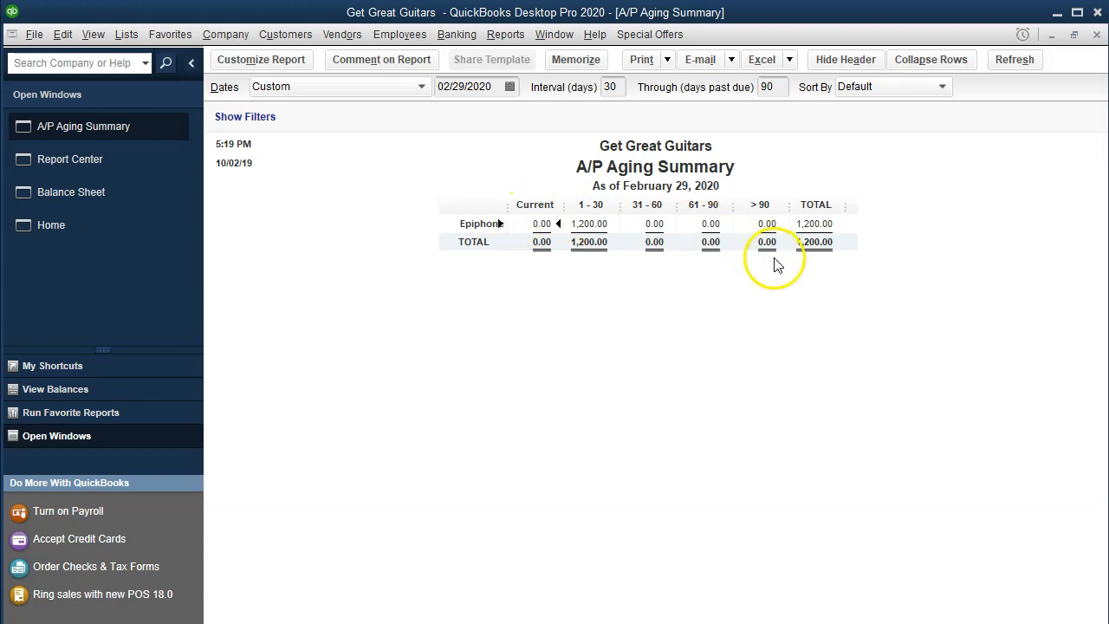
pyautogui.moveTo(789, 269)
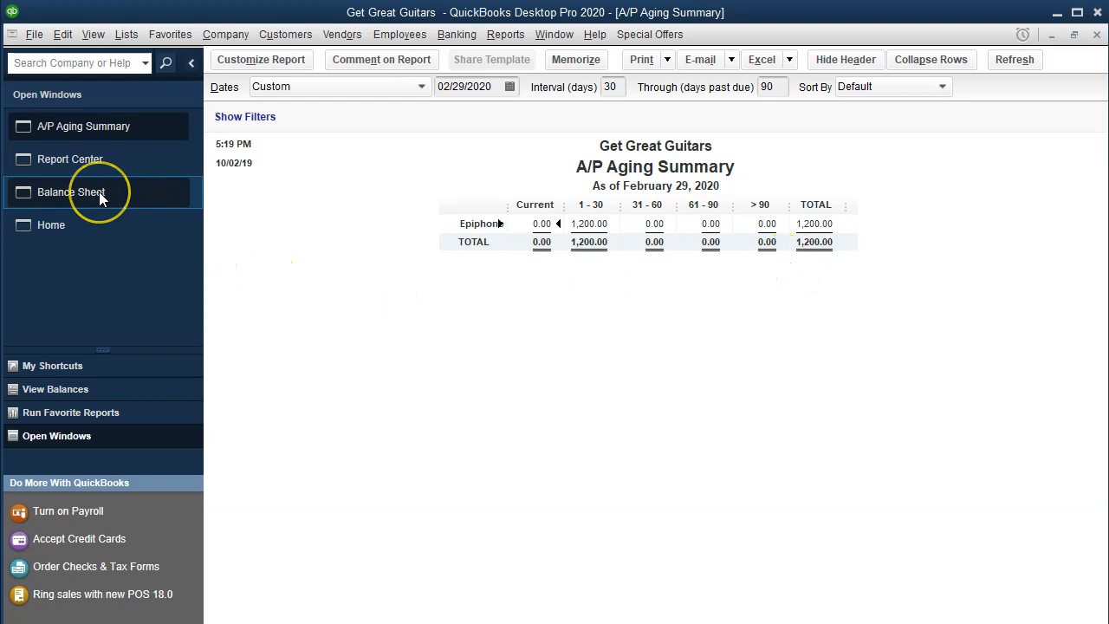
pyautogui.click(71, 191)
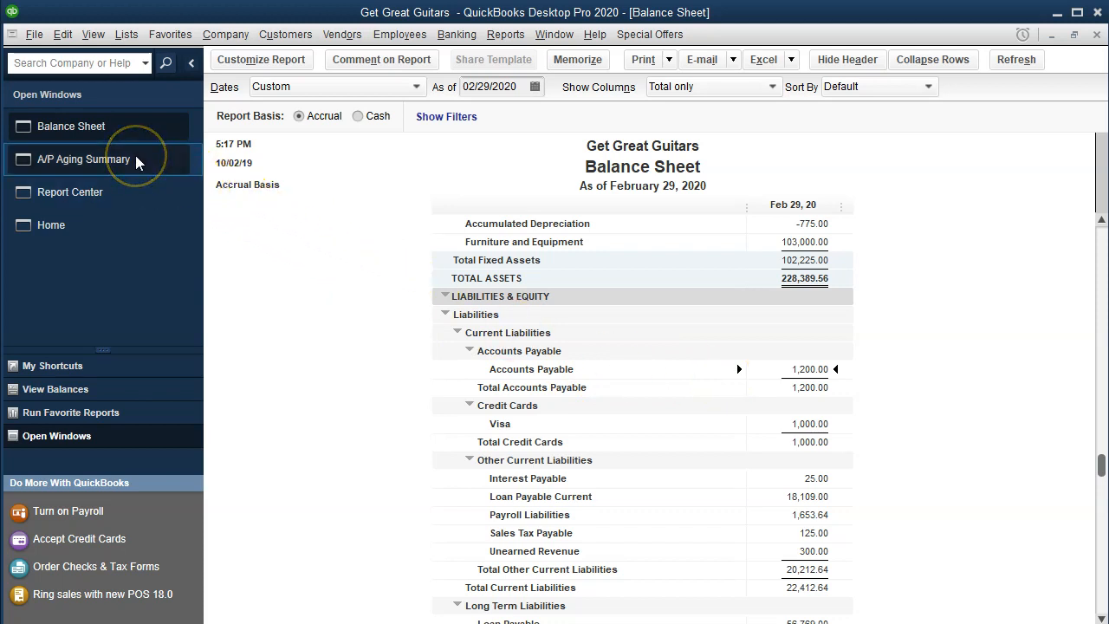
pyautogui.click(83, 159)
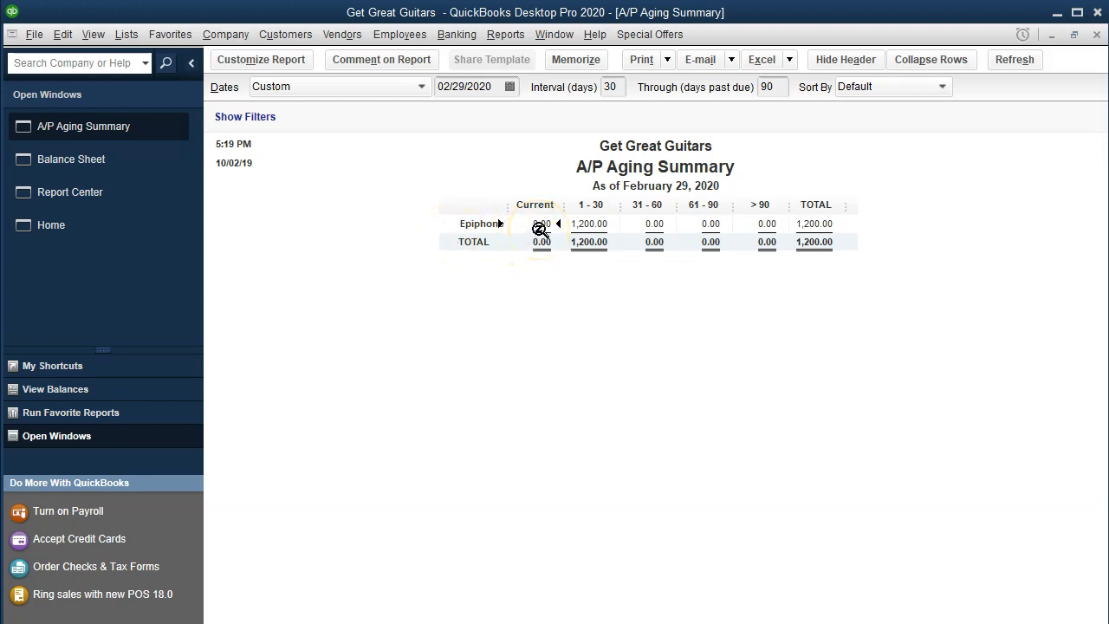
pyautogui.moveTo(601, 219)
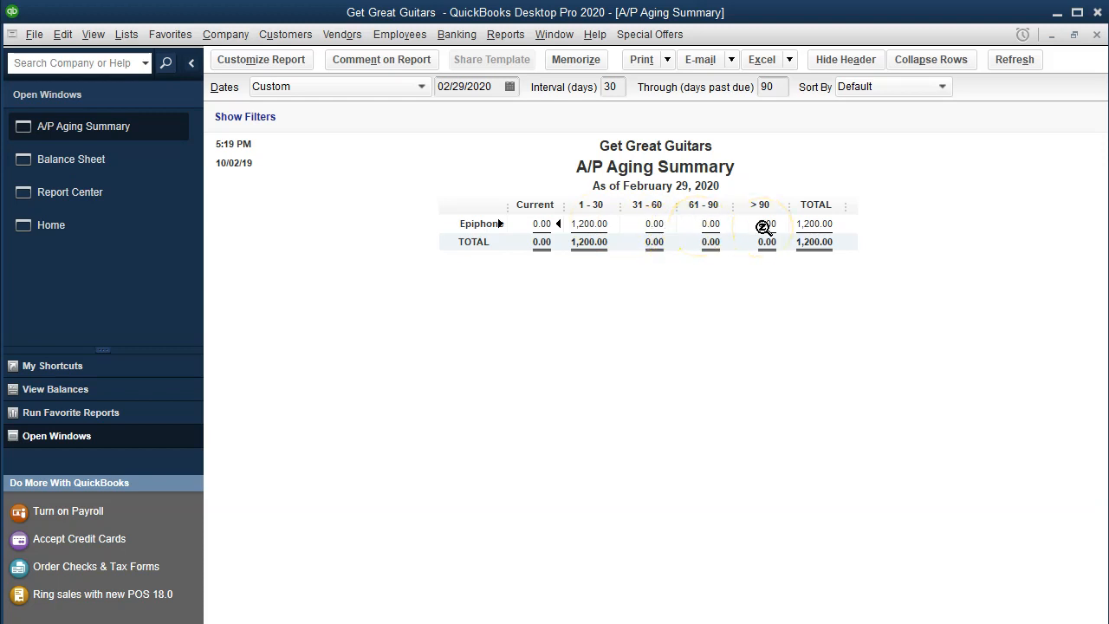
# - Drill into Epiphone's 1,200.00 balance to view its bill, then close back to the summary
pyautogui.doubleClick(590, 223)
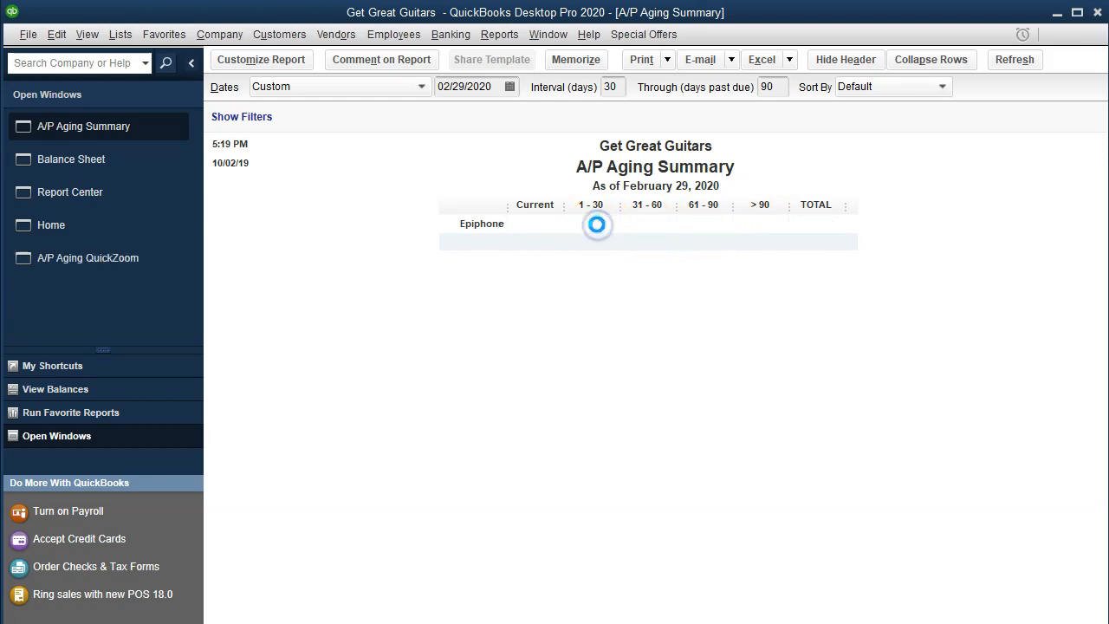
pyautogui.doubleClick(596, 223)
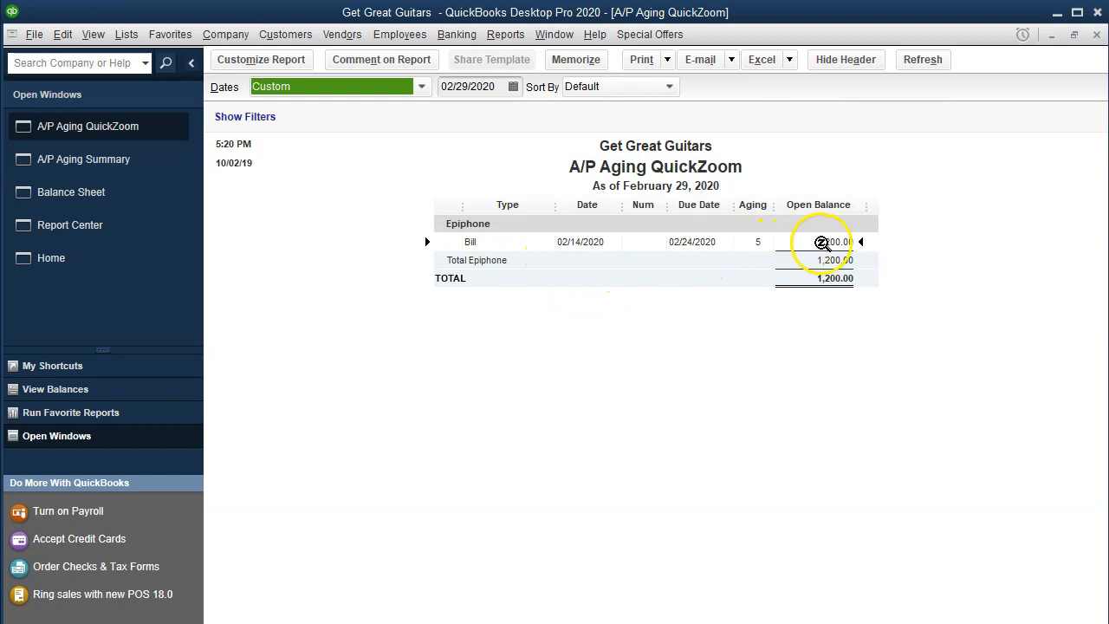
pyautogui.doubleClick(821, 241)
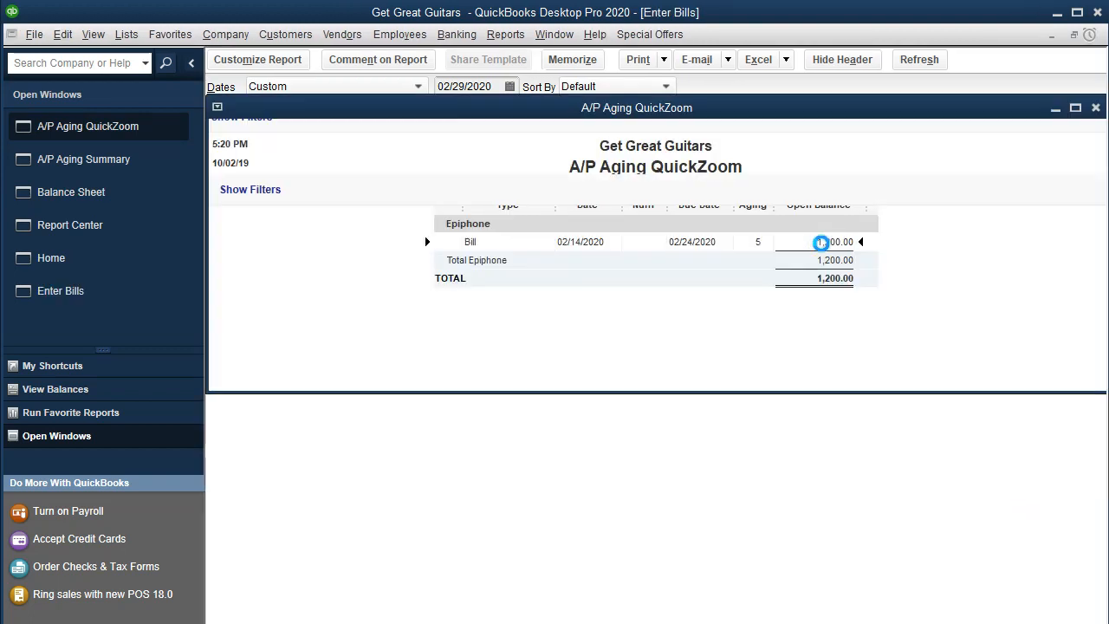
pyautogui.doubleClick(820, 242)
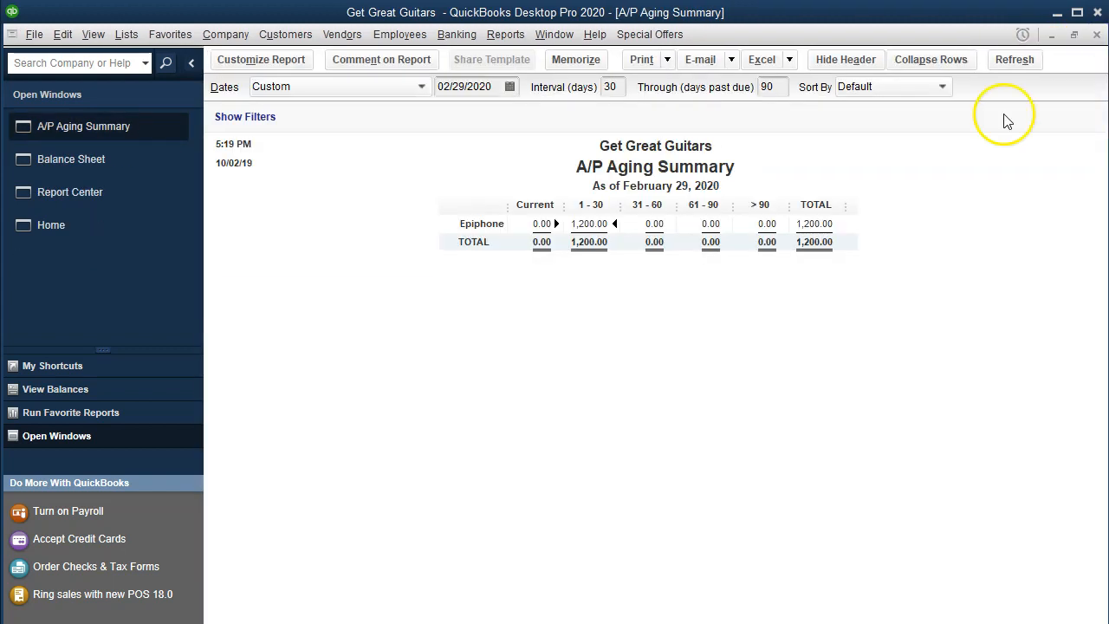
pyautogui.moveTo(733, 295)
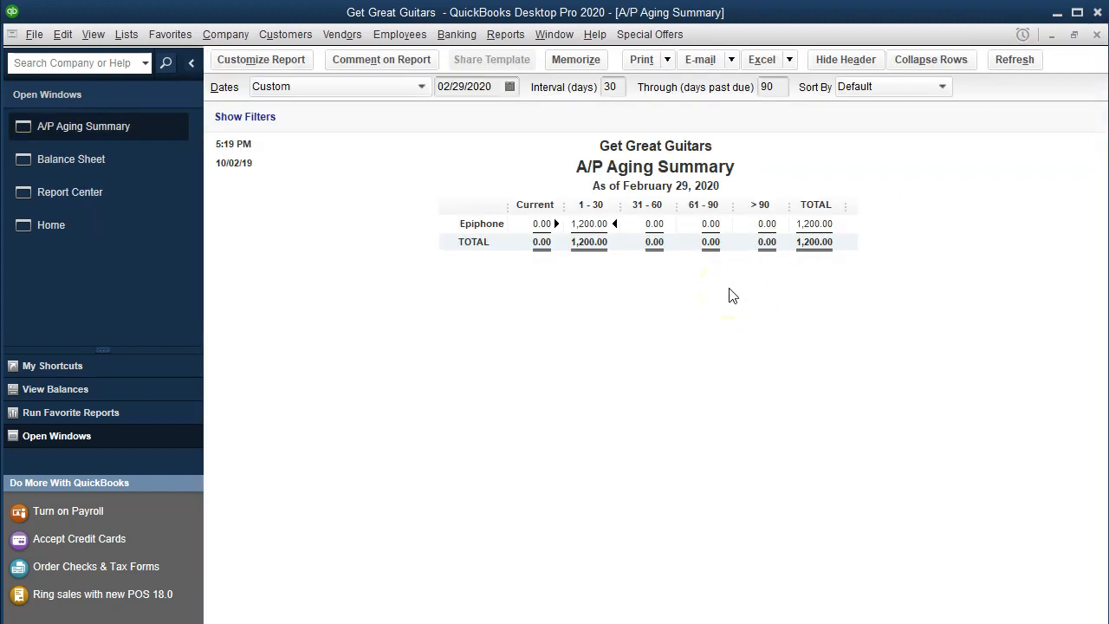
# - Remove Date/Time Prepared from the report header and add a Smith CPA extra footer line
pyautogui.click(261, 60)
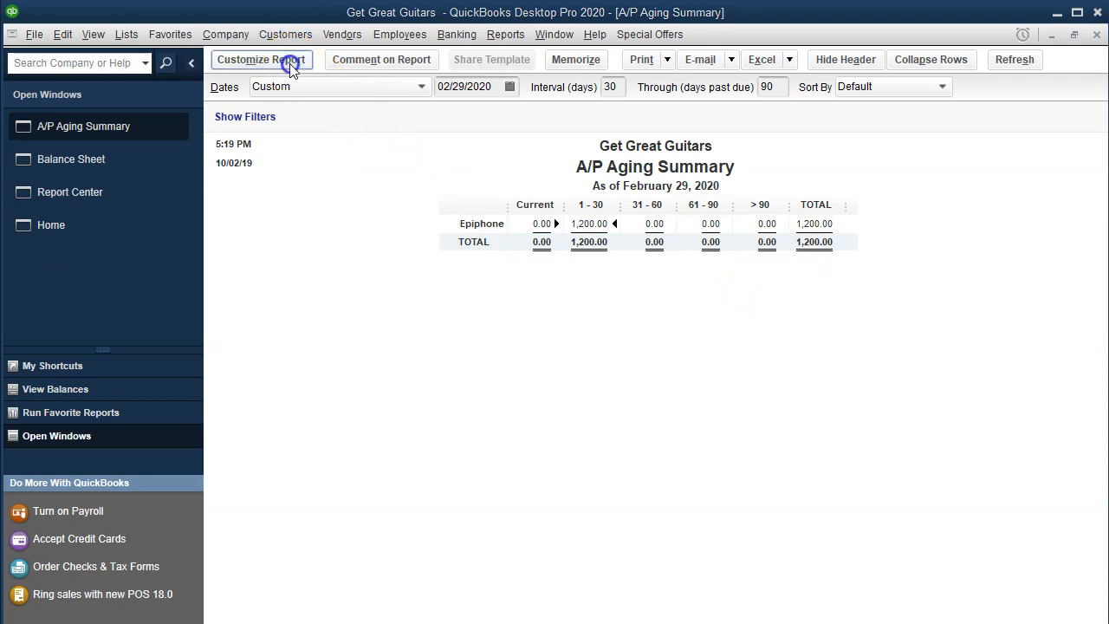
pyautogui.click(261, 59)
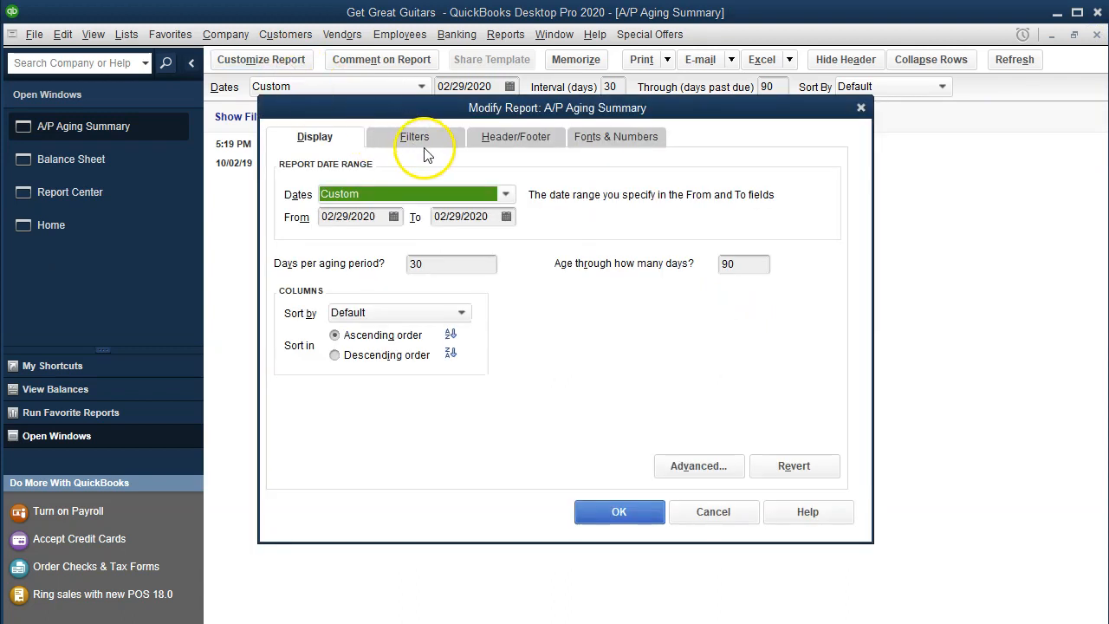
pyautogui.click(516, 136)
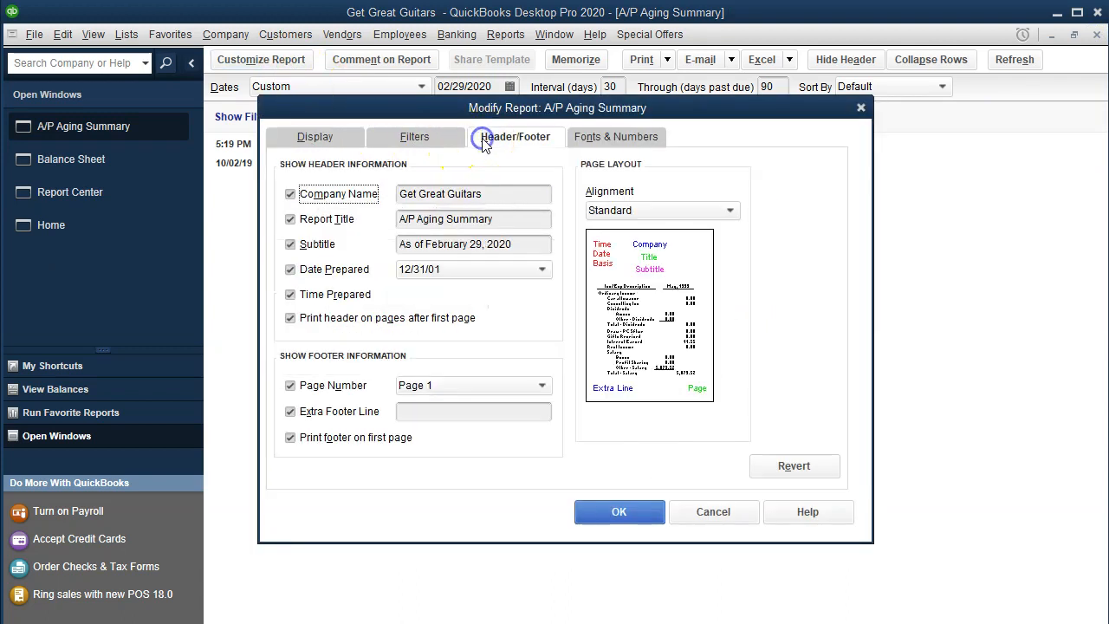
pyautogui.click(290, 269)
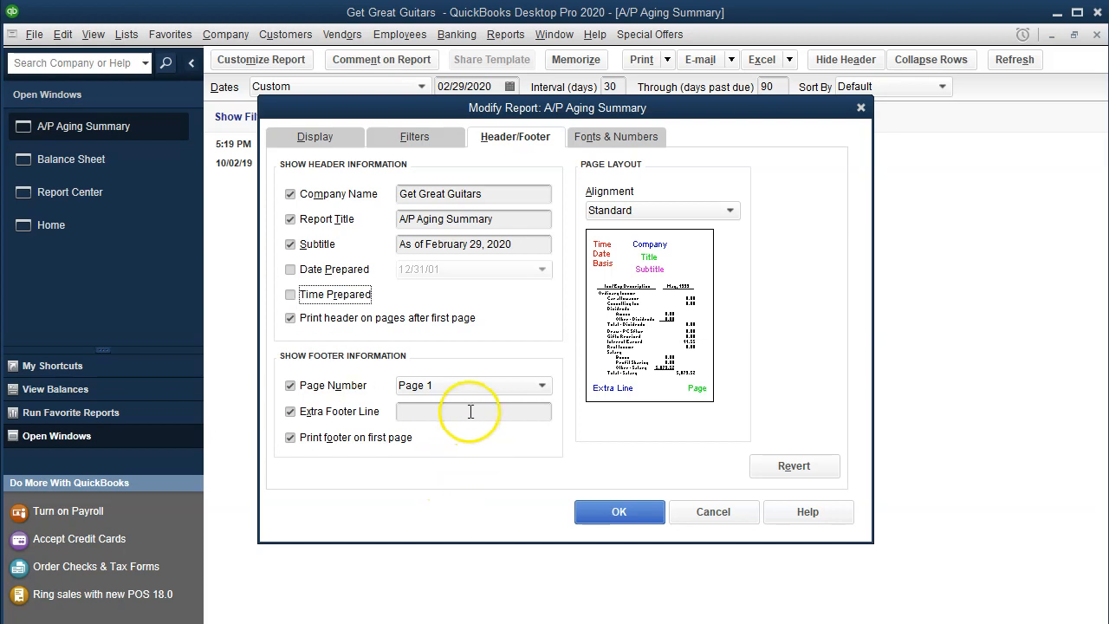
pyautogui.write('Smith CPA')
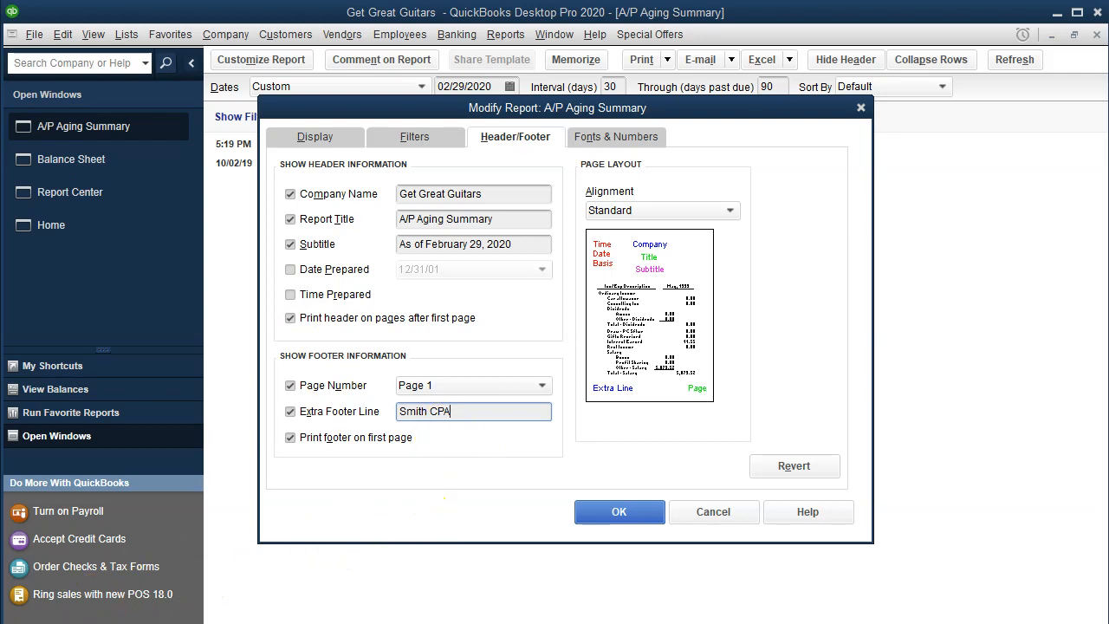
# - Show amounts without cents and negatives in bright red parentheses, and apply the customization
pyautogui.click(616, 136)
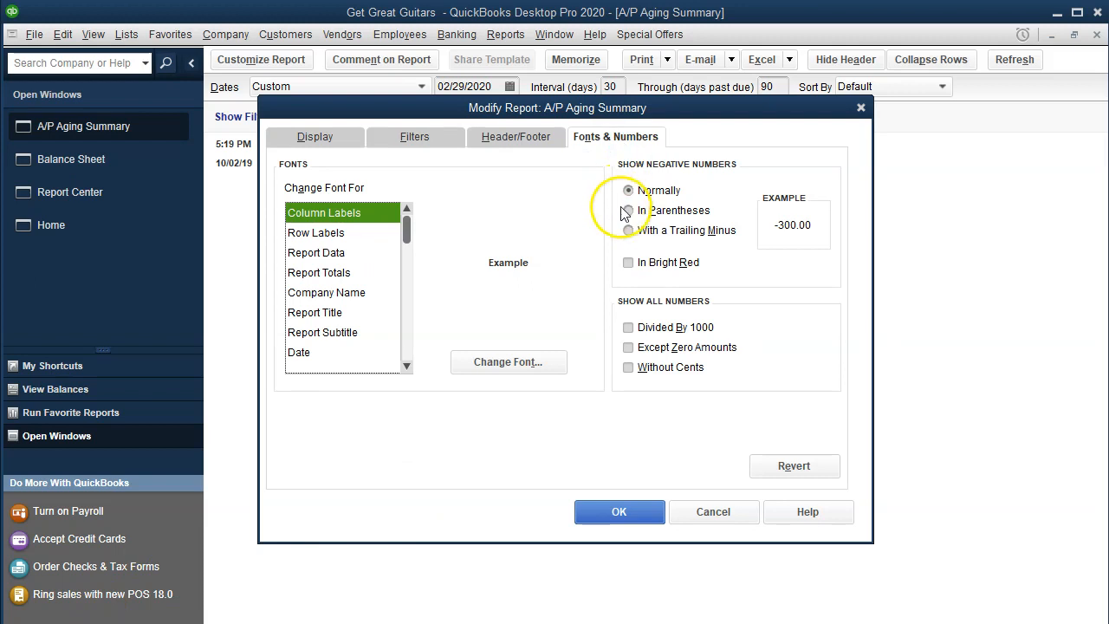
pyautogui.click(628, 210)
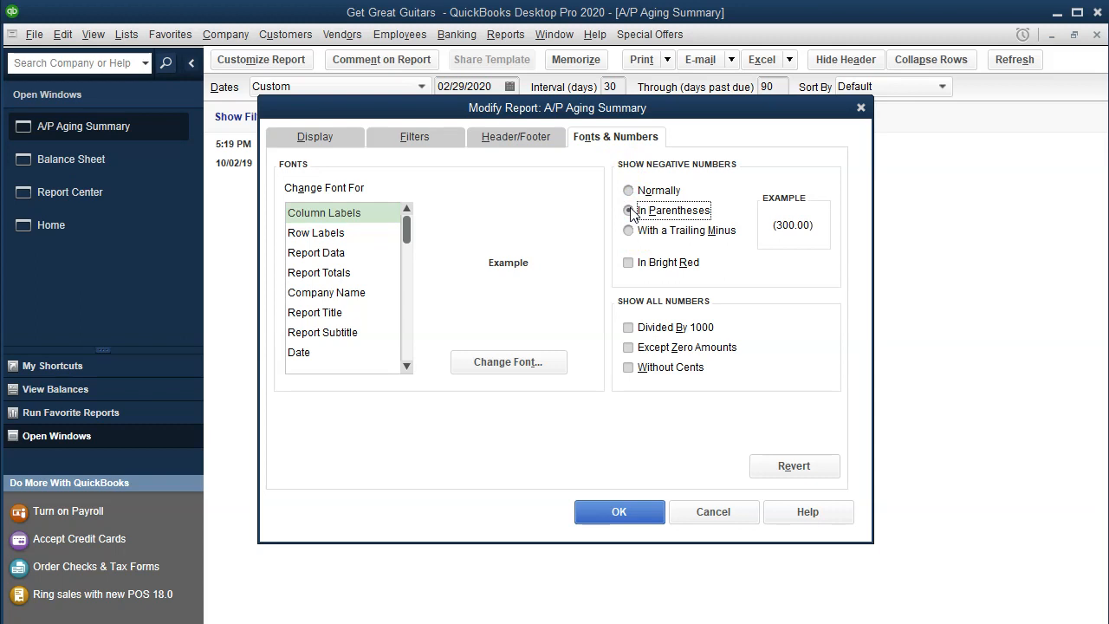
pyautogui.click(628, 261)
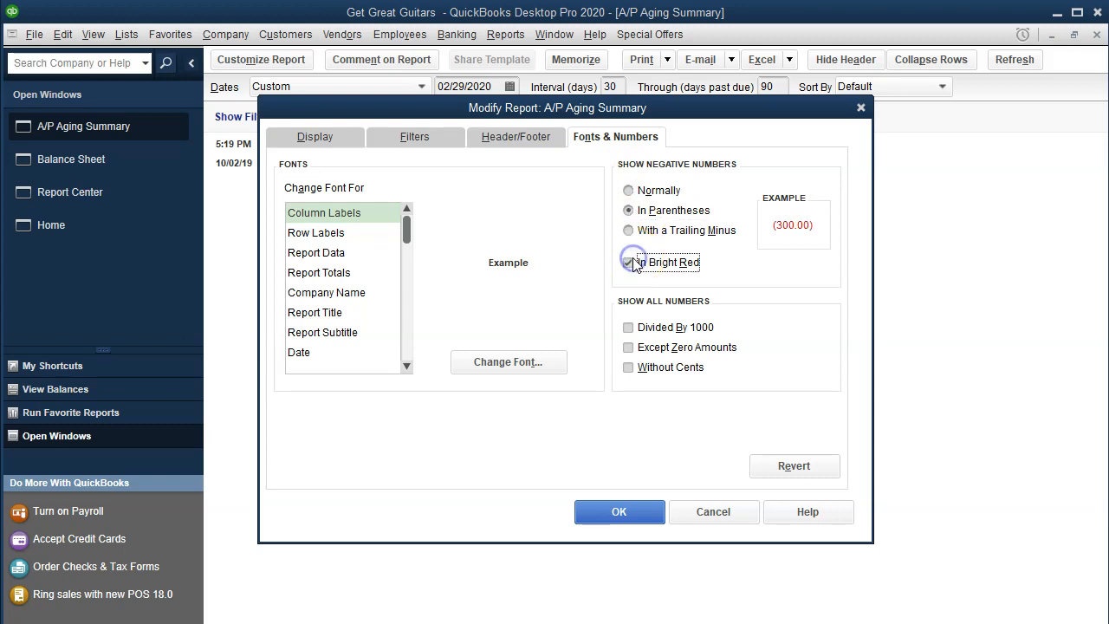
pyautogui.click(627, 261)
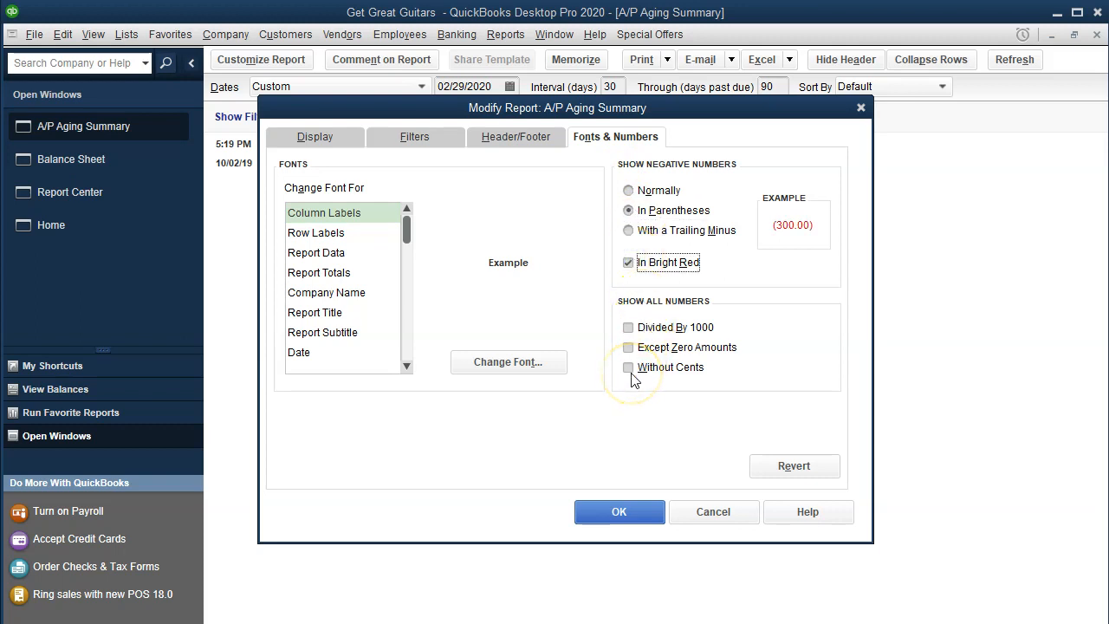
pyautogui.click(628, 367)
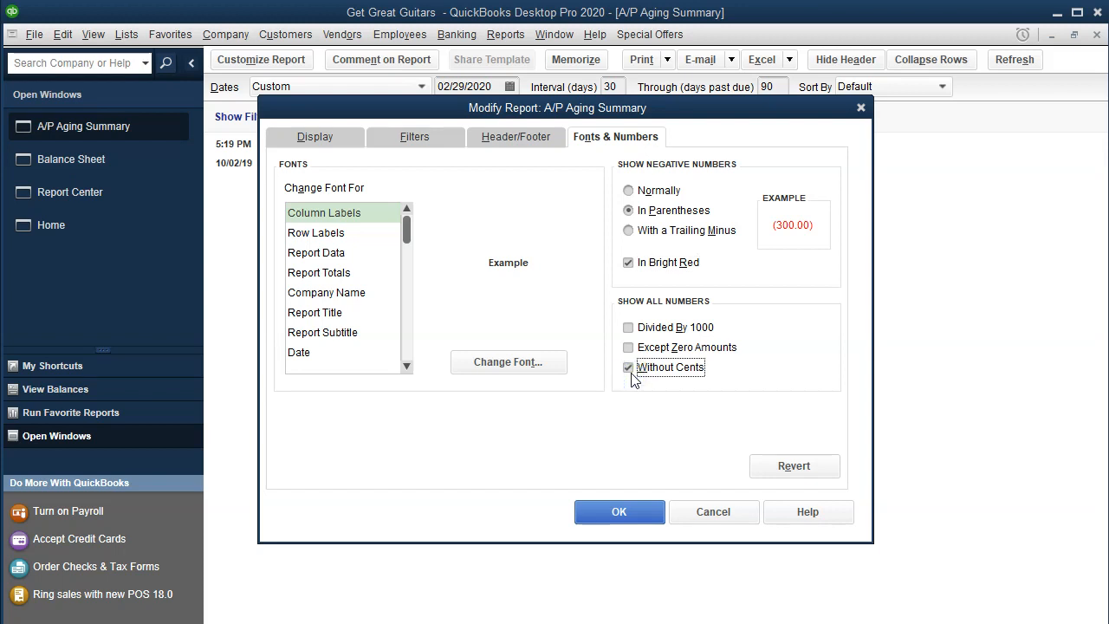
pyautogui.click(620, 512)
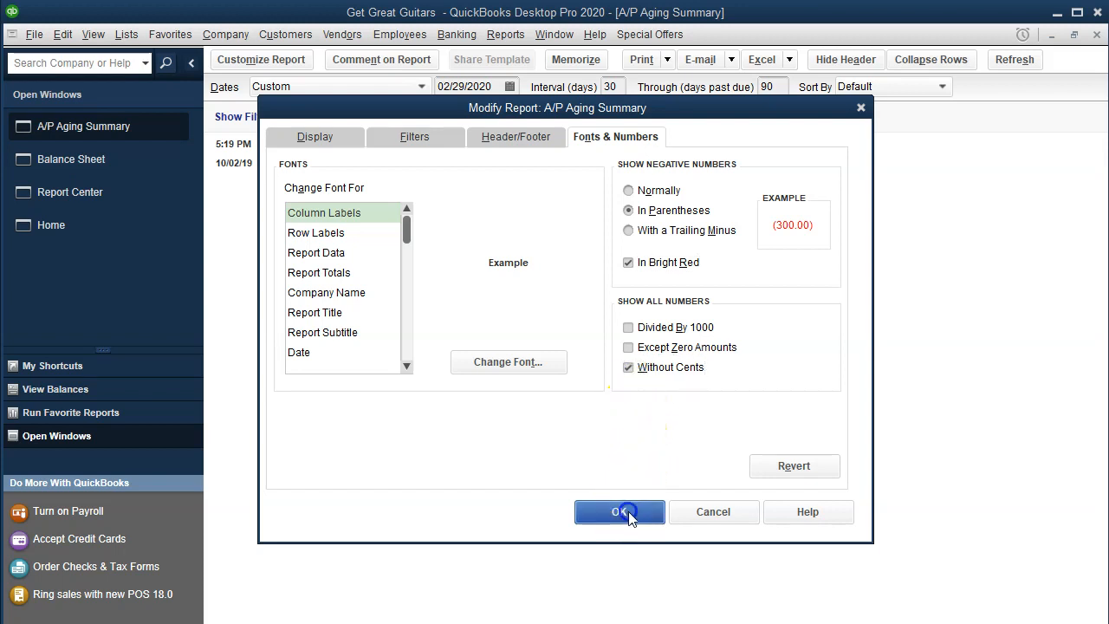
pyautogui.click(619, 511)
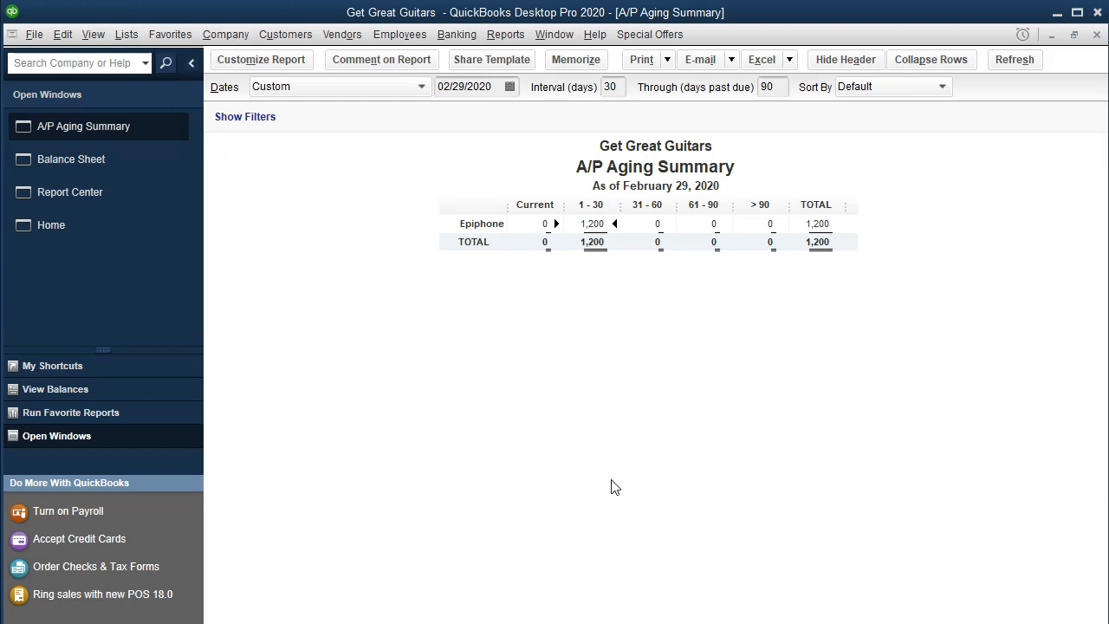
# - Print the report to a PDF named 'AP Aging 2020' in the Financial Reports 2020 folder
pyautogui.click(667, 60)
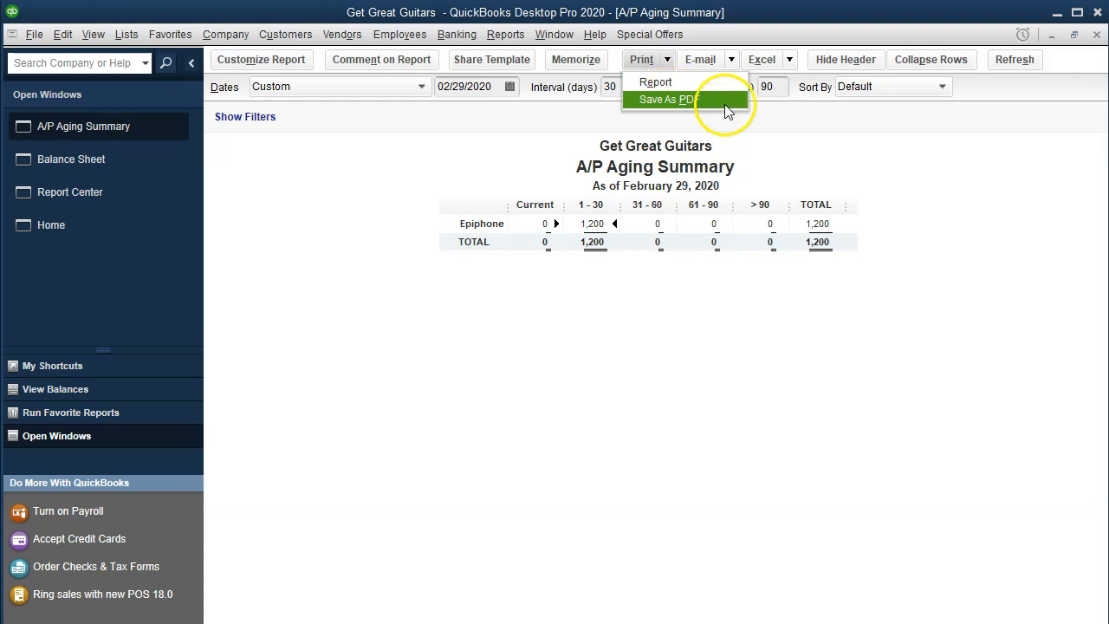
pyautogui.click(666, 99)
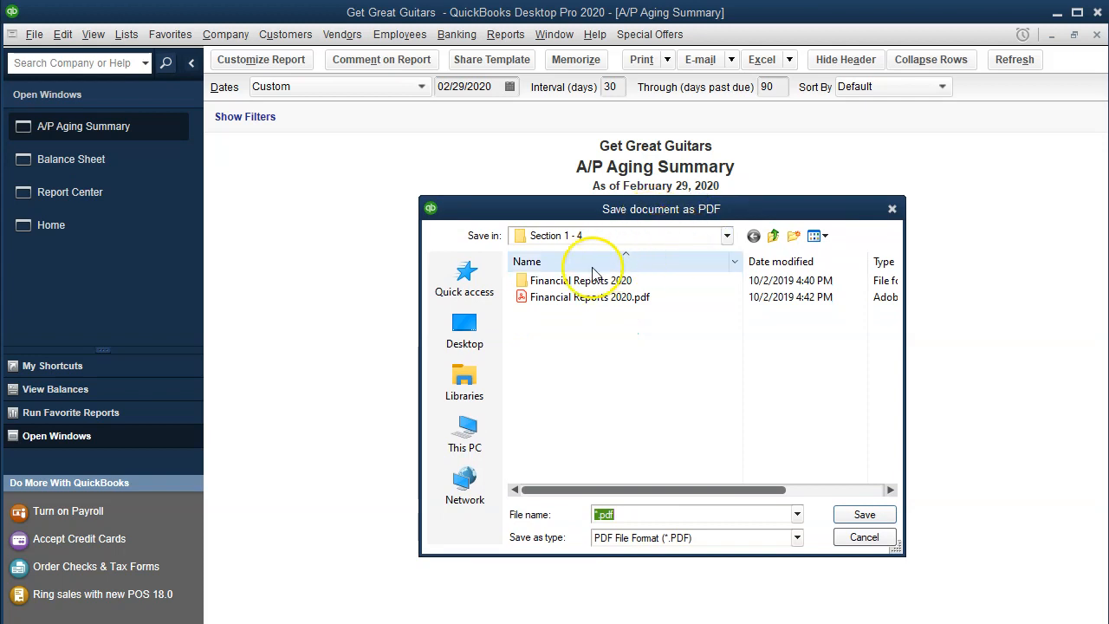
pyautogui.doubleClick(580, 280)
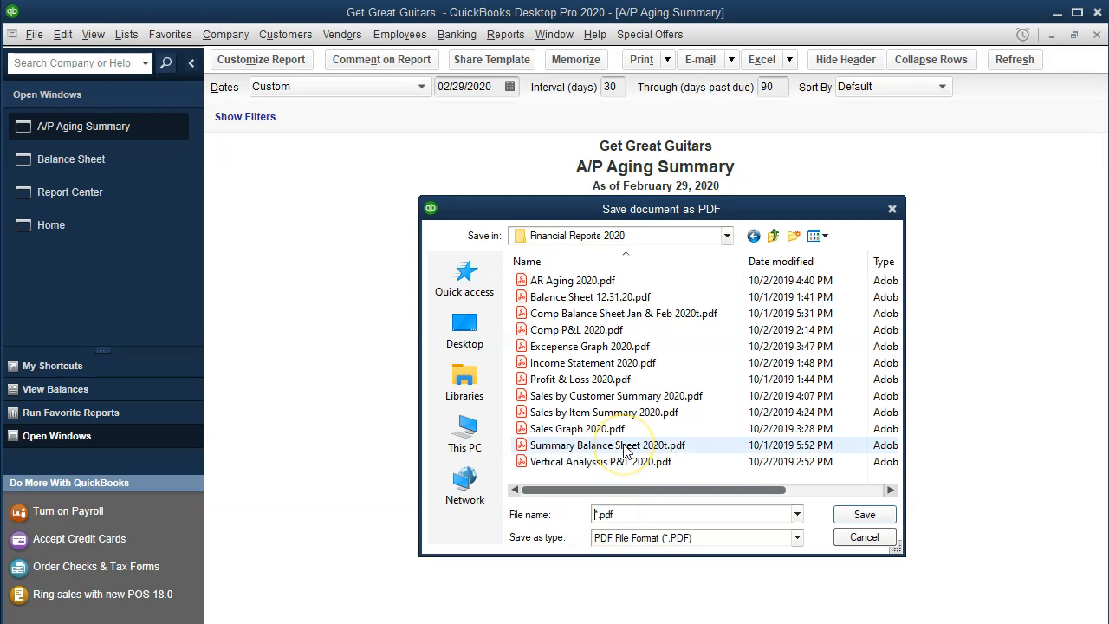
pyautogui.moveTo(624, 444)
pyautogui.write('AP Aging')
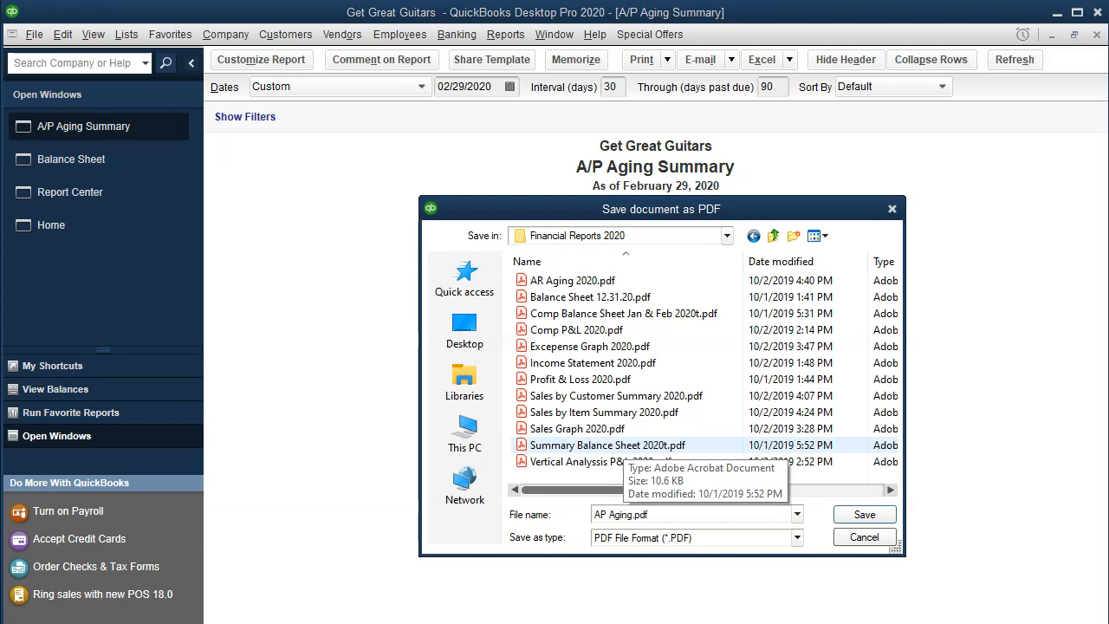
pyautogui.click(633, 514)
pyautogui.write(' 2020')
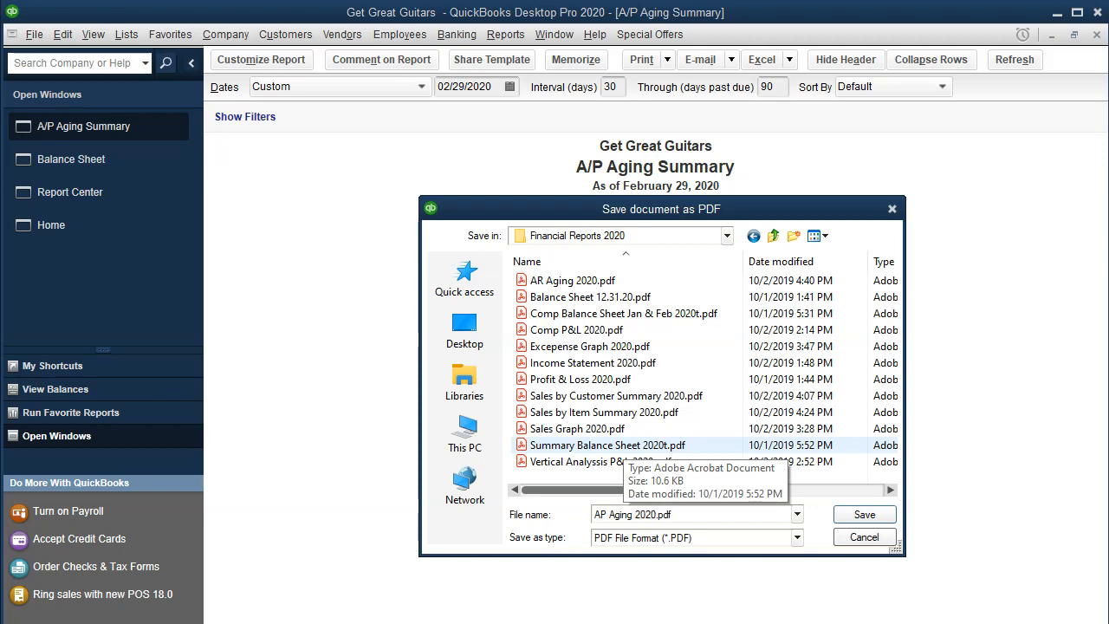
pyautogui.click(863, 514)
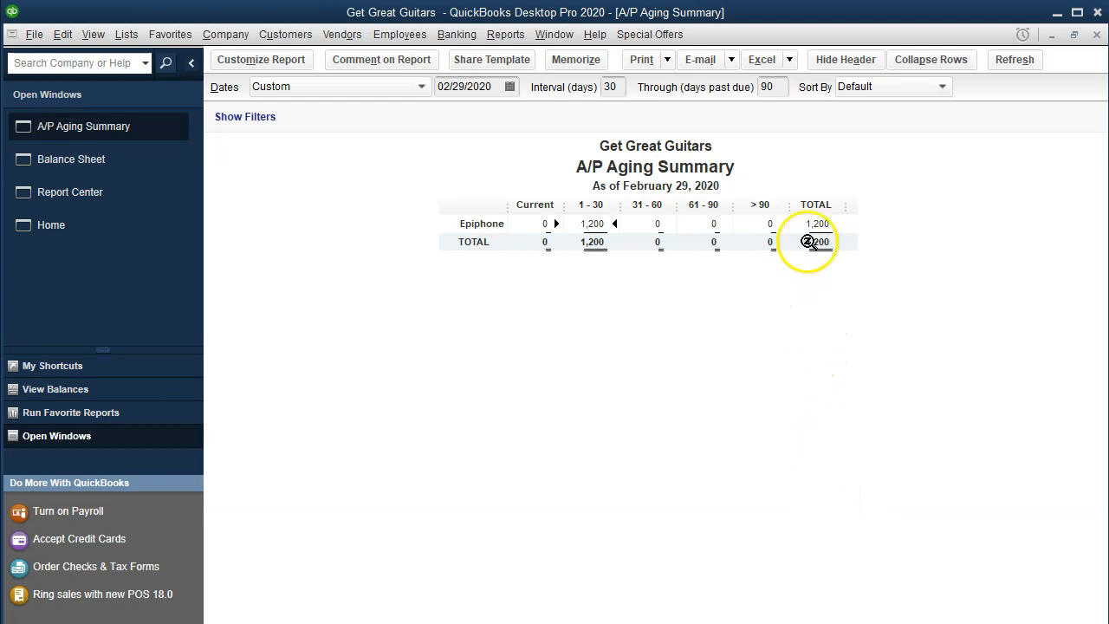
# - Export the report as a new worksheet into the existing Financial Reports 2020.xlsx workbook
pyautogui.click(788, 59)
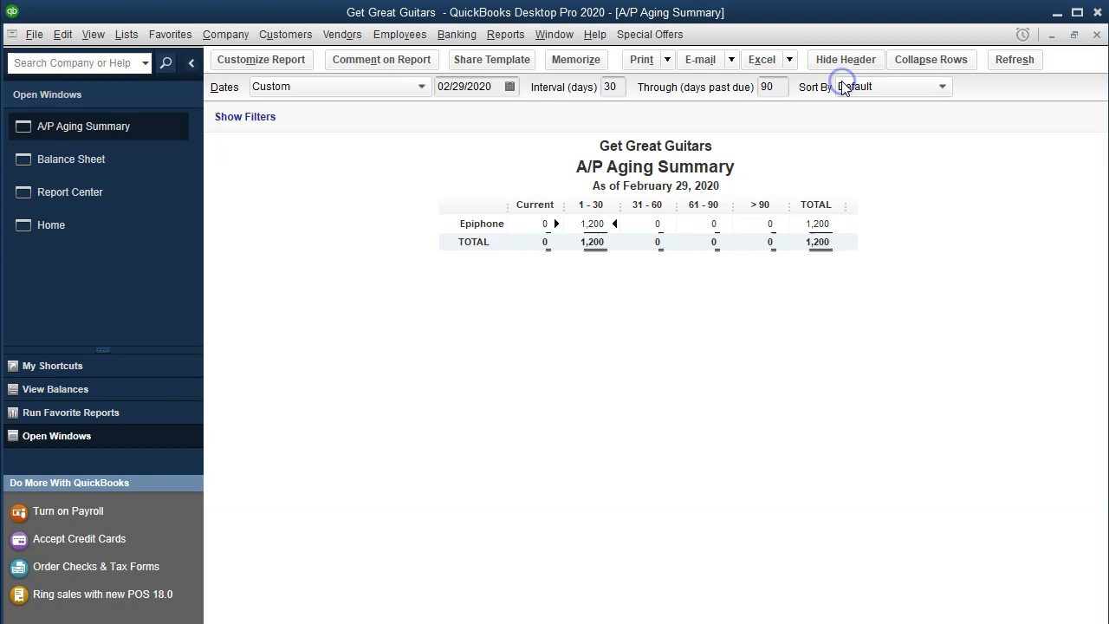
pyautogui.moveTo(822, 299)
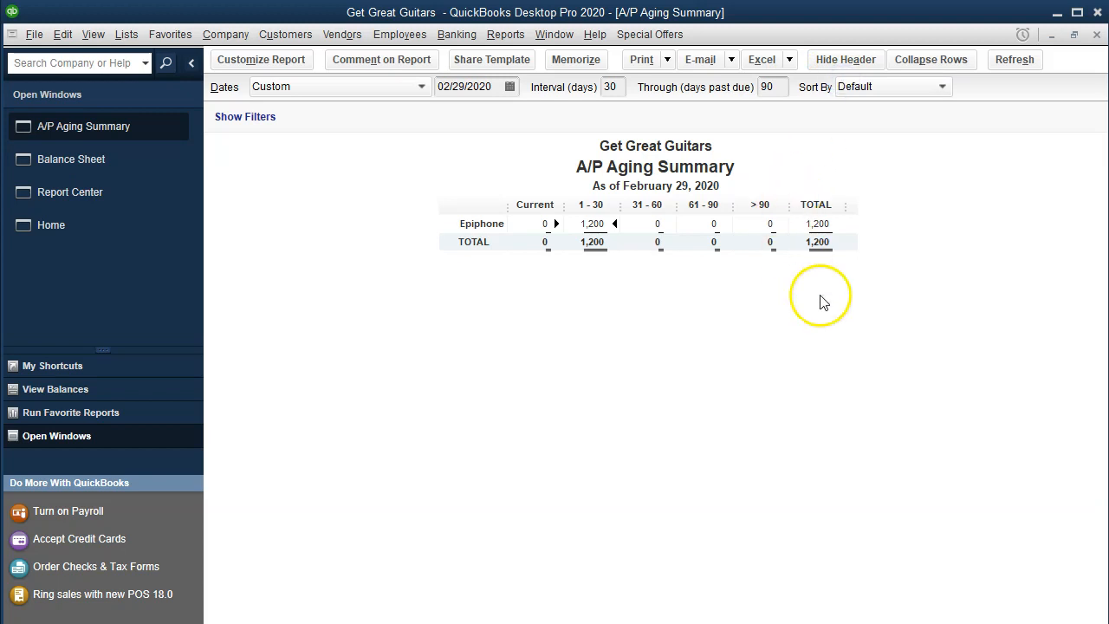
pyautogui.click(762, 59)
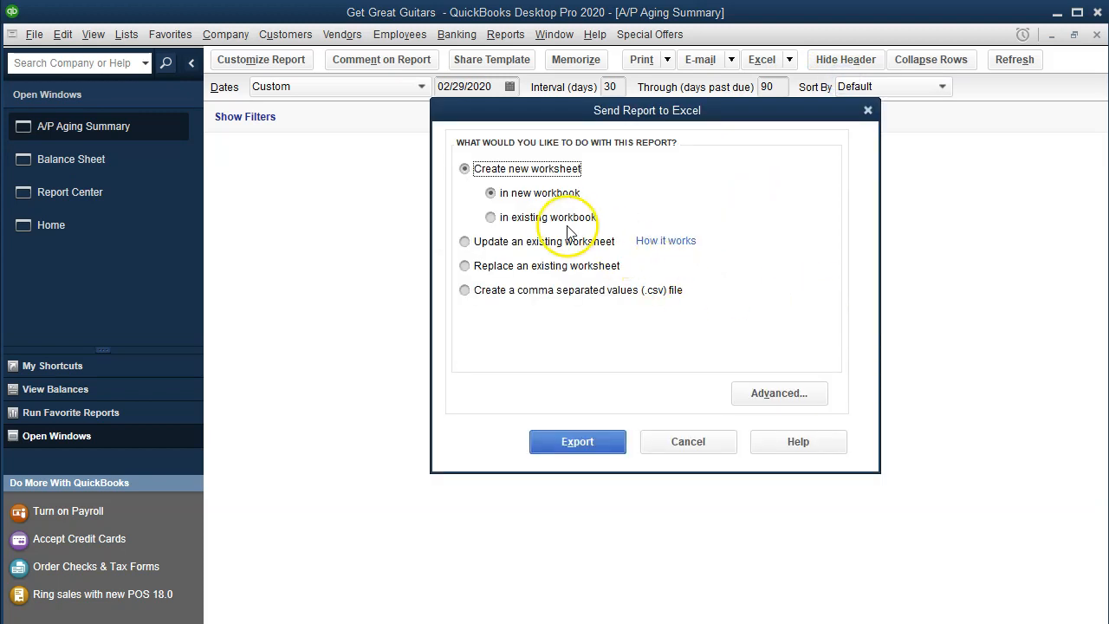
pyautogui.click(491, 217)
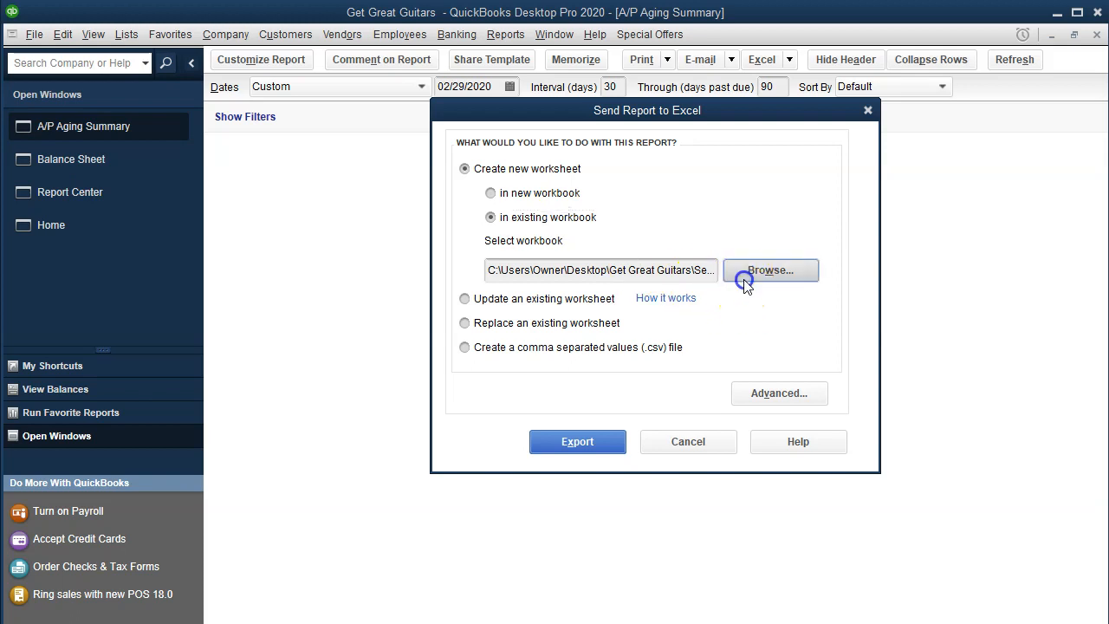
pyautogui.click(770, 269)
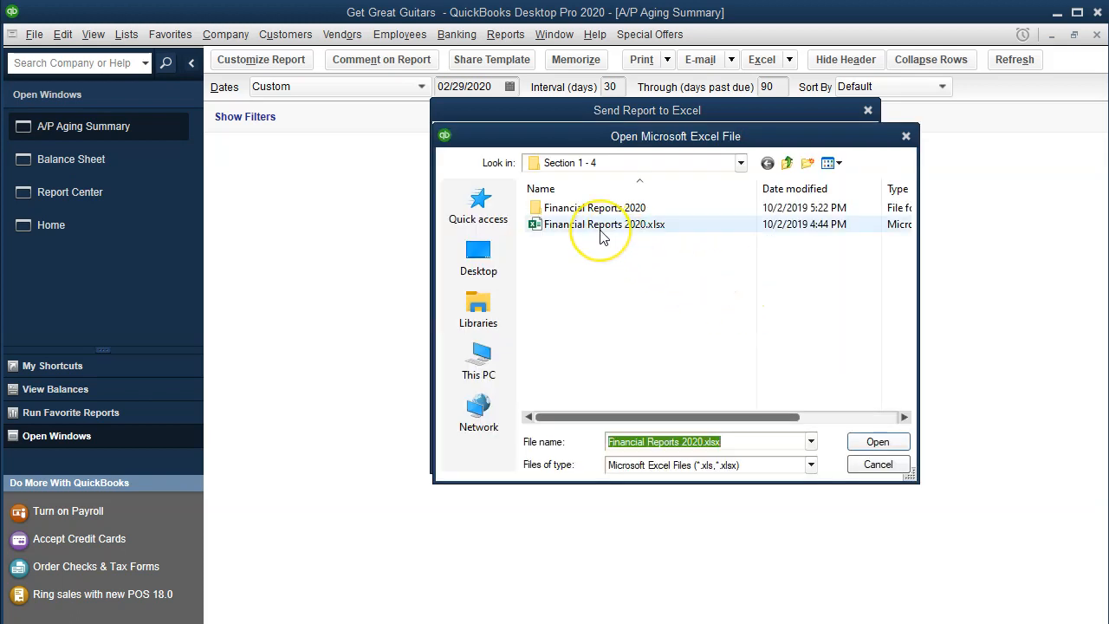
pyautogui.click(878, 441)
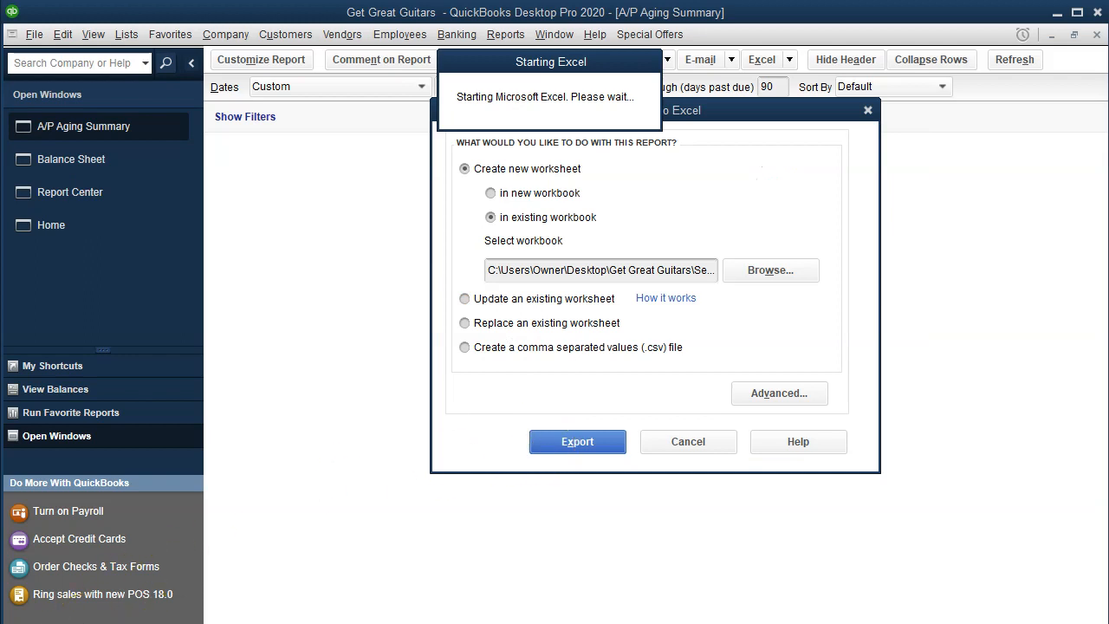
pyautogui.click(577, 441)
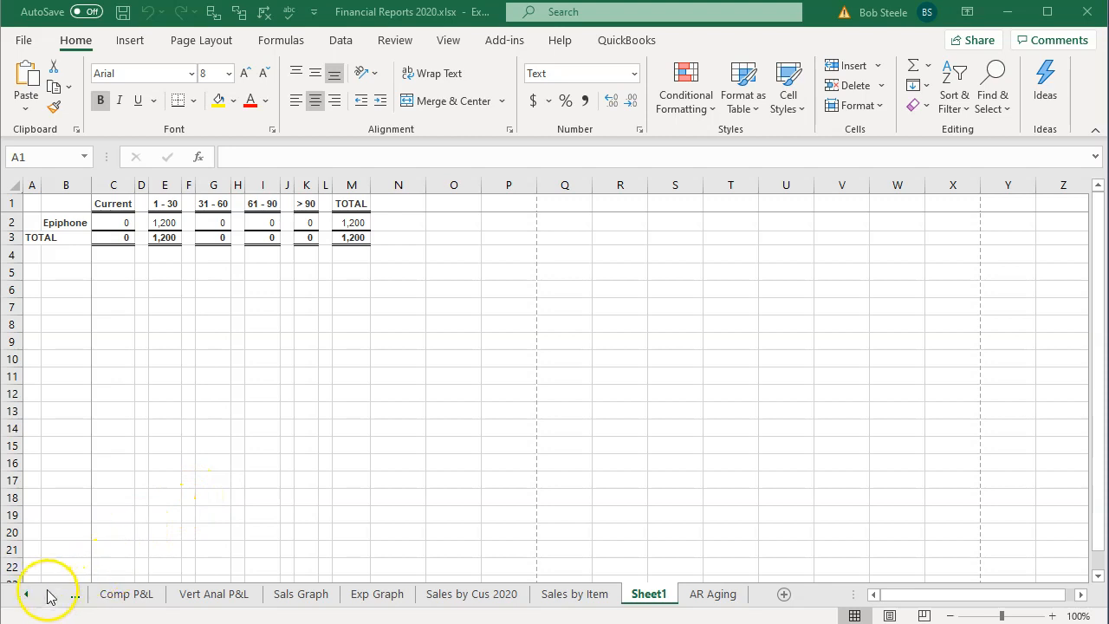
# - Delete the QuickBooks Desktop Export Tips sheet and move Sheet1 after AR Aging
pyautogui.click(26, 594)
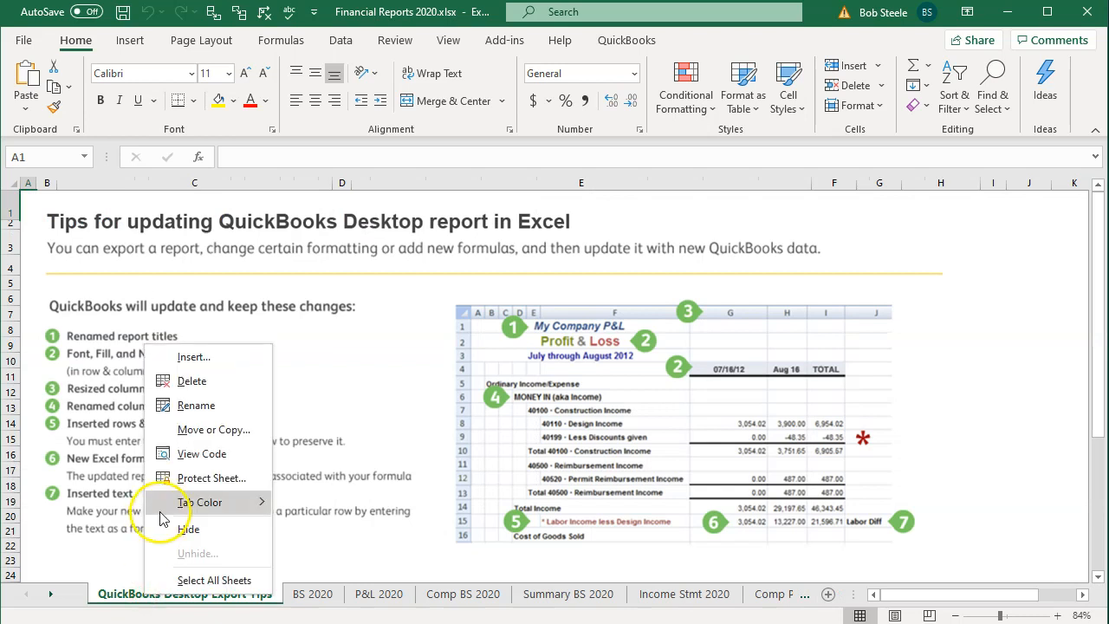
pyautogui.click(191, 380)
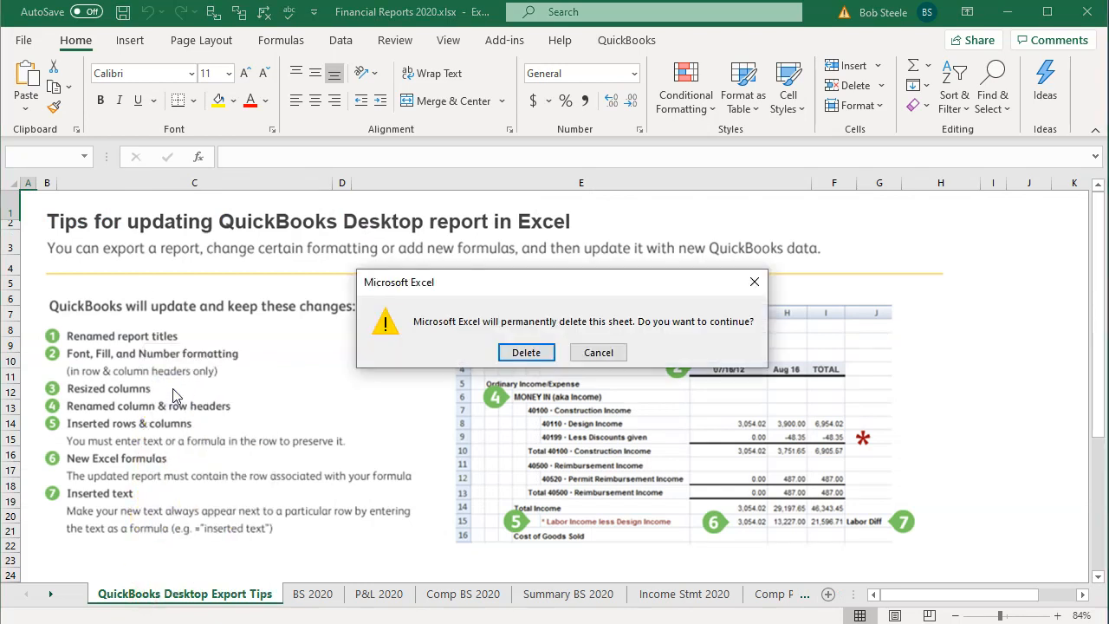
pyautogui.click(526, 352)
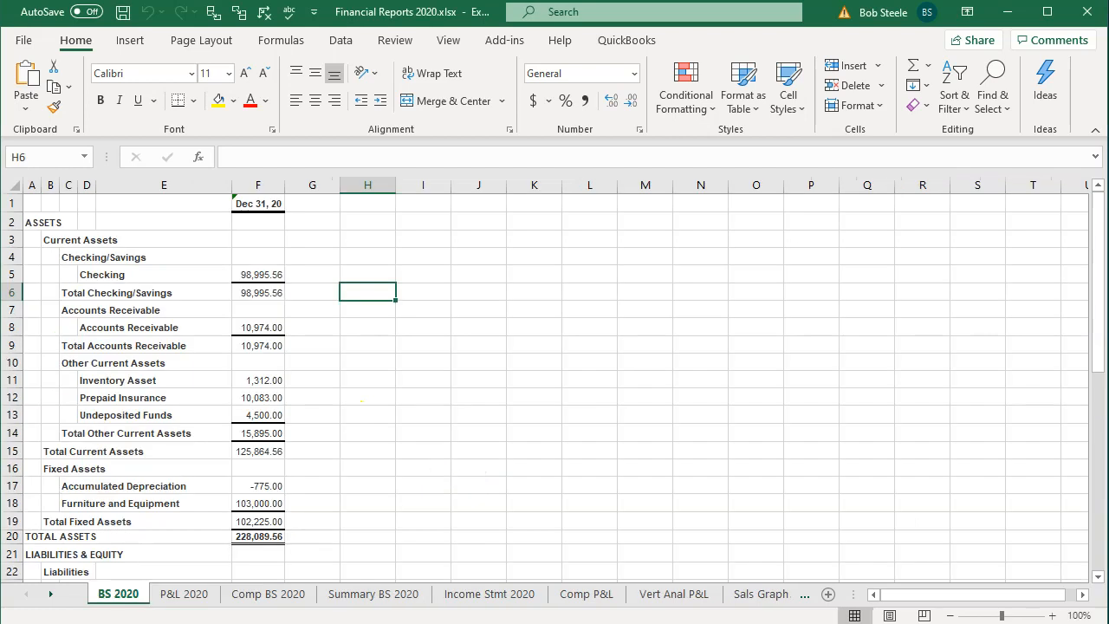
pyautogui.click(54, 594)
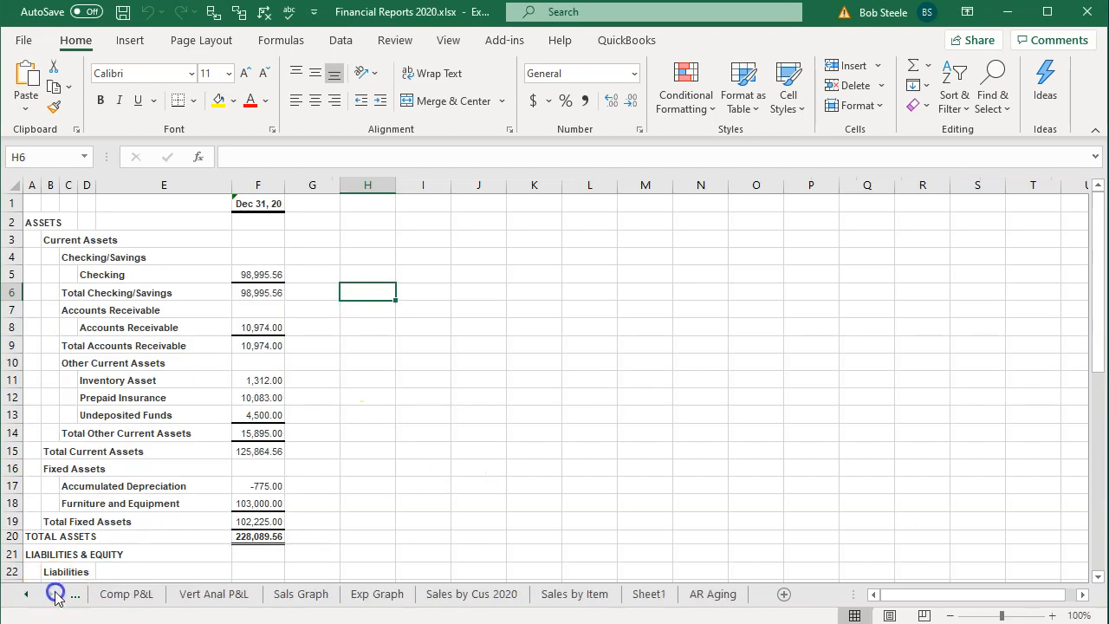
pyautogui.click(650, 594)
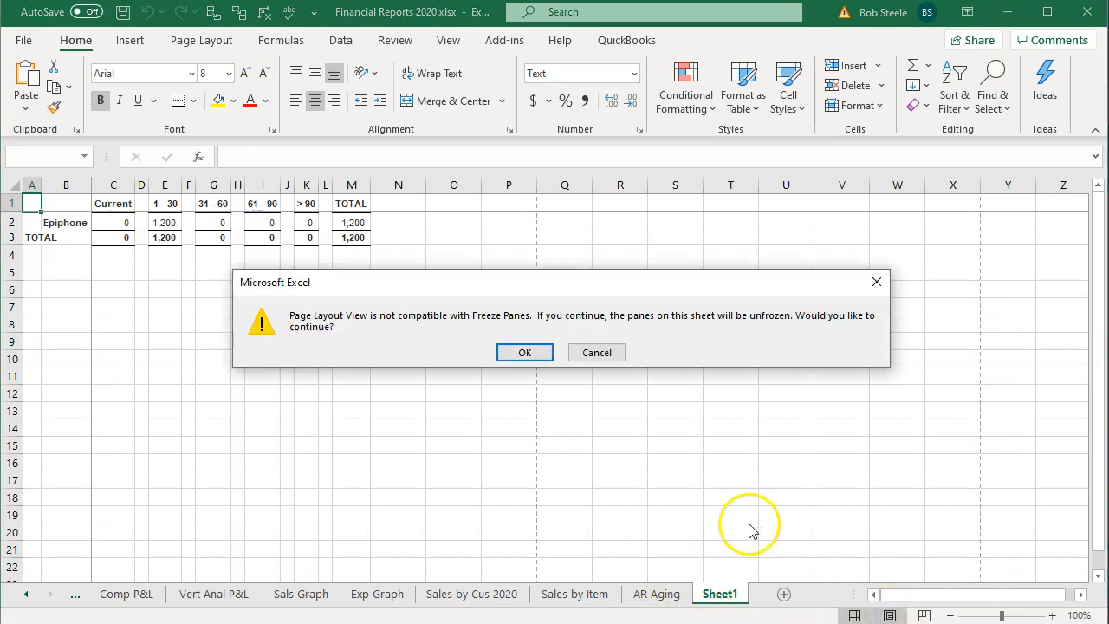
# - Accept the Page Layout warning, rename Sheet1 to AP Aging, and switch to Normal view
pyautogui.click(525, 352)
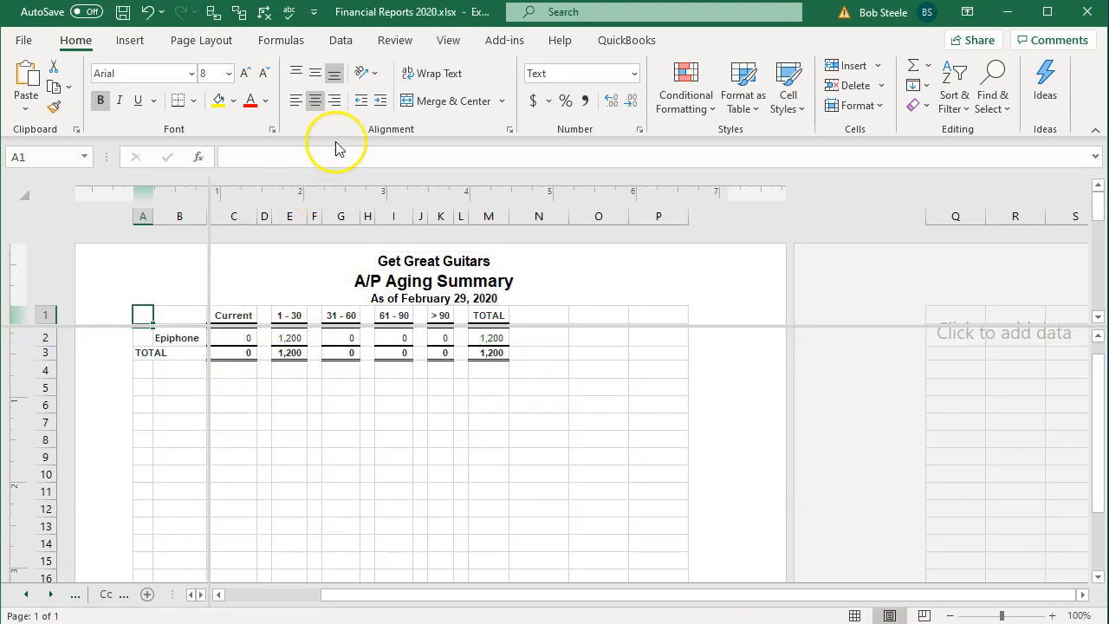
pyautogui.click(448, 40)
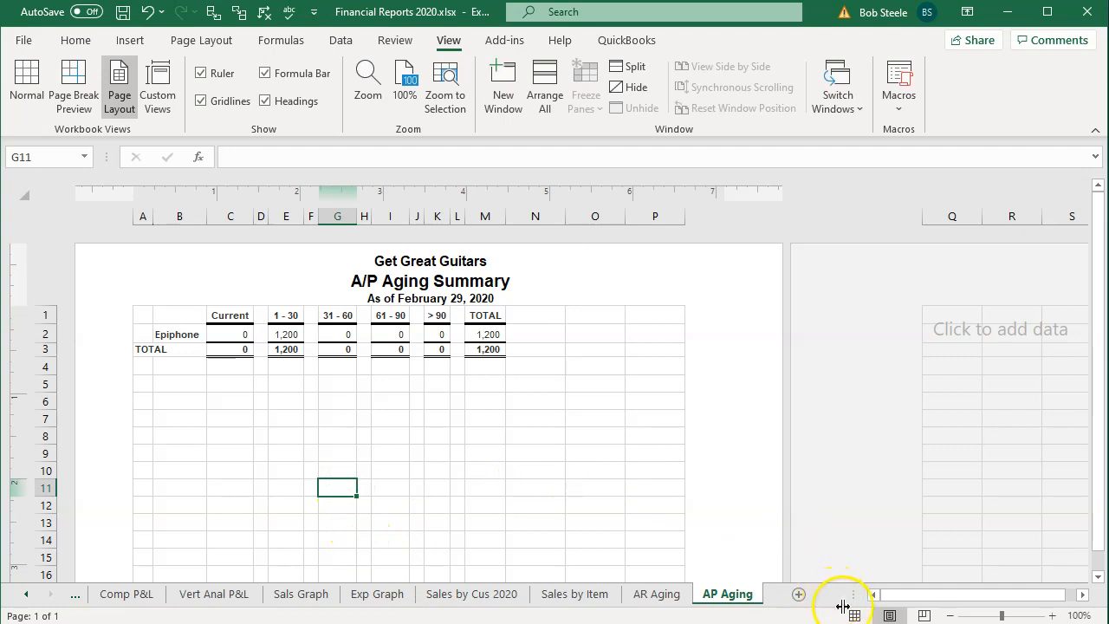
pyautogui.click(26, 83)
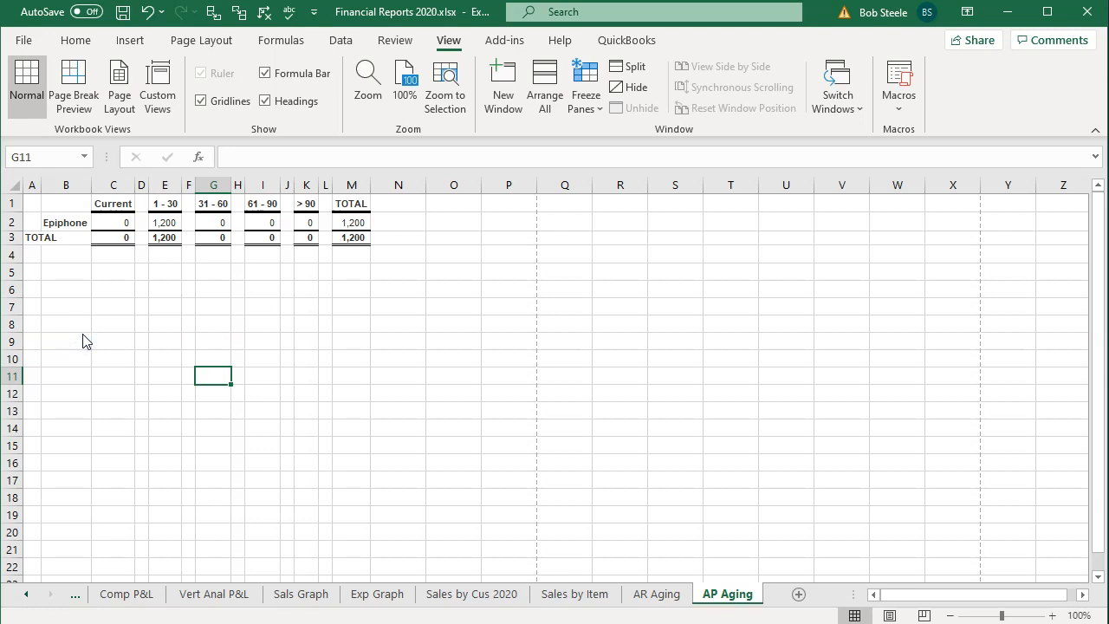
# - Dismiss the sharing pane and open Excel's print settings and preview
pyautogui.click(972, 40)
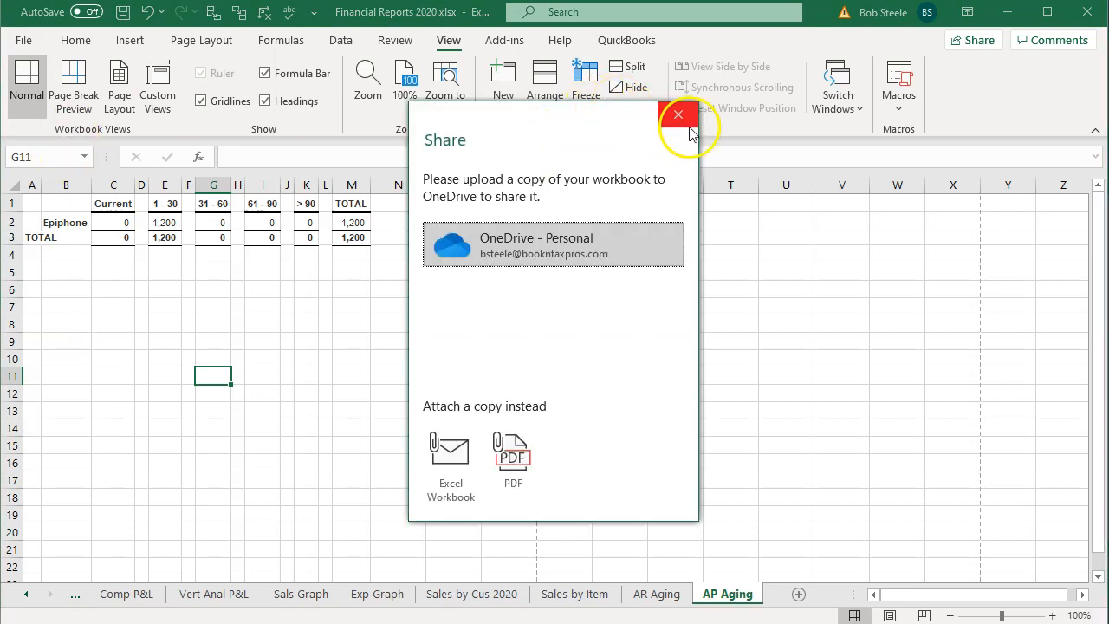
pyautogui.click(679, 115)
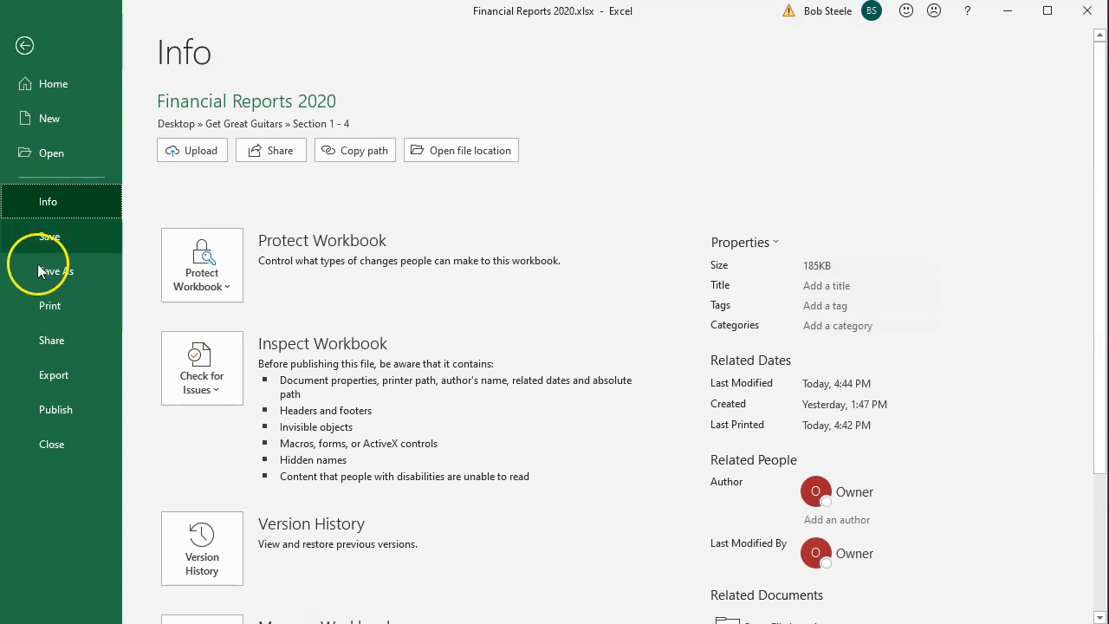
pyautogui.click(49, 305)
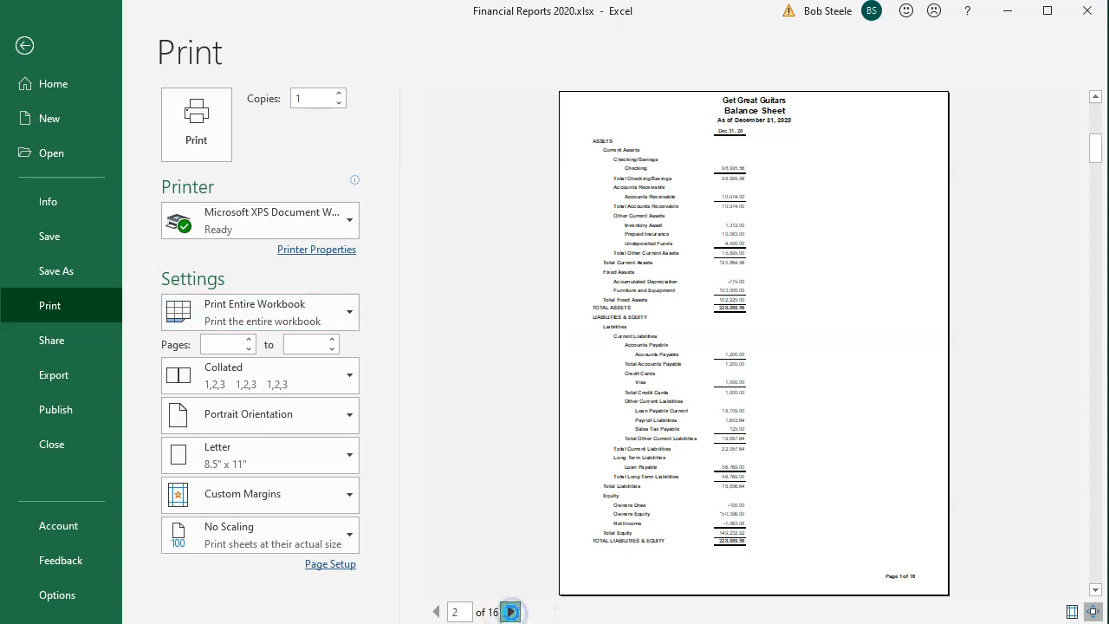
# - Advance the workbook print preview to page 16 of 16, the A/P Aging Summary
pyautogui.click(511, 611)
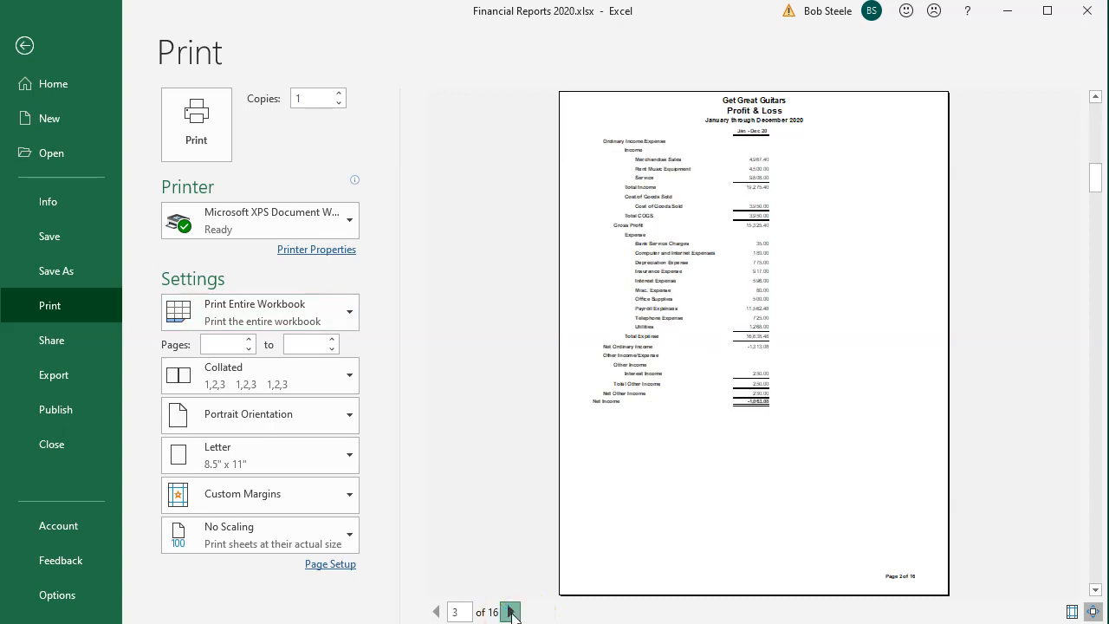
pyautogui.click(511, 612)
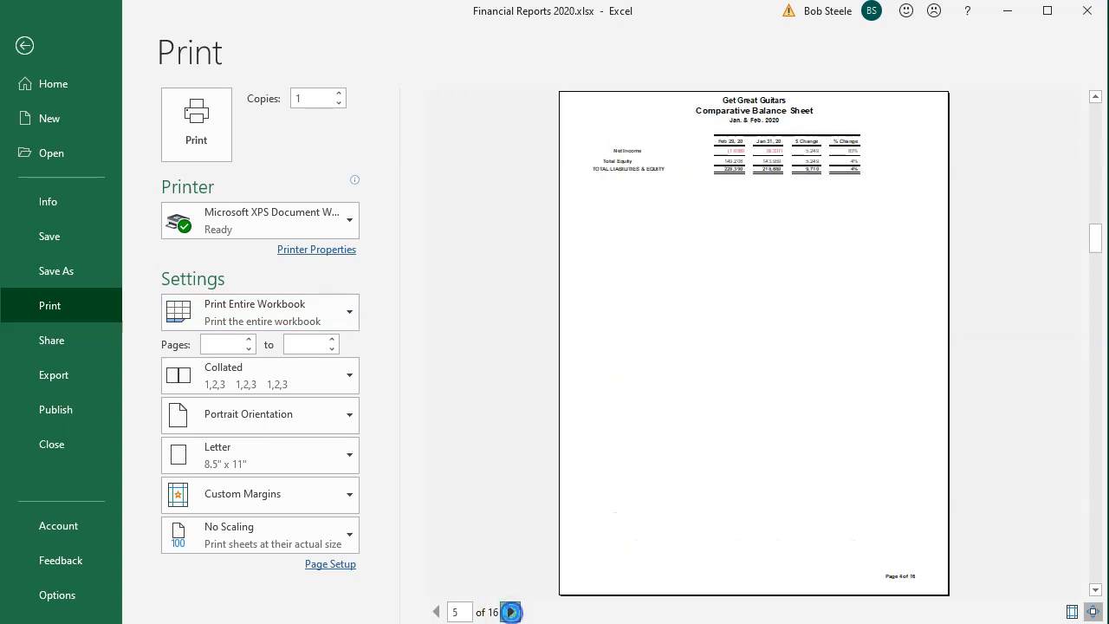
pyautogui.click(510, 612)
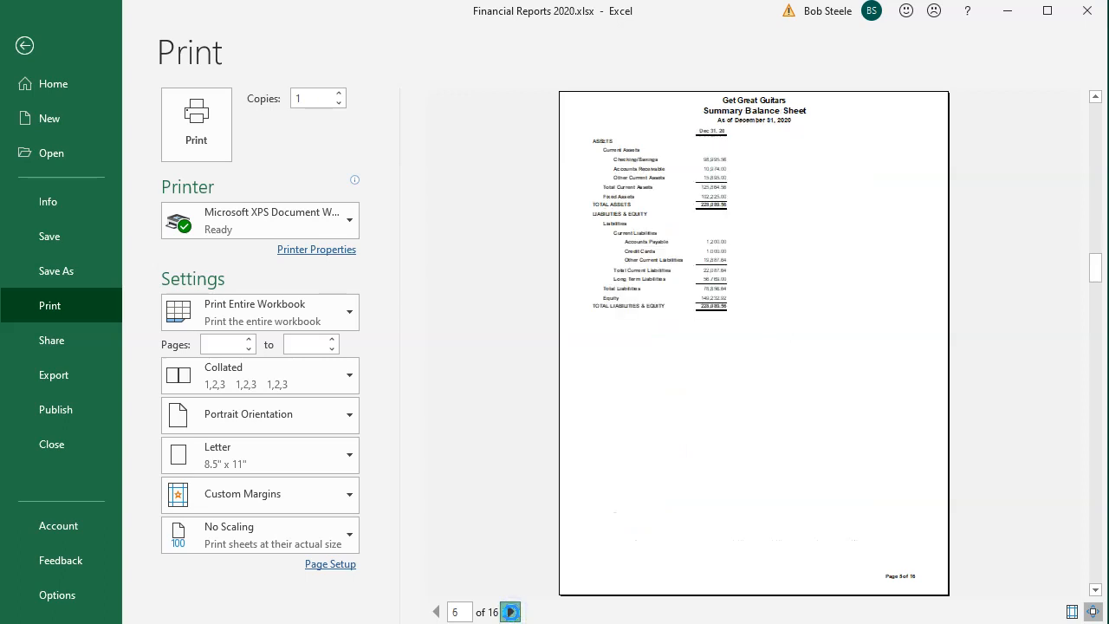
pyautogui.click(510, 611)
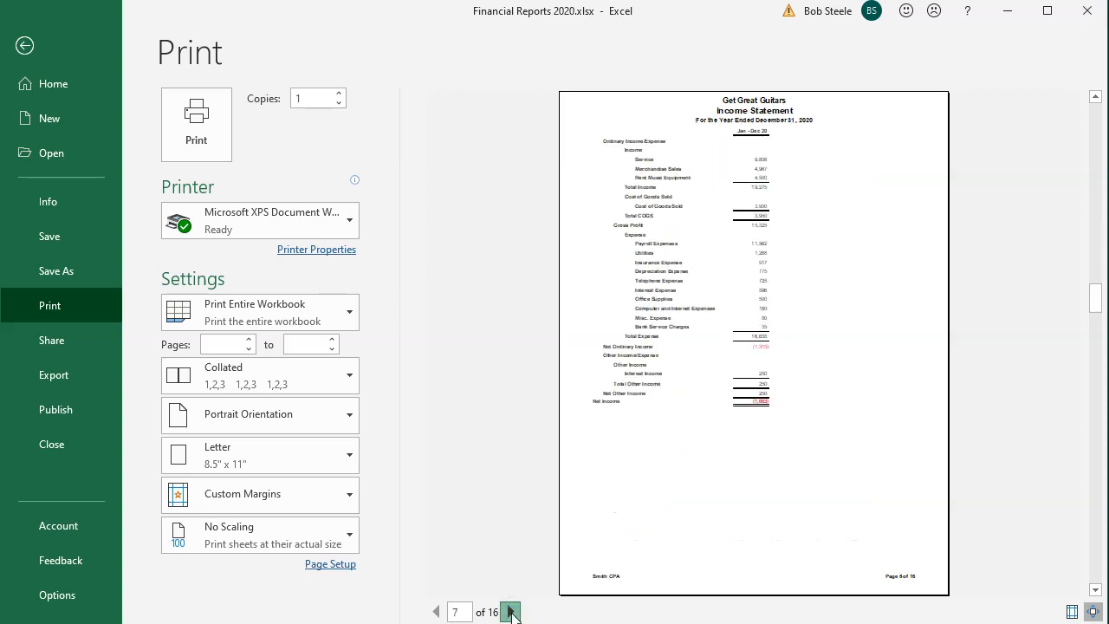
pyautogui.click(510, 612)
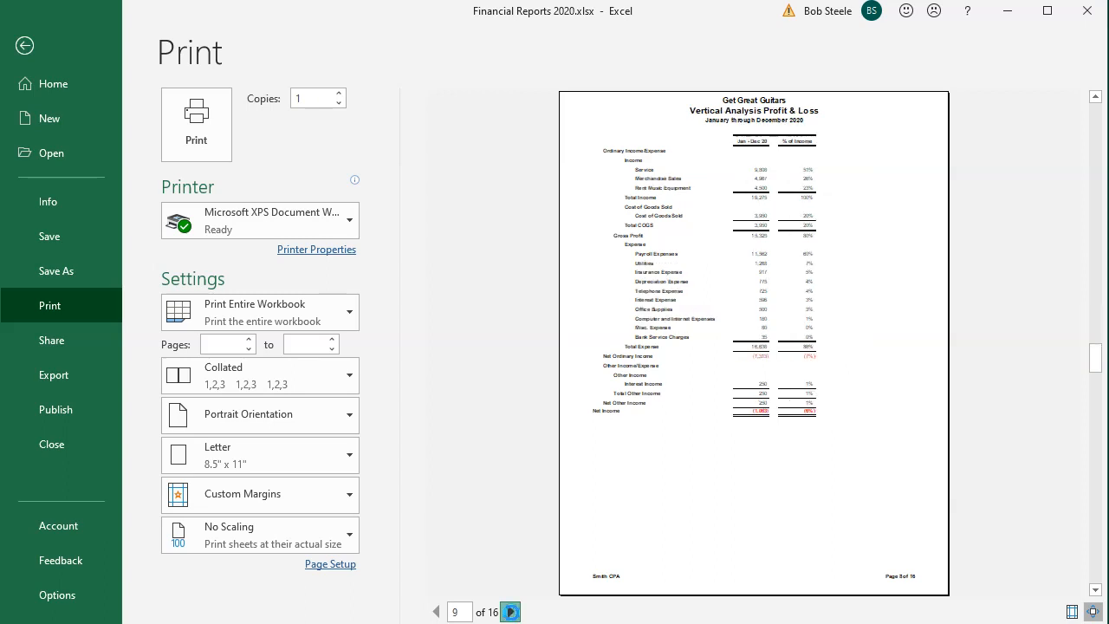
pyautogui.click(511, 612)
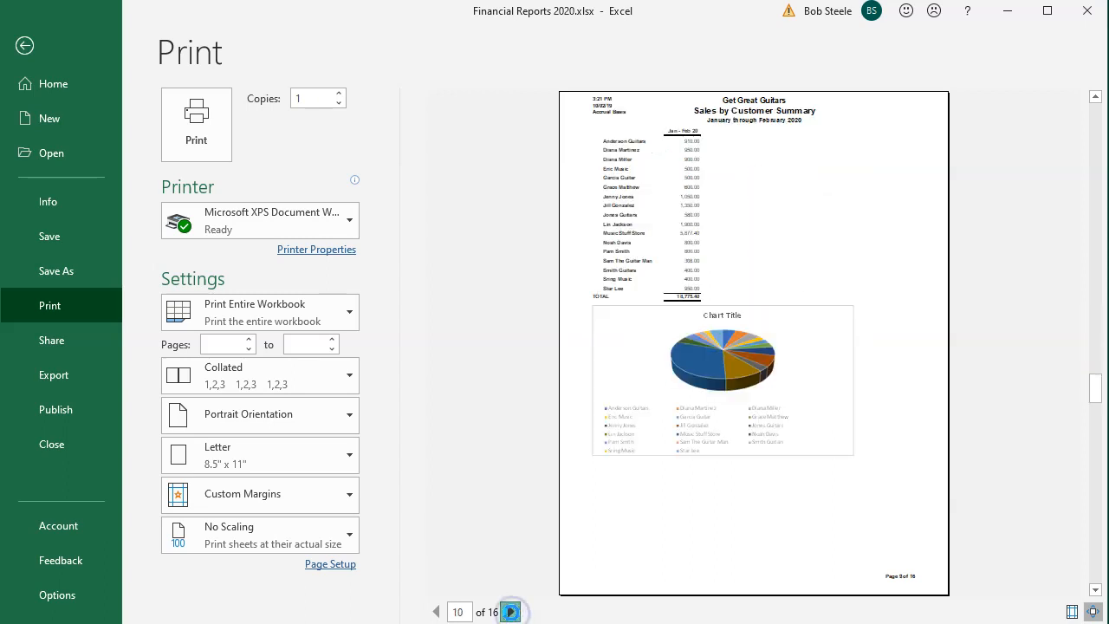
pyautogui.click(510, 611)
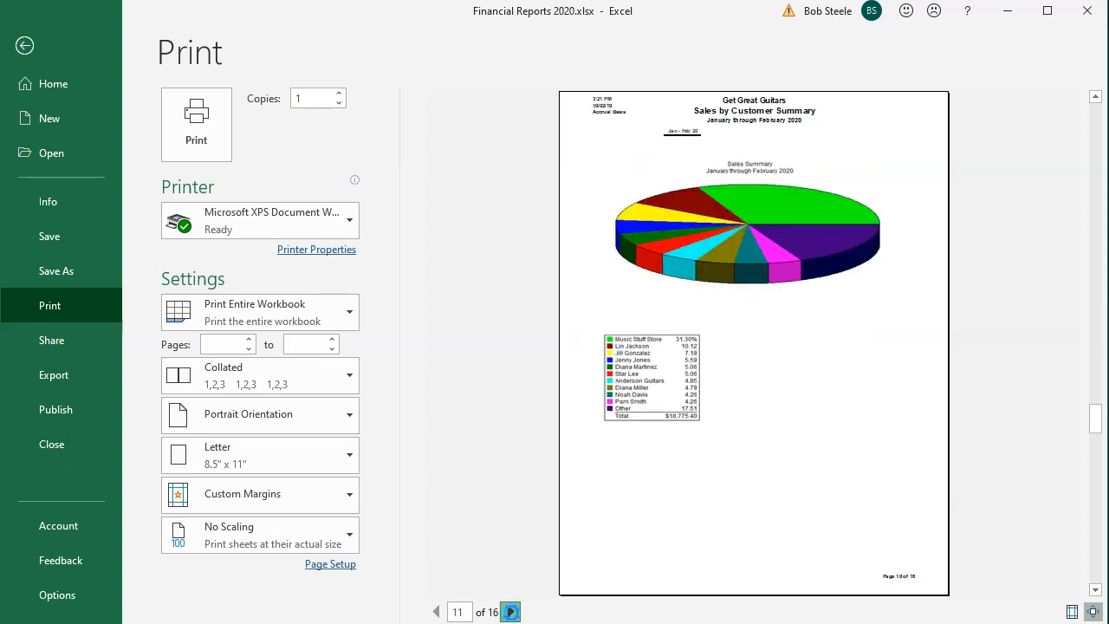
pyautogui.click(511, 612)
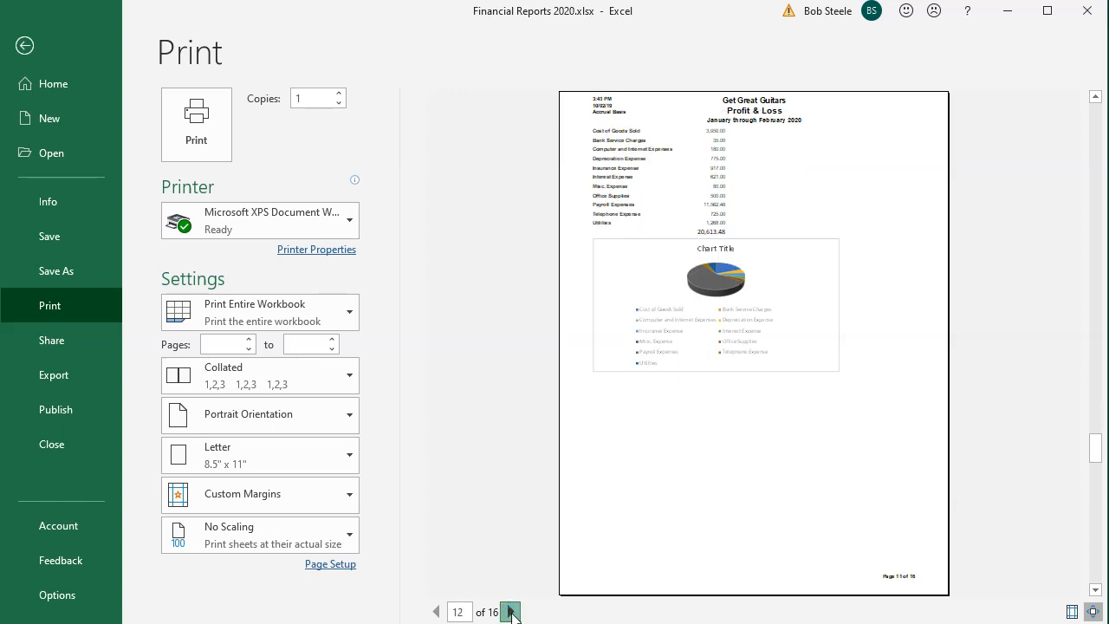
pyautogui.click(510, 612)
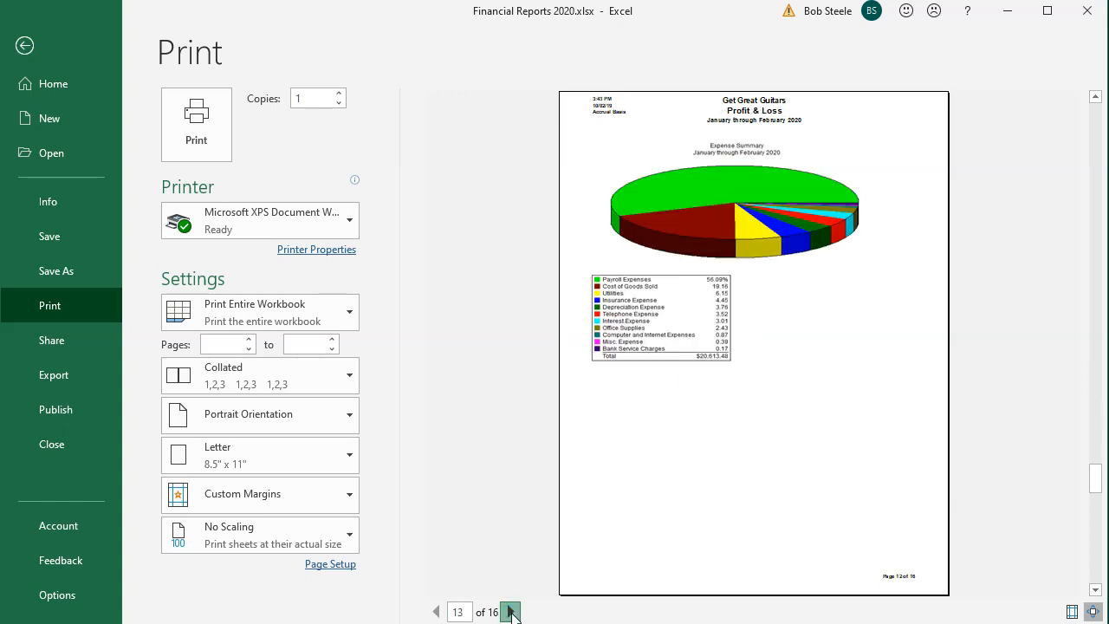
pyautogui.click(510, 612)
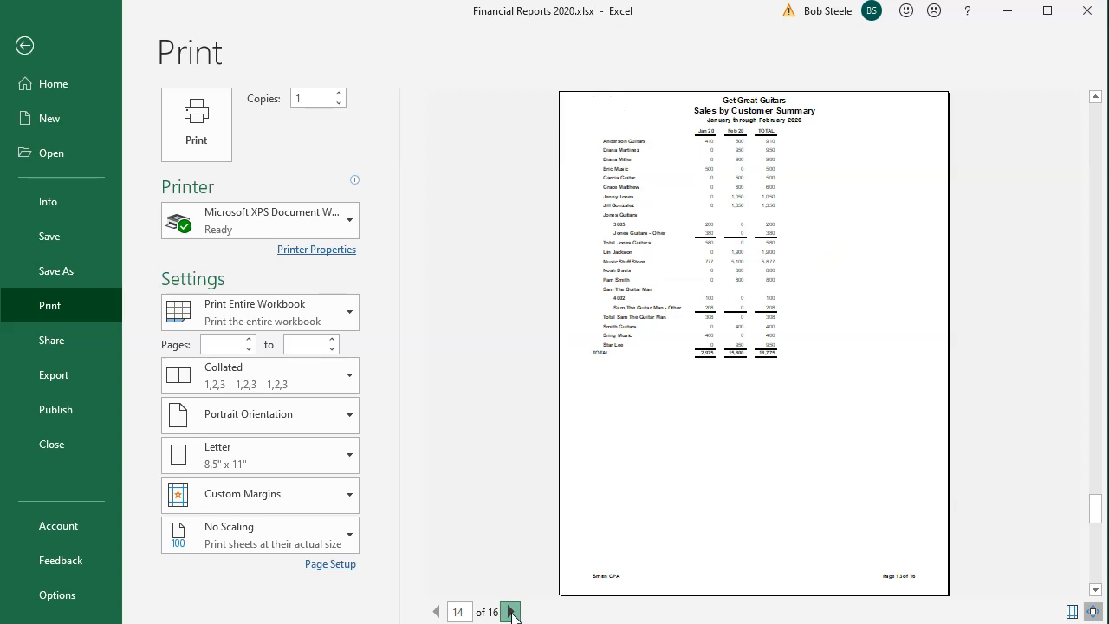
pyautogui.click(510, 611)
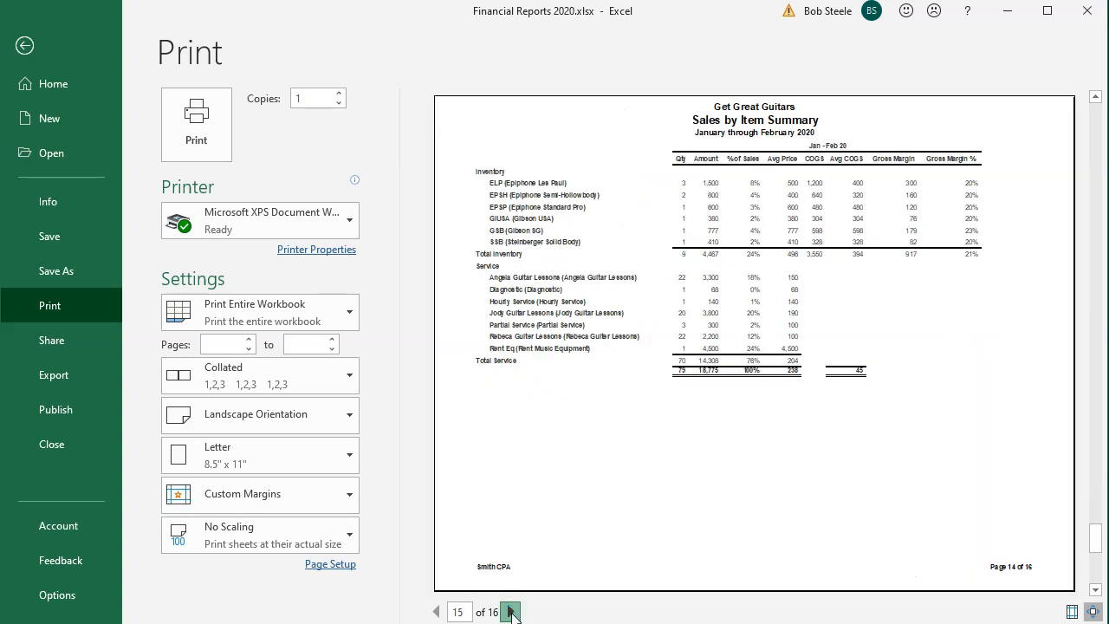
pyautogui.click(510, 612)
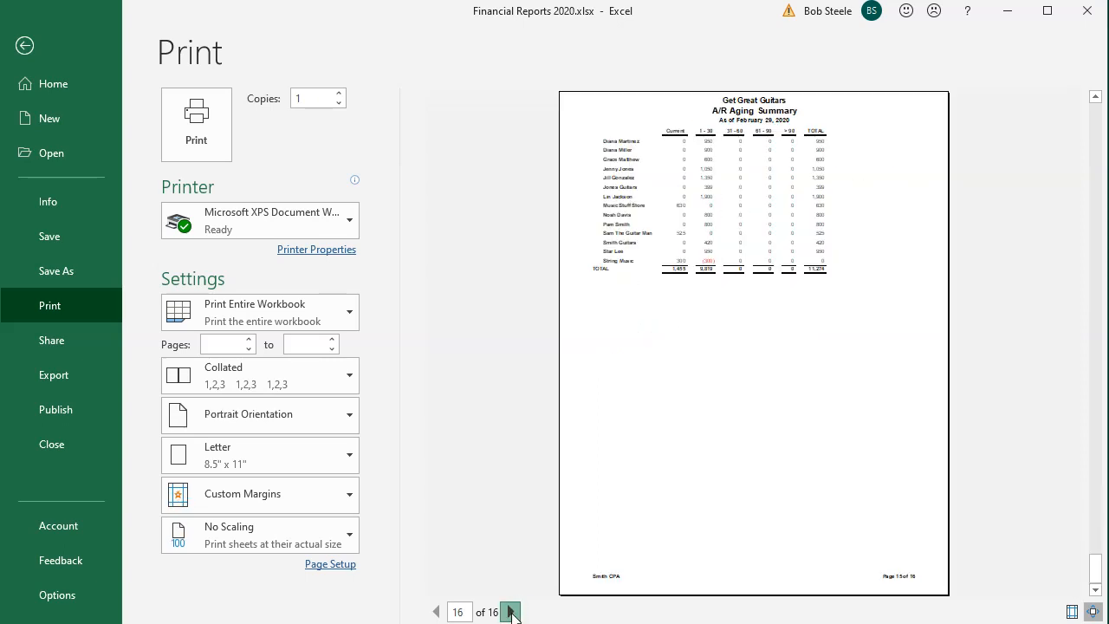
pyautogui.click(511, 612)
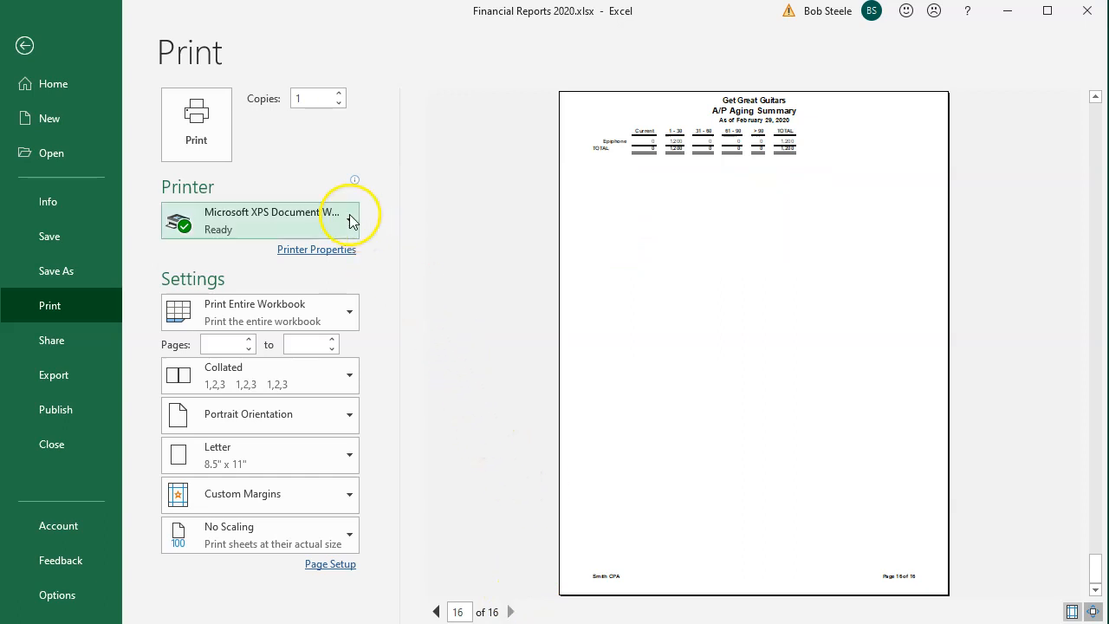
# - Print the workbook to CutePDF Writer, saving Financial Reports 2020.pdf in Section 1 - 4
pyautogui.click(260, 220)
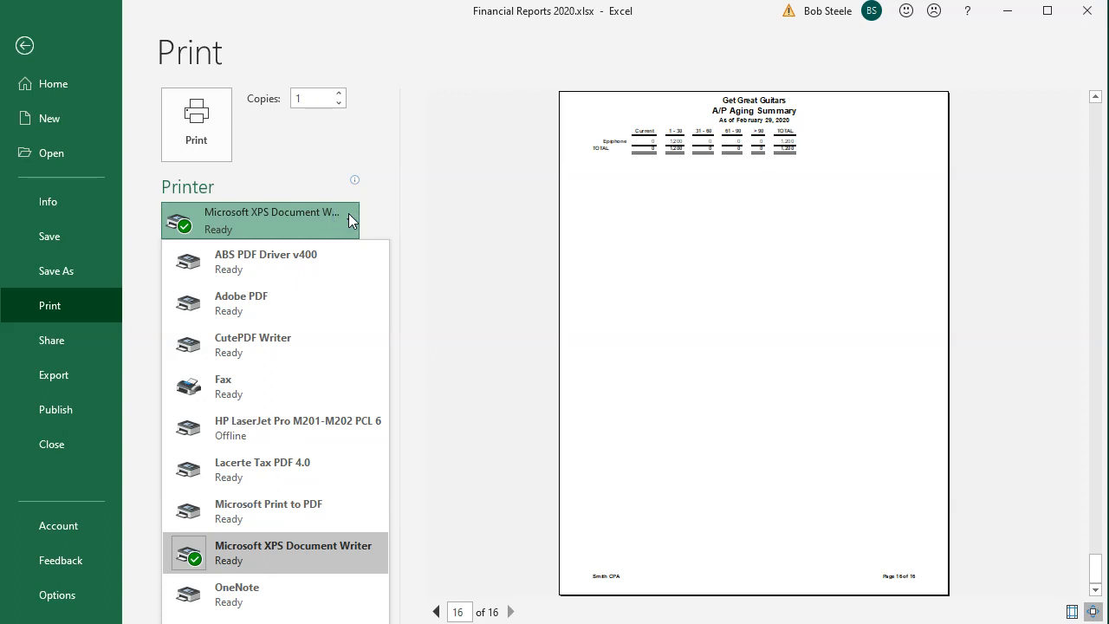
pyautogui.click(253, 344)
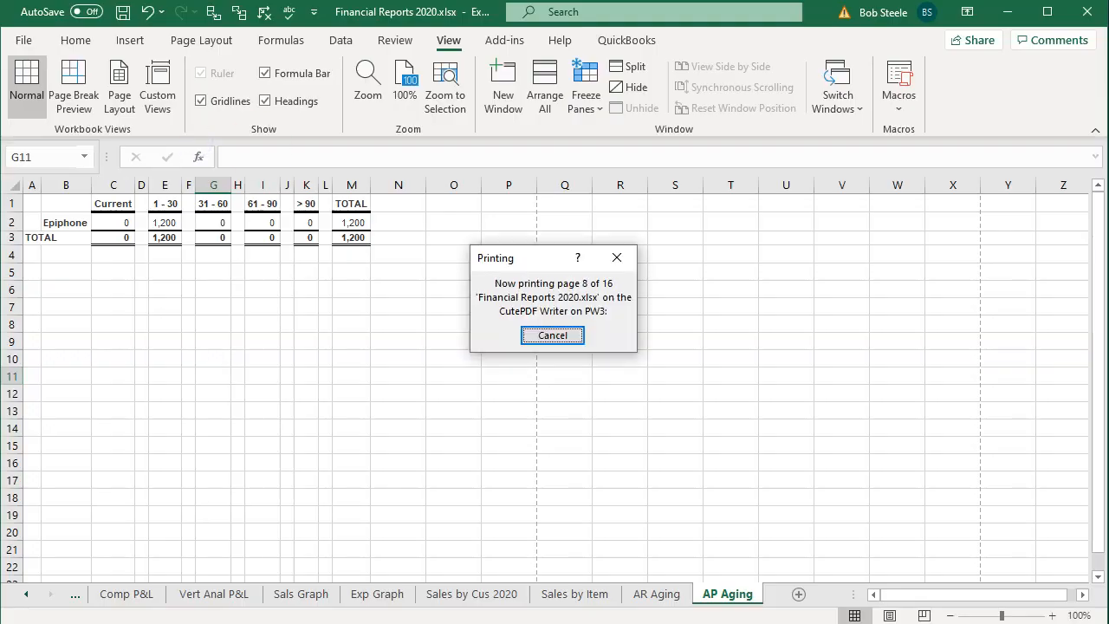
pyautogui.click(552, 336)
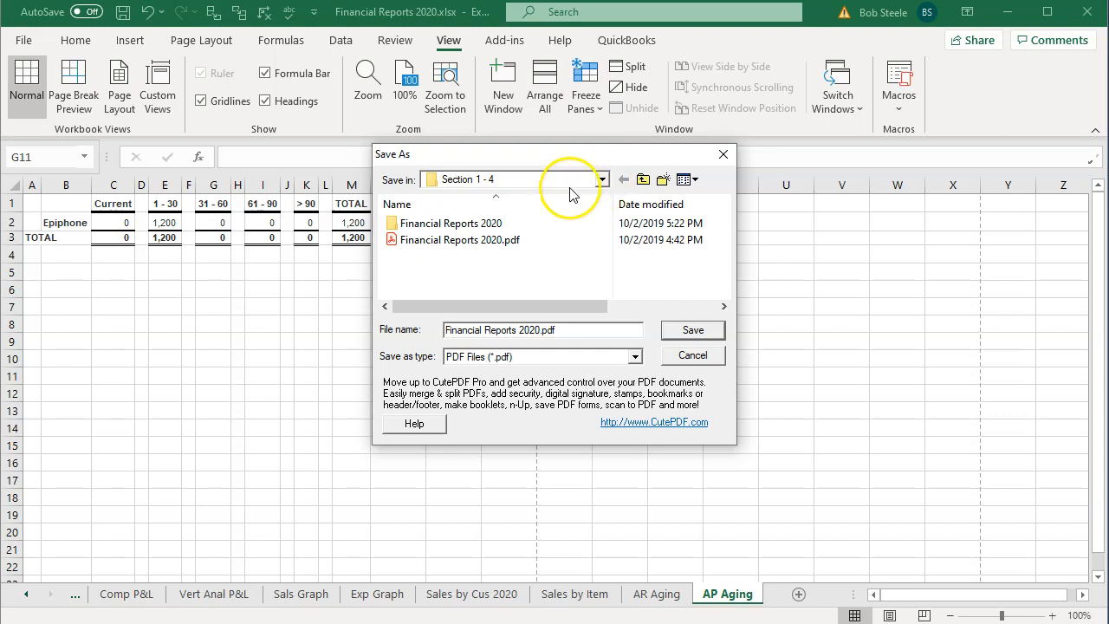
pyautogui.moveTo(416, 240)
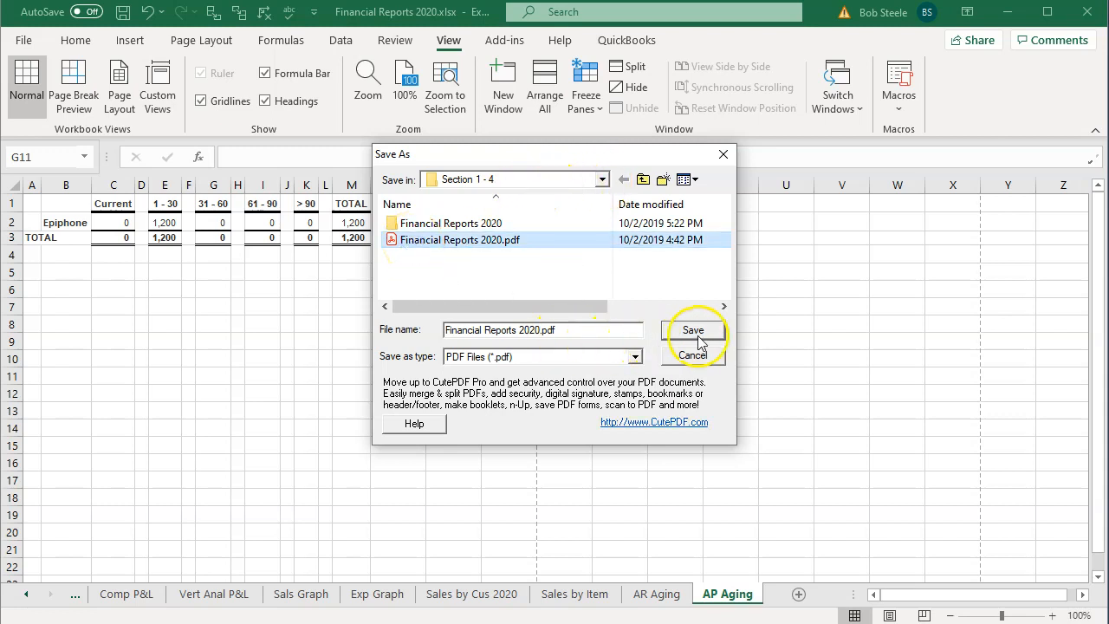
pyautogui.click(692, 330)
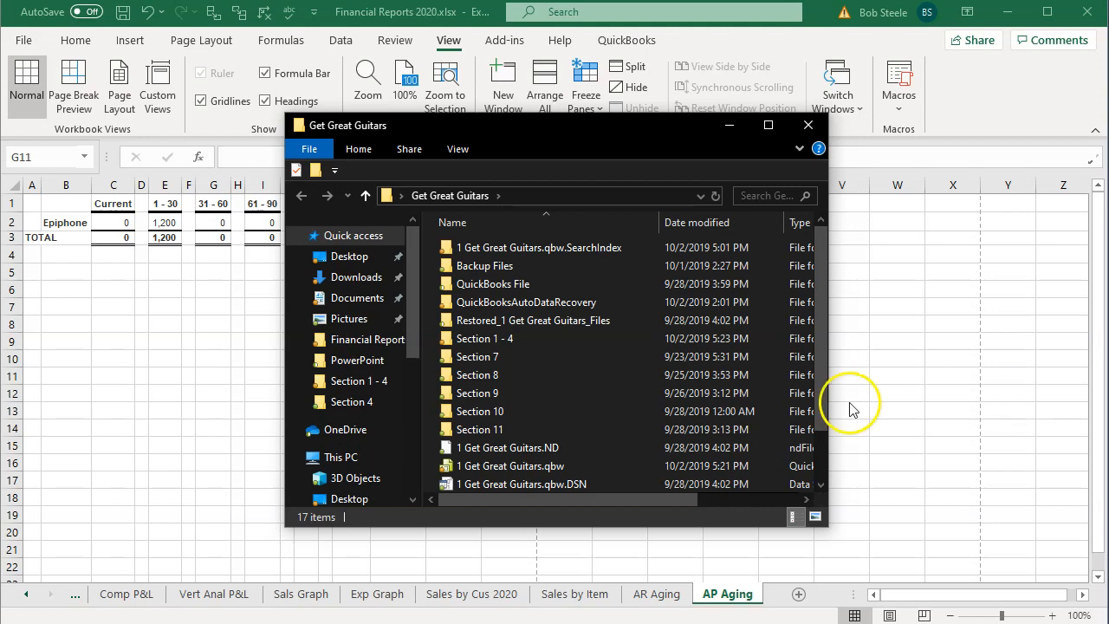
# - Open Section 1 - 4, remove the old zip, check Financial Reports 2020's PDFs, and return
pyautogui.doubleClick(475, 338)
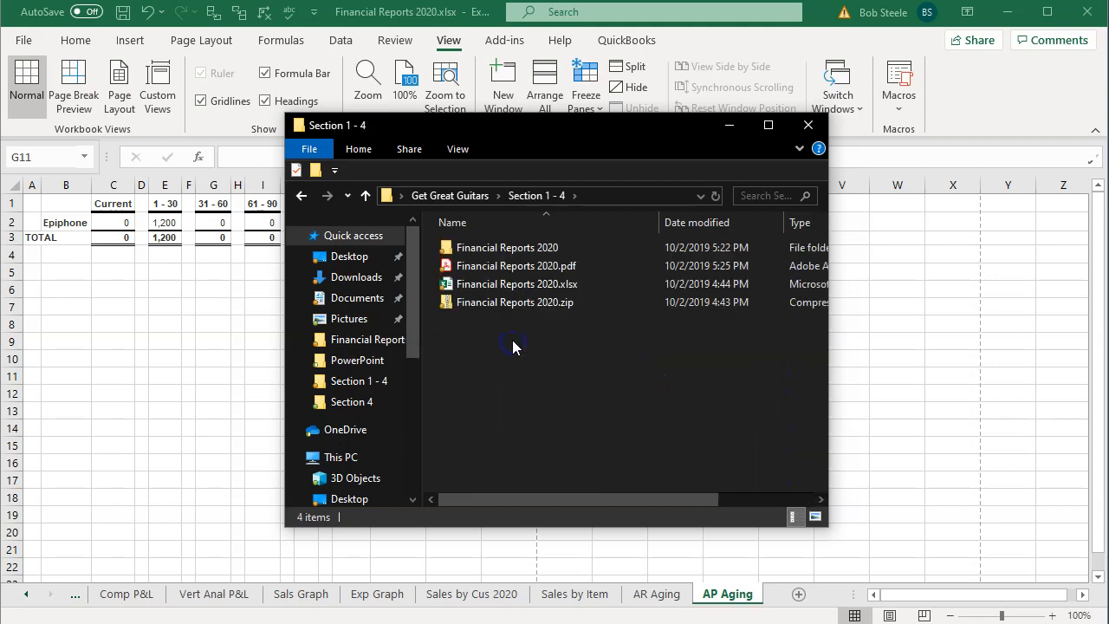
pyautogui.click(513, 302)
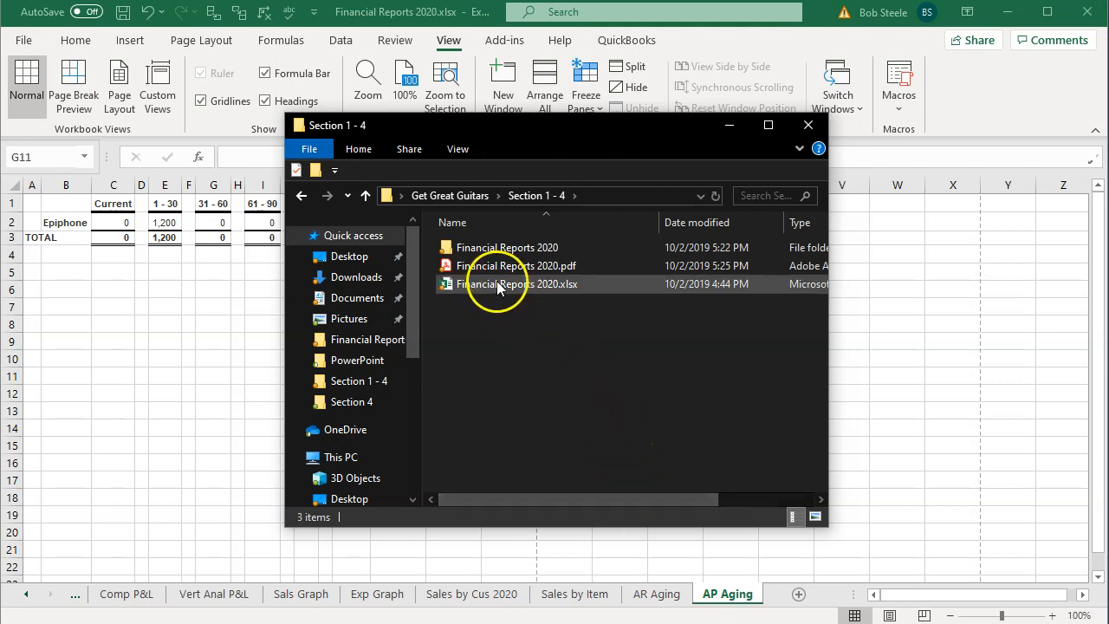
pyautogui.doubleClick(507, 247)
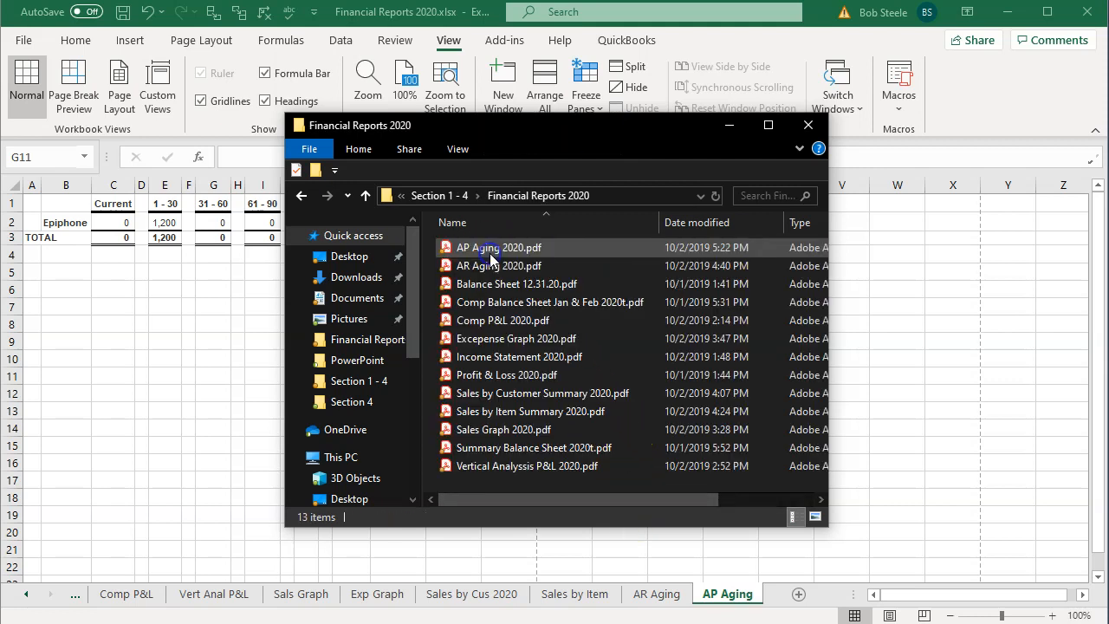
pyautogui.click(517, 283)
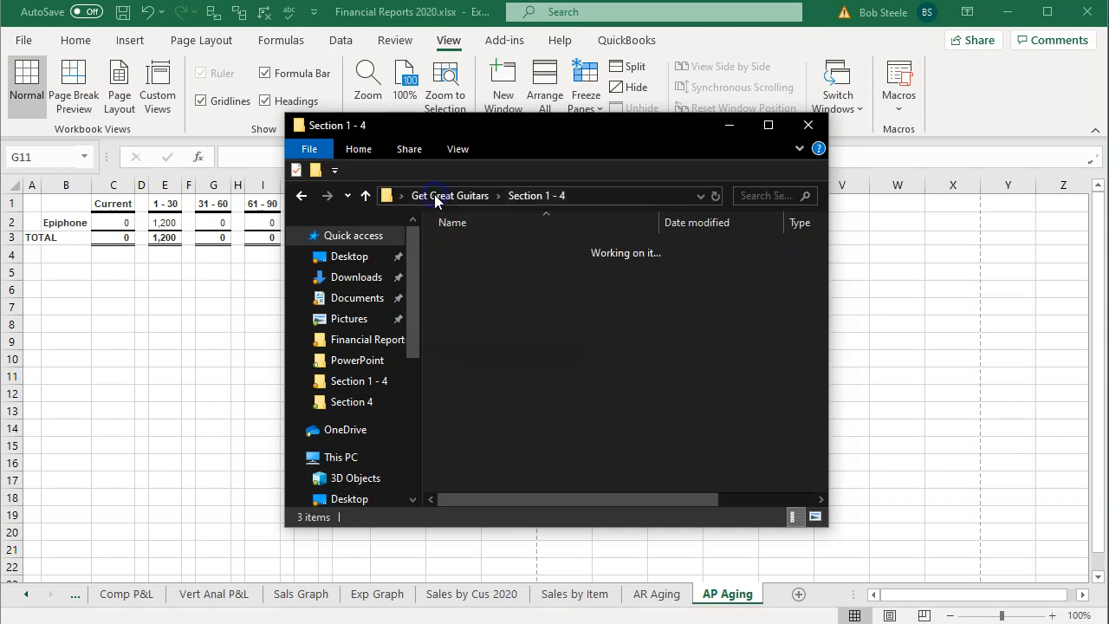
# - Zip the Financial Reports 2020 folder, then open Financial Reports 2020.pdf in Acrobat
pyautogui.rightClick(507, 247)
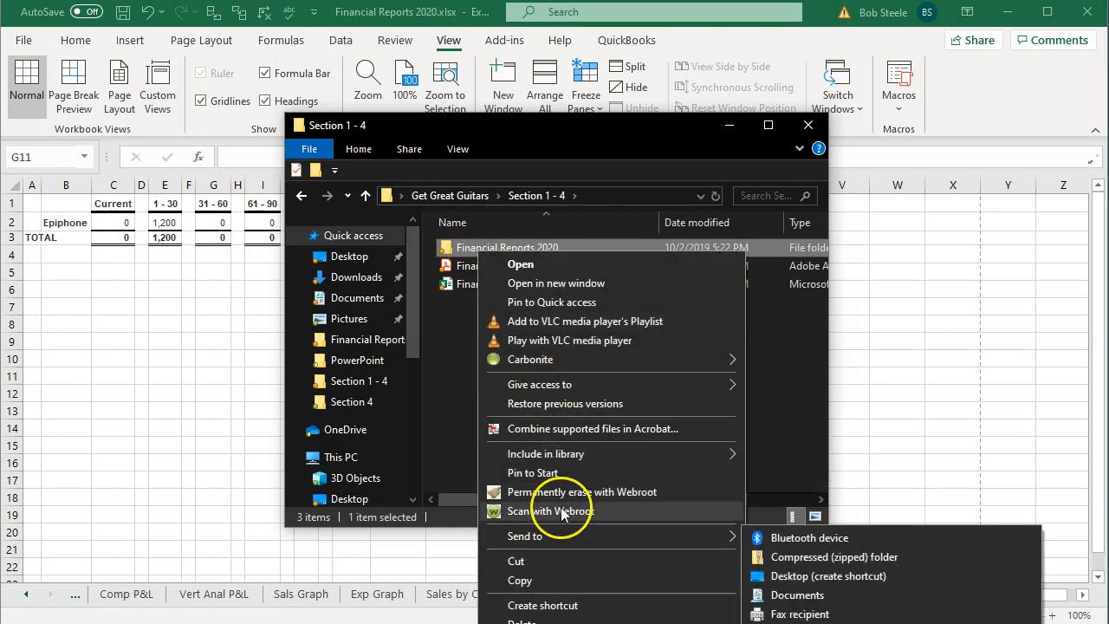
pyautogui.moveTo(545, 454)
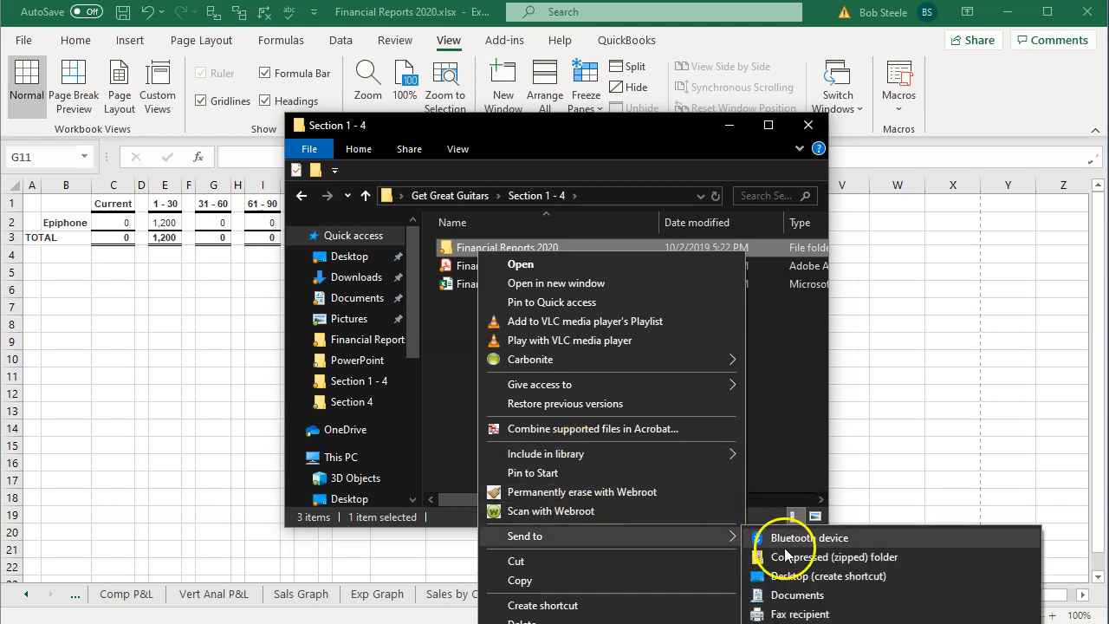
pyautogui.click(835, 557)
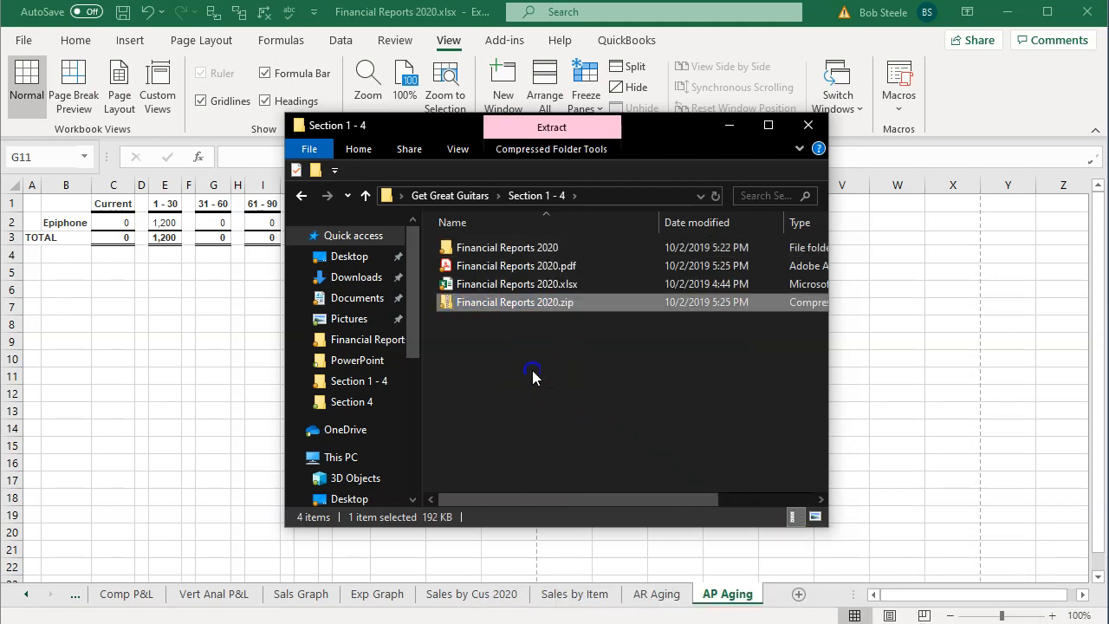
pyautogui.click(516, 283)
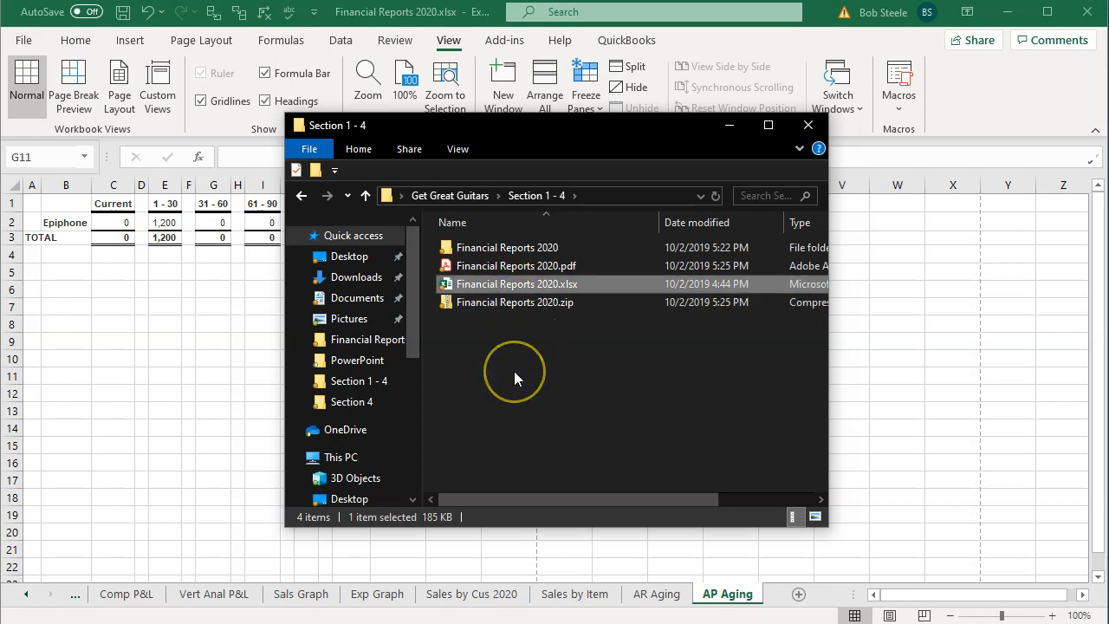
pyautogui.click(516, 266)
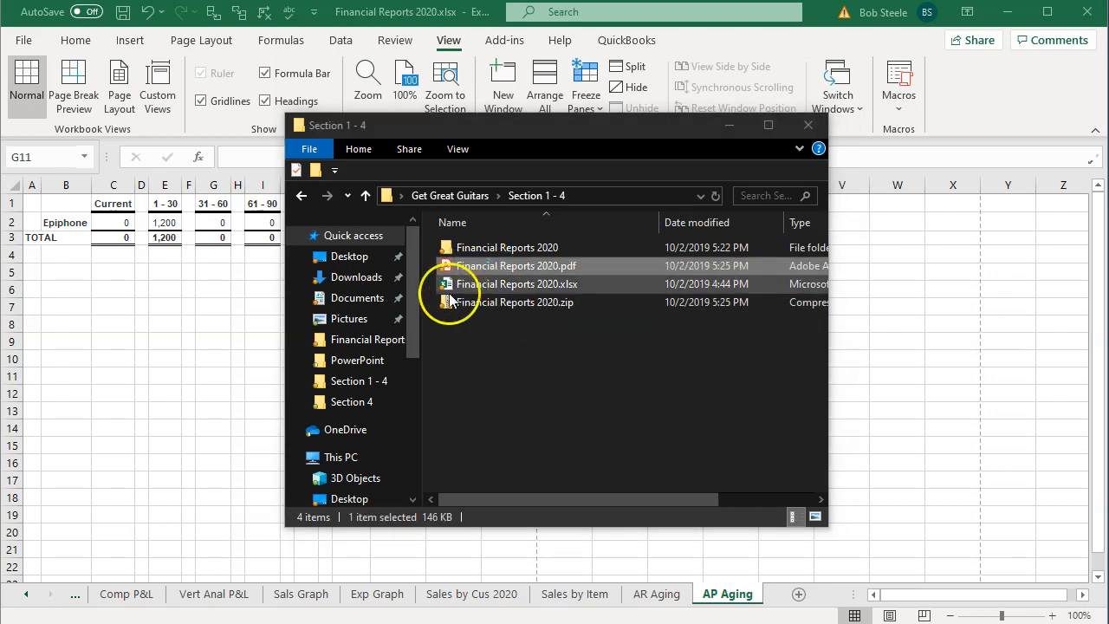
pyautogui.doubleClick(515, 265)
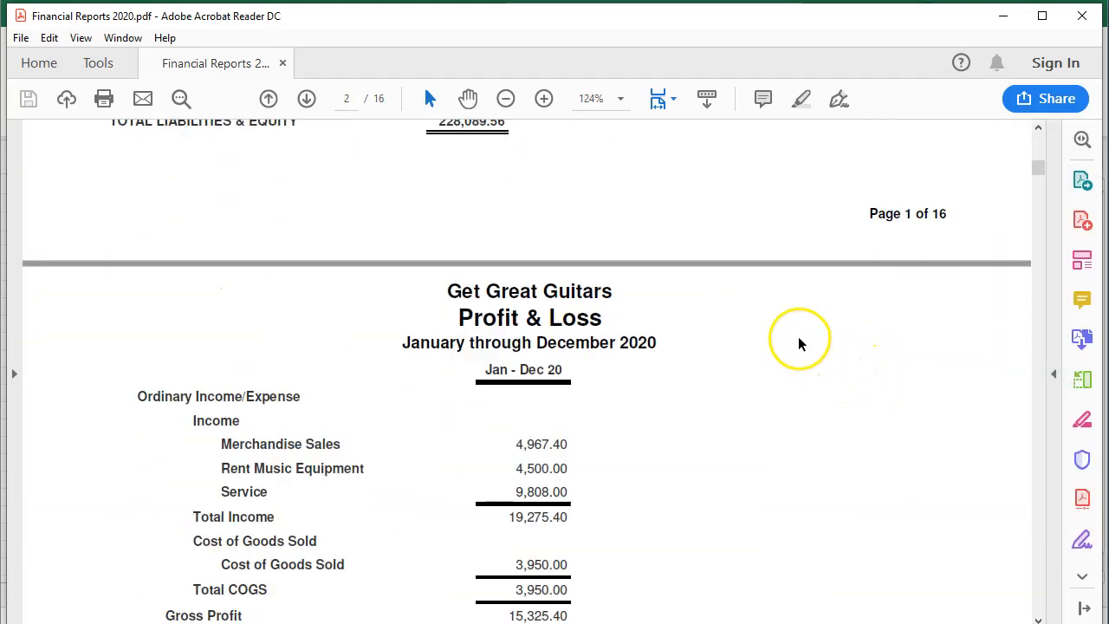
# - Scroll through the combined PDF, zoom out to 96.2%, and reach page 15, the A/P Aging Summary
pyautogui.scroll(-3)
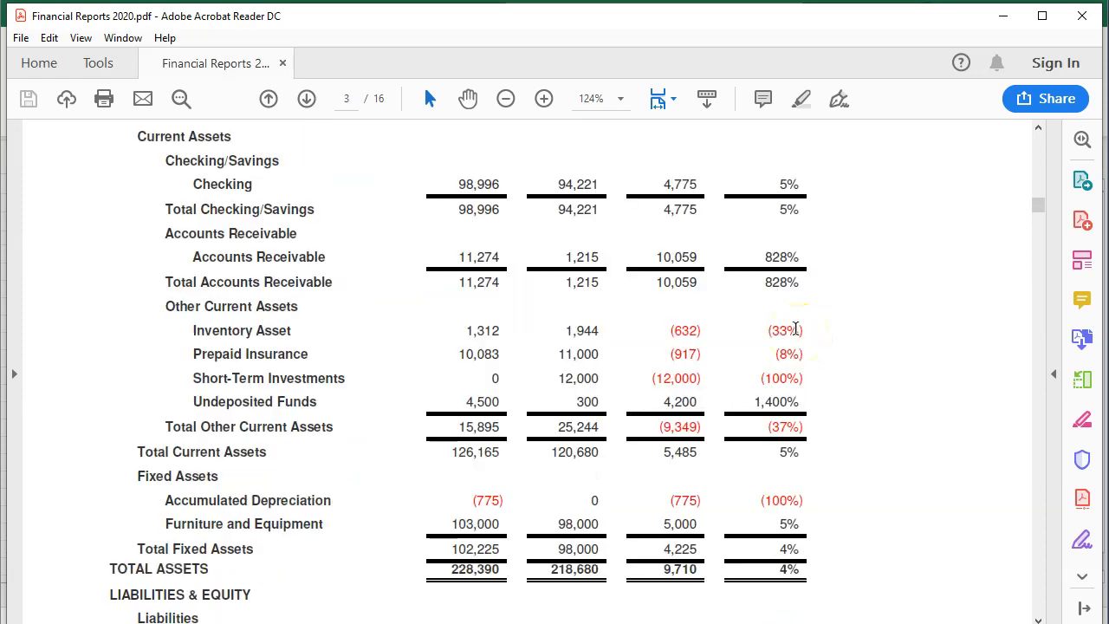
pyautogui.scroll(-3)
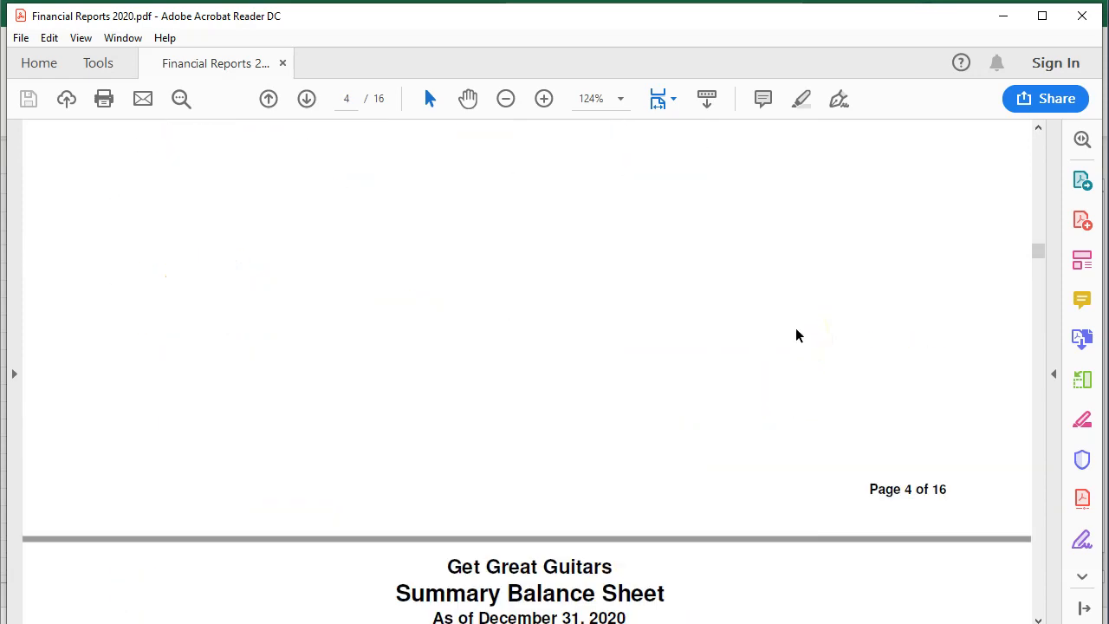
pyautogui.scroll(-3)
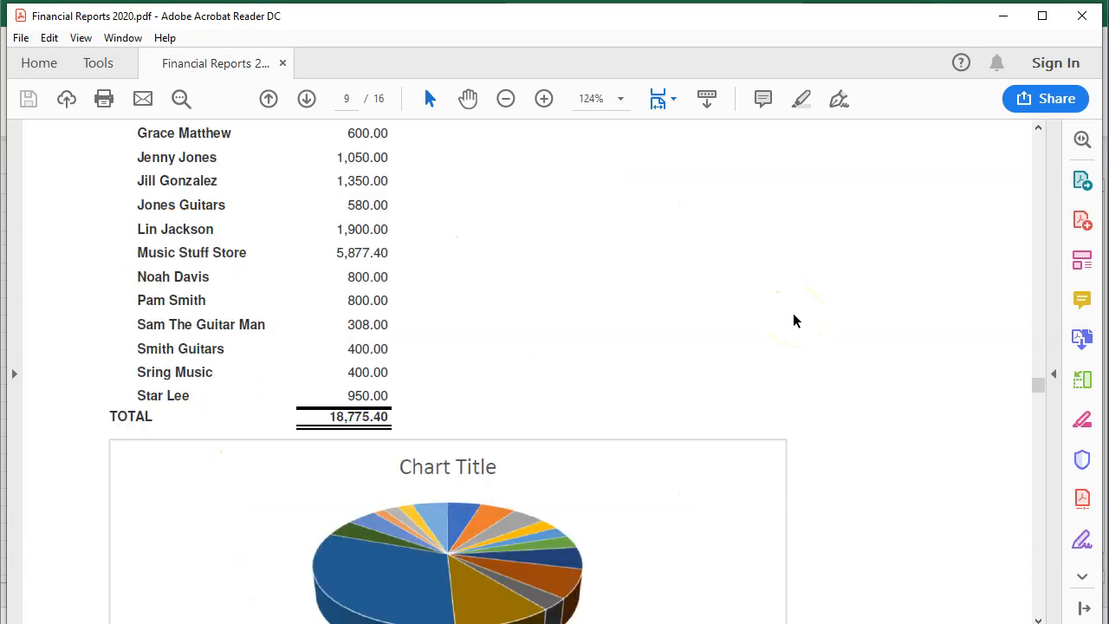
pyautogui.scroll(-3)
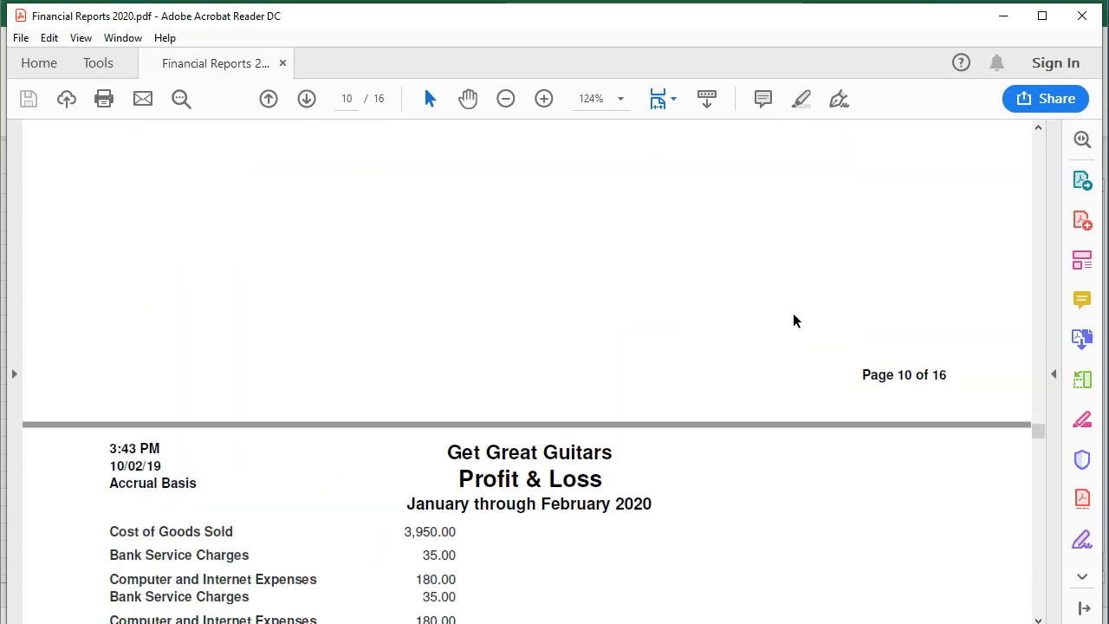
pyautogui.scroll(-3)
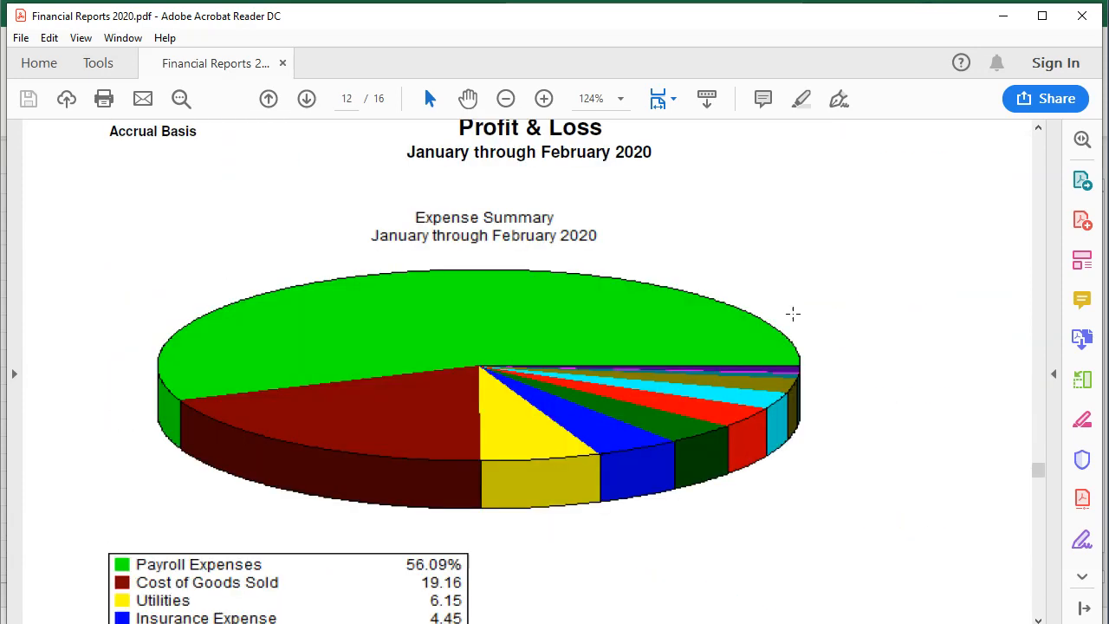
pyautogui.click(306, 98)
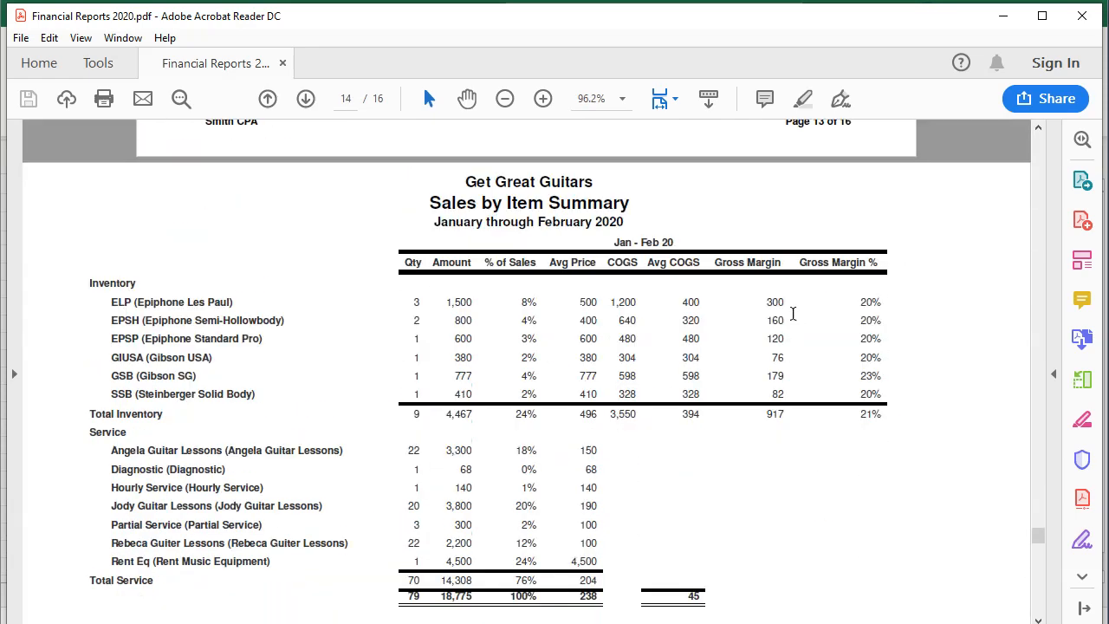
pyautogui.click(305, 98)
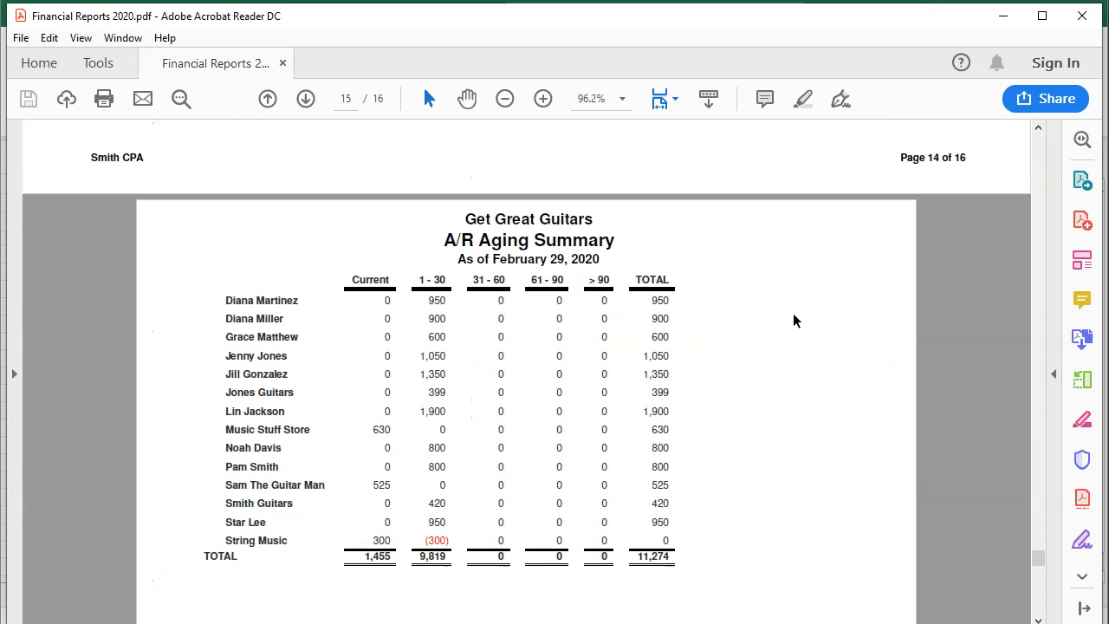